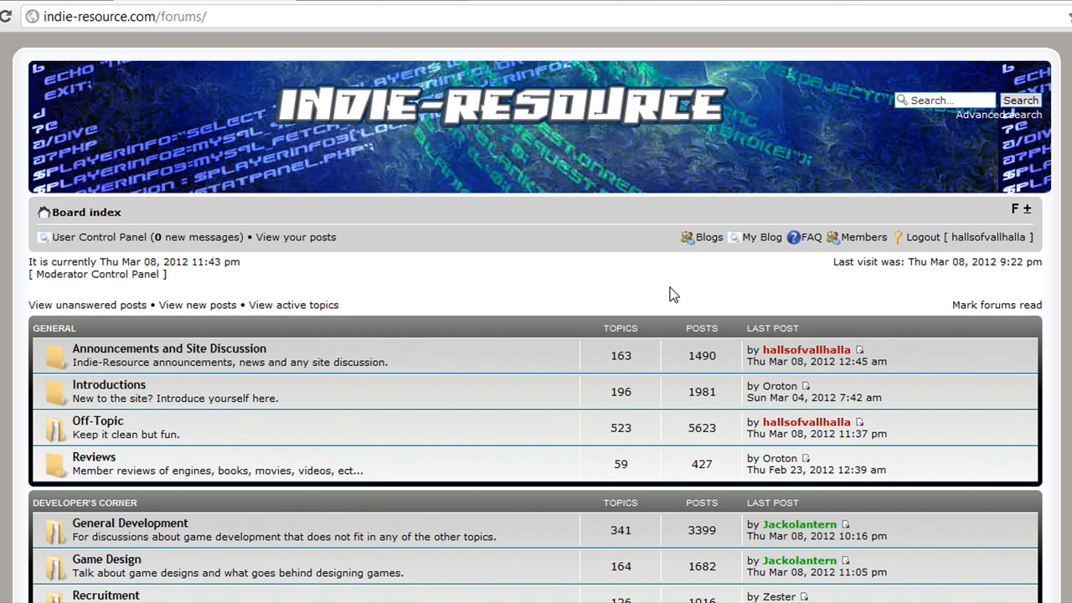
mouse_move(634, 200)
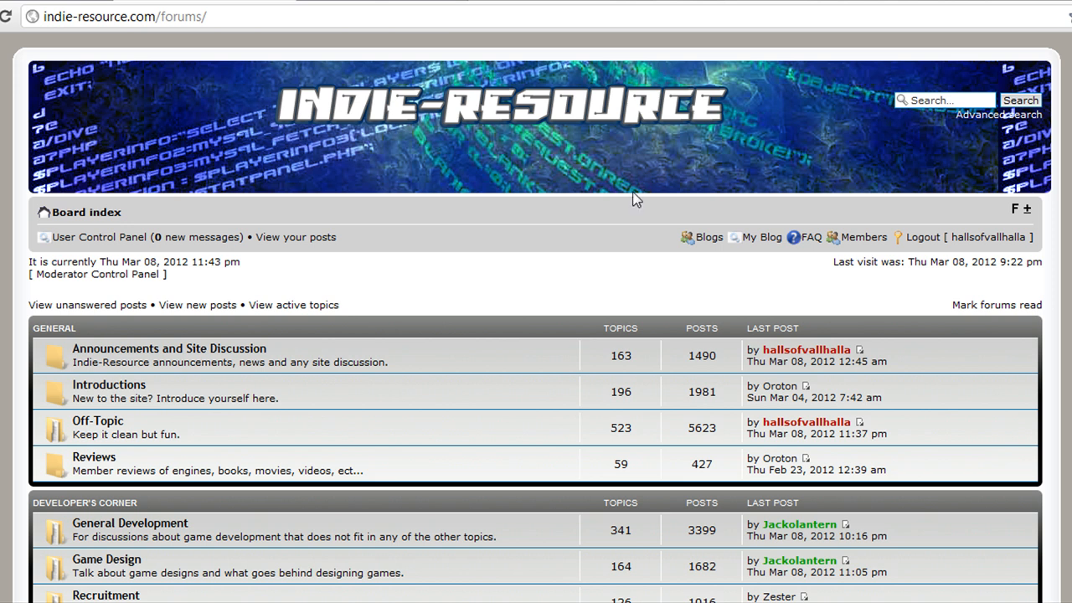
mouse_move(273, 20)
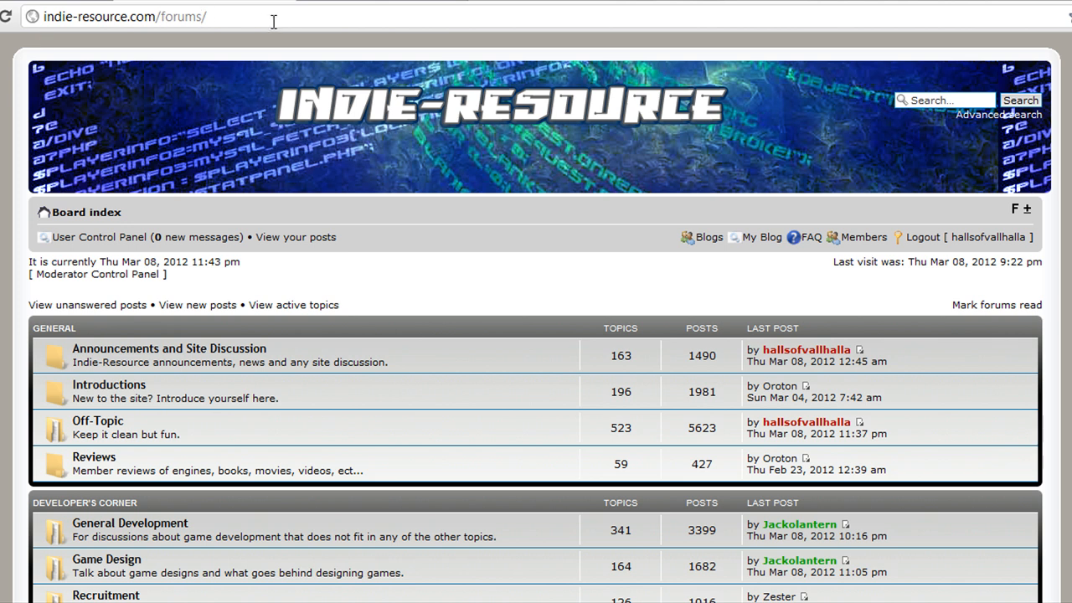
mouse_move(352, 261)
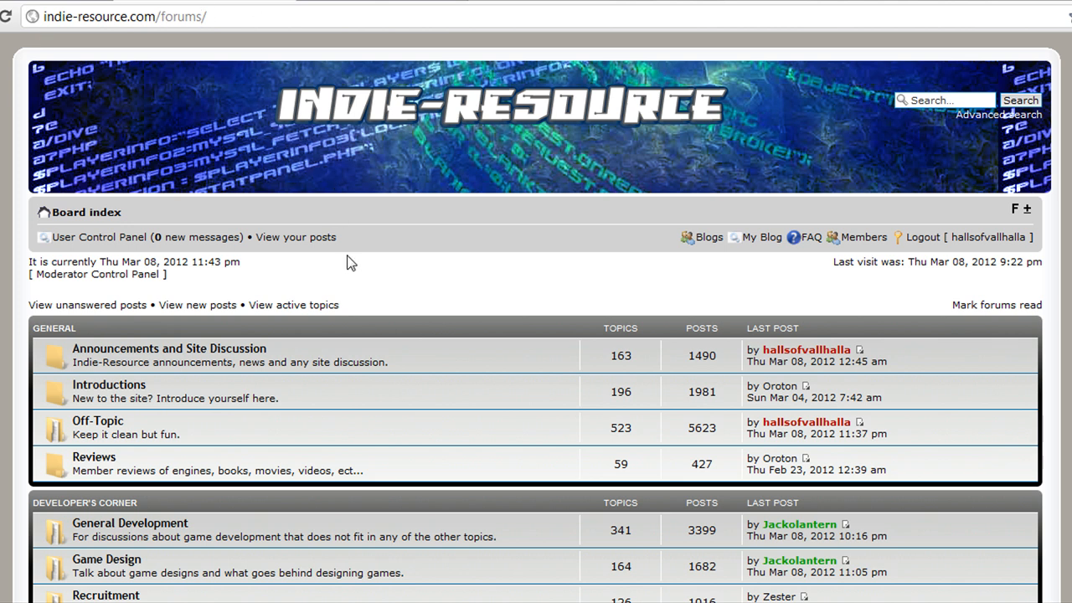
Scroll through the Indie-Resource board index to locate the Youtube Tutorials forum
scroll("down", 3)
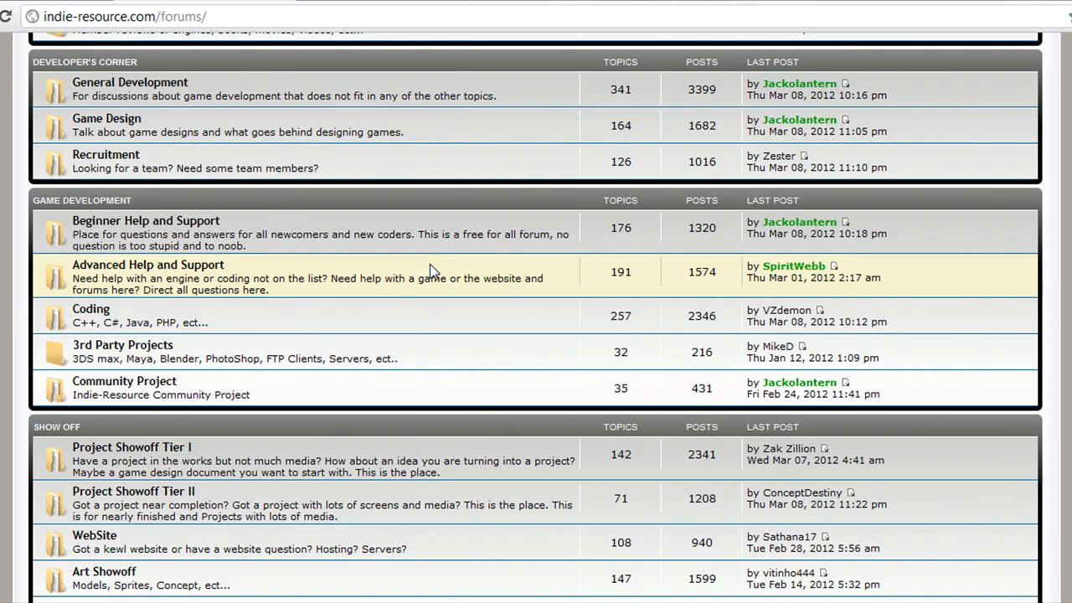
scroll("down", 3)
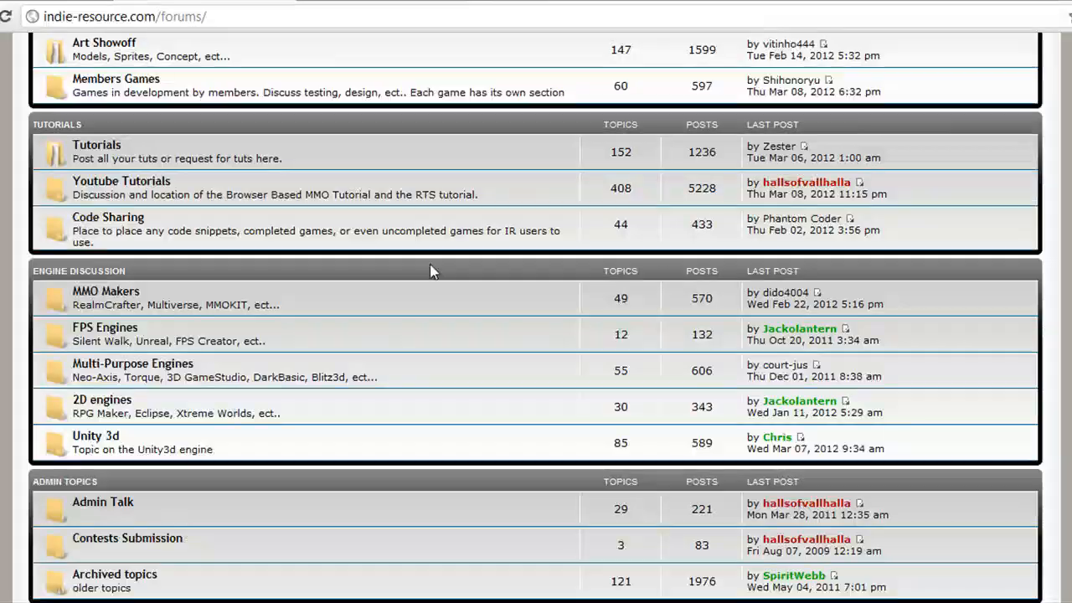
scroll("up", 3)
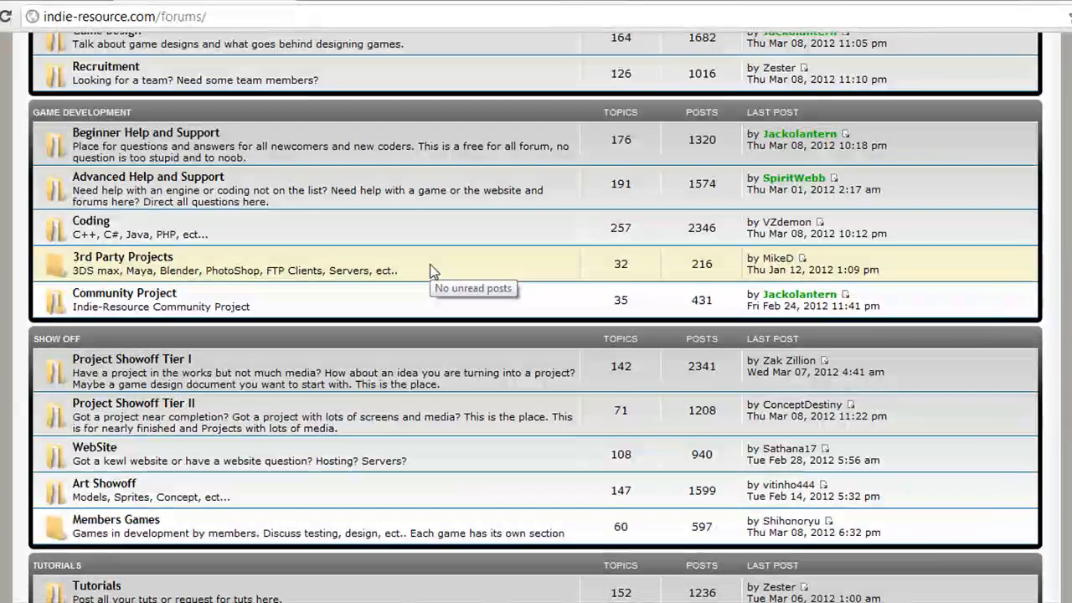
scroll("up", 3)
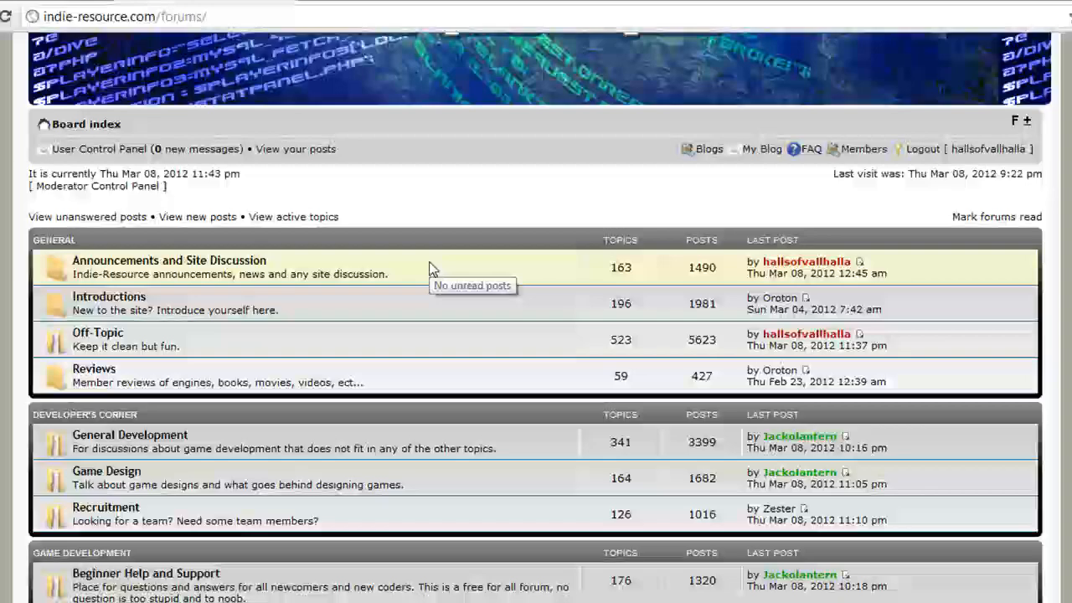
scroll("down", 3)
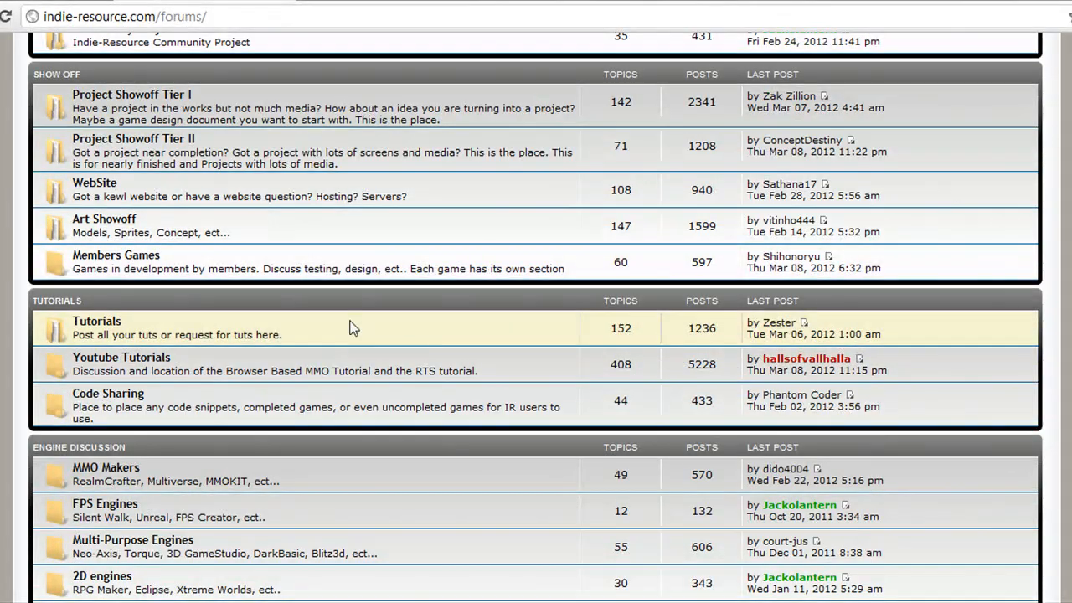
scroll("up", 3)
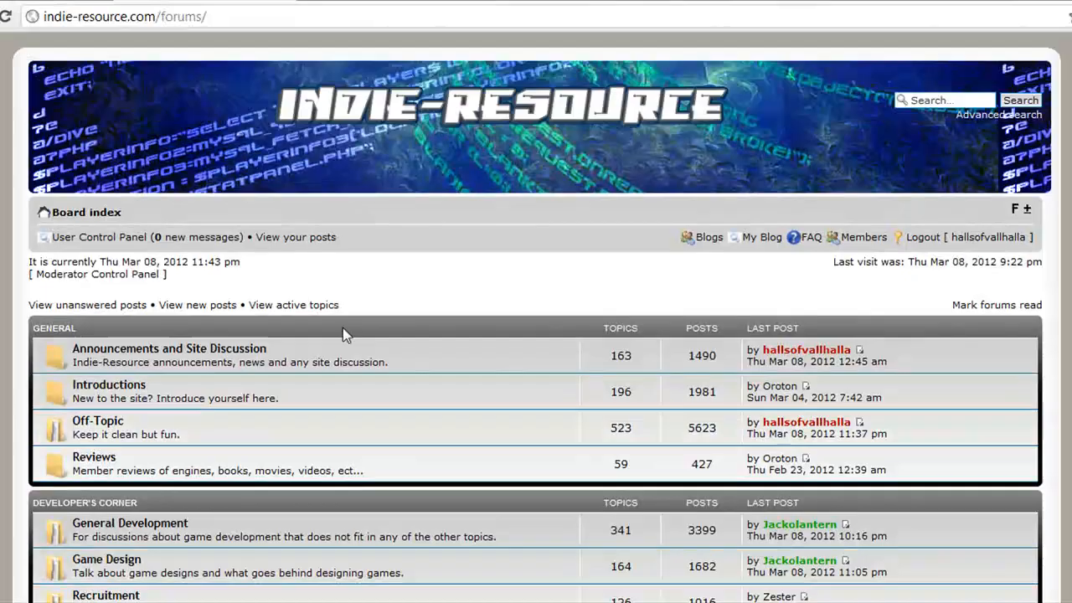
scroll("down", 3)
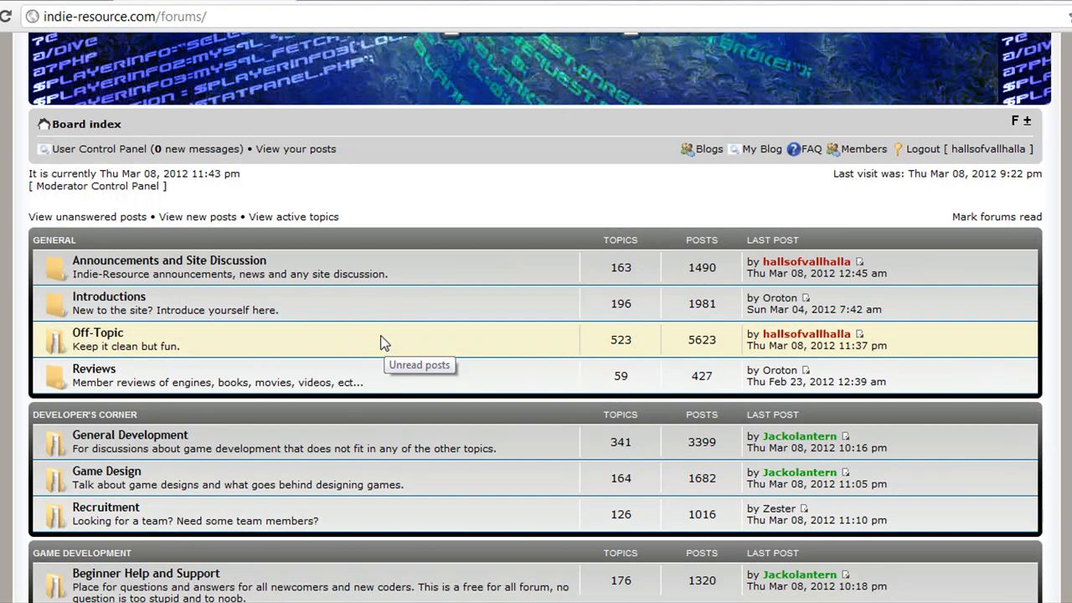
scroll("down", 3)
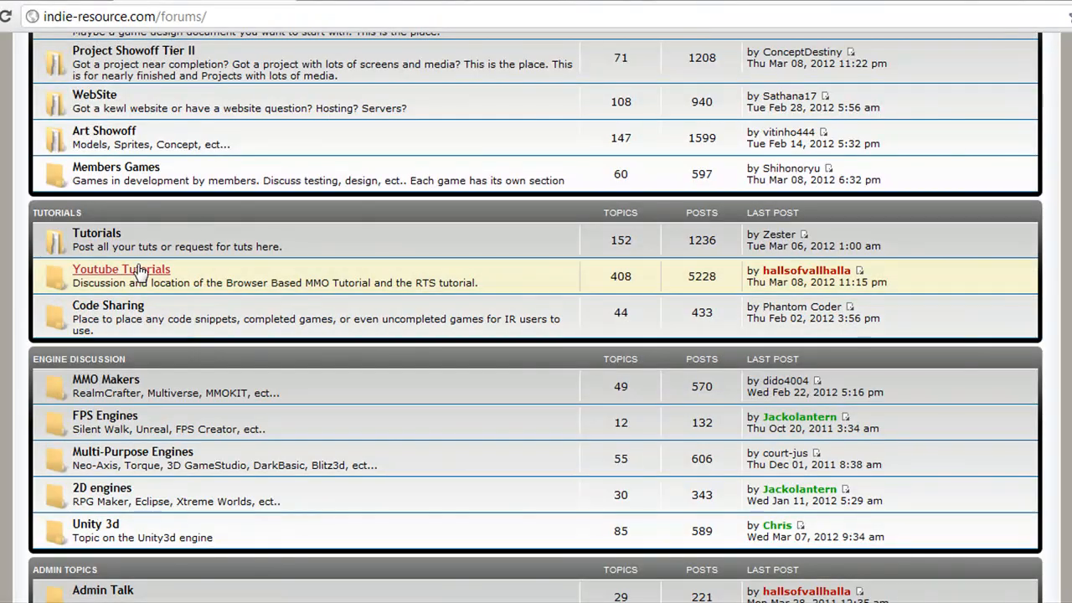
Open the Youtube Tutorials forum and review its tutorial subforum list
left_click(121, 268)
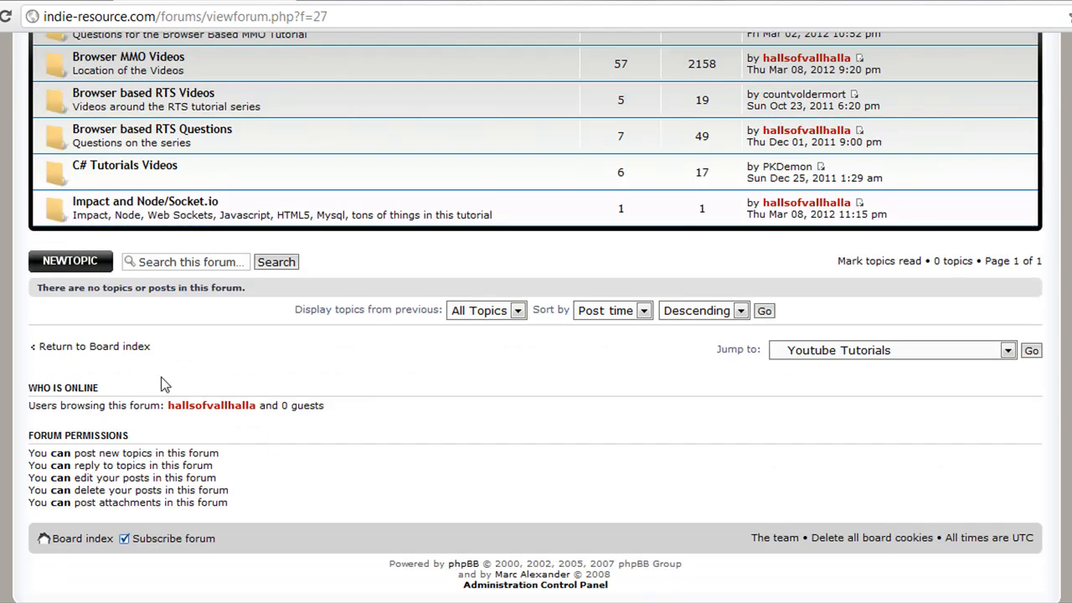
scroll("up", 3)
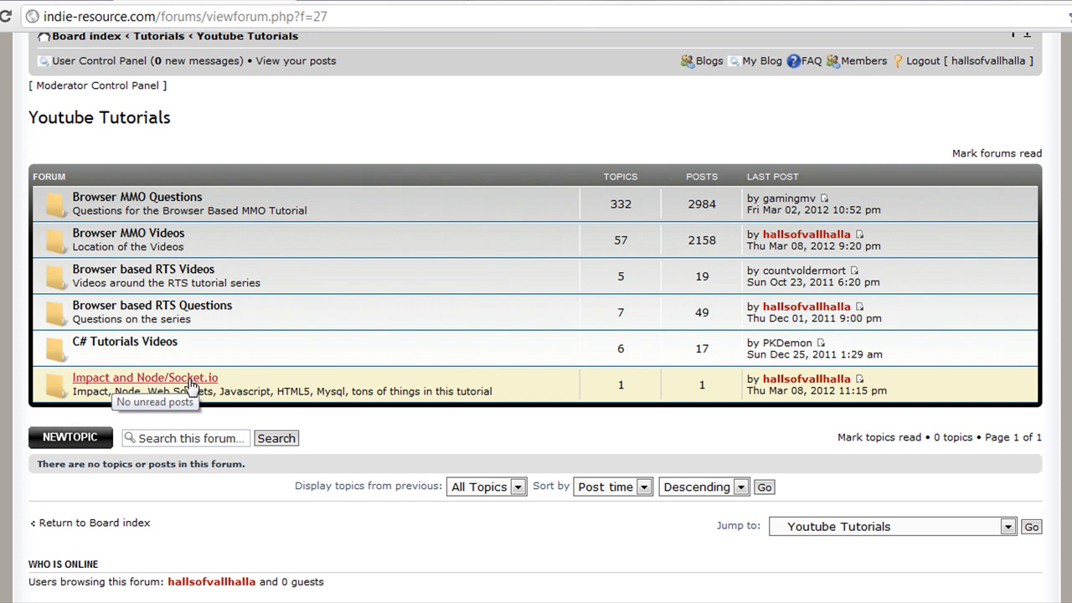
mouse_move(582, 399)
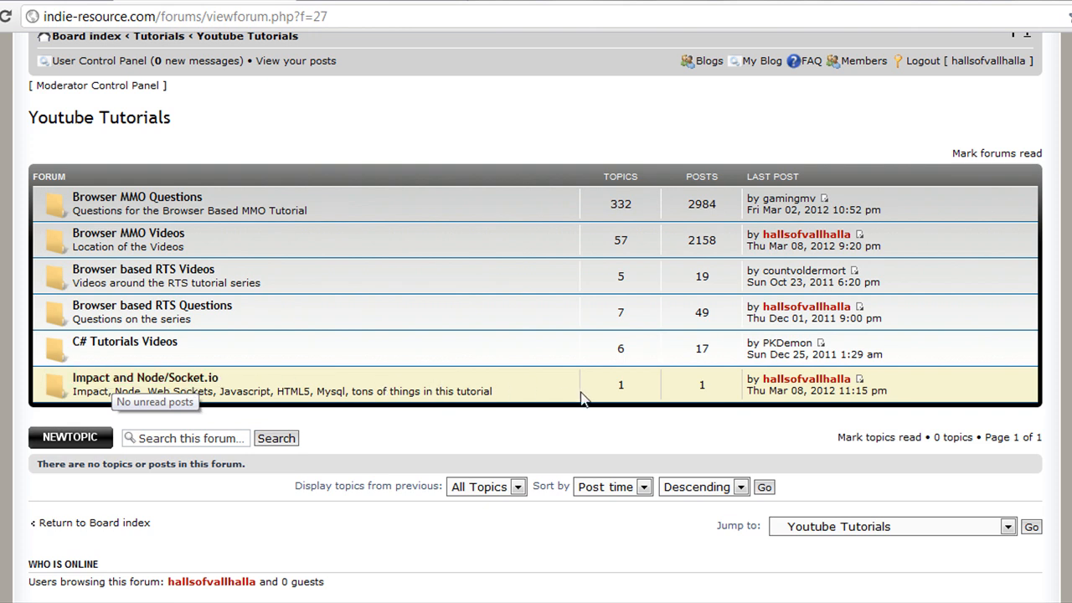
scroll("up", 3)
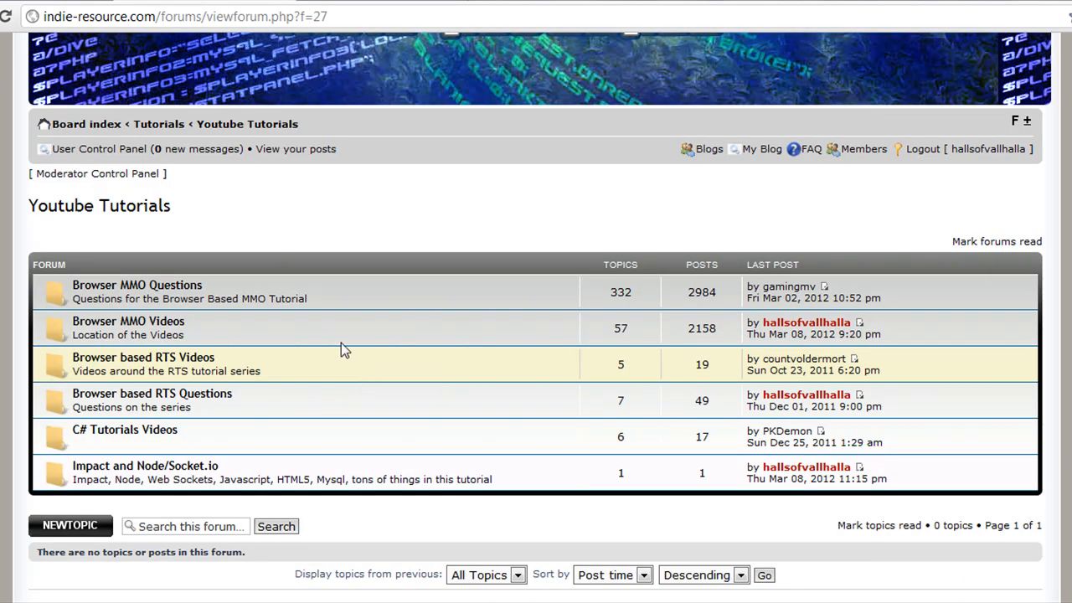
scroll("up", 3)
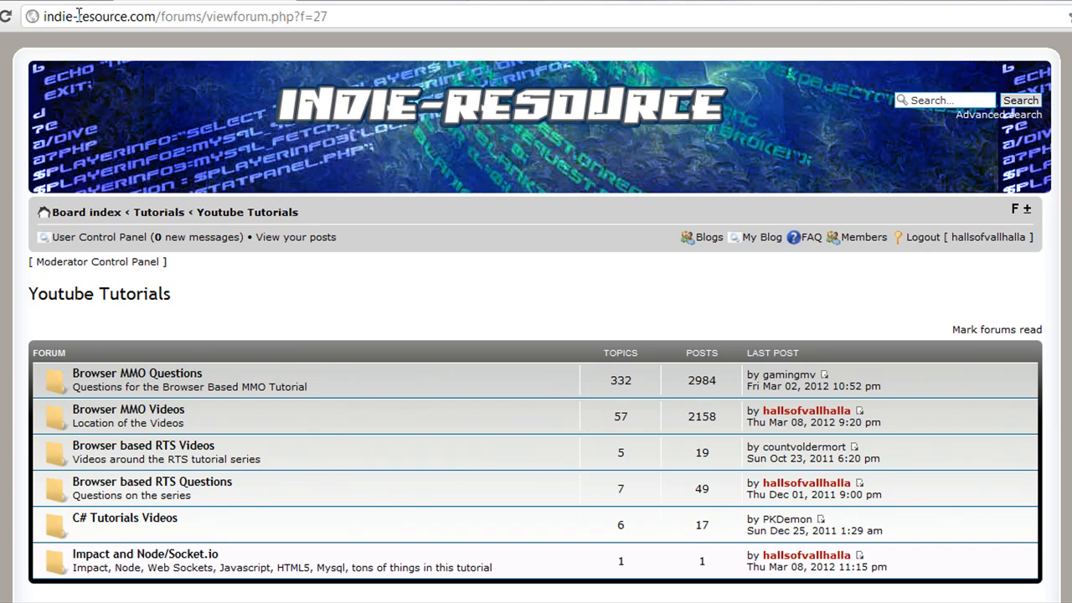
scroll("down", 3)
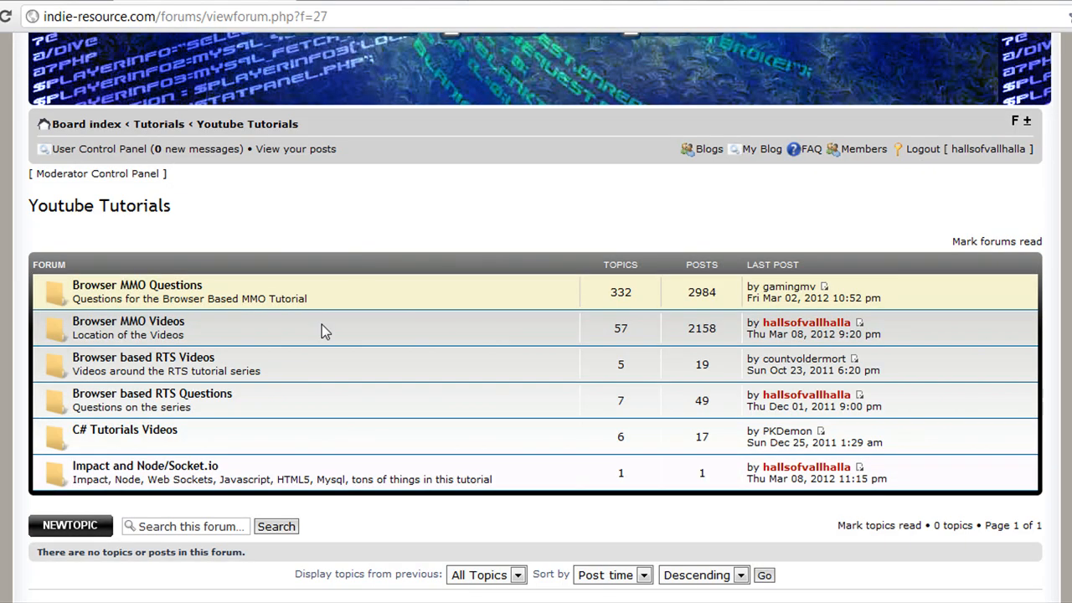
mouse_move(144, 465)
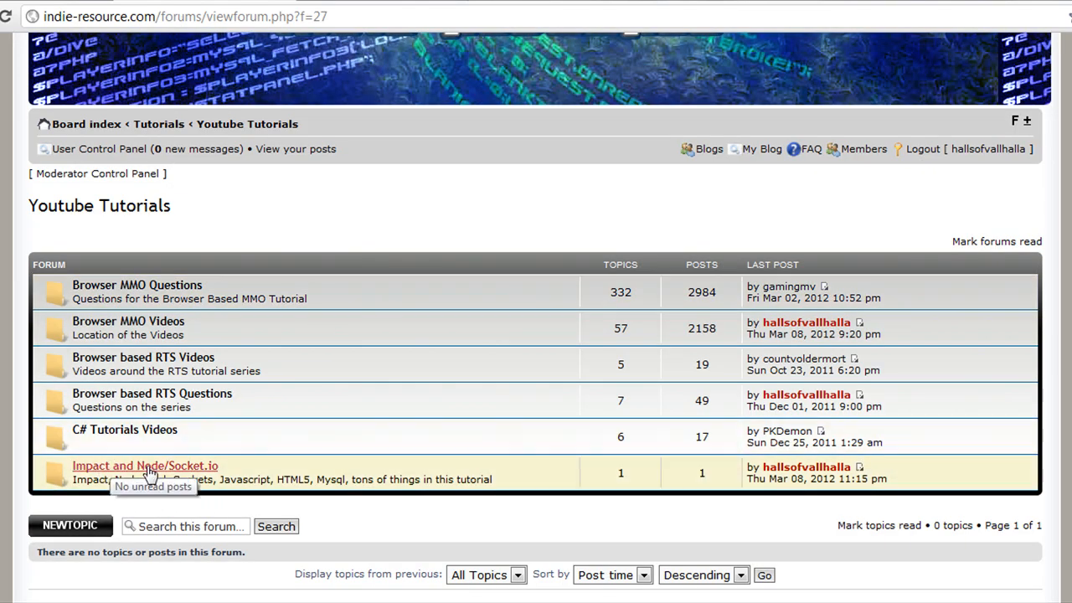
mouse_move(355, 362)
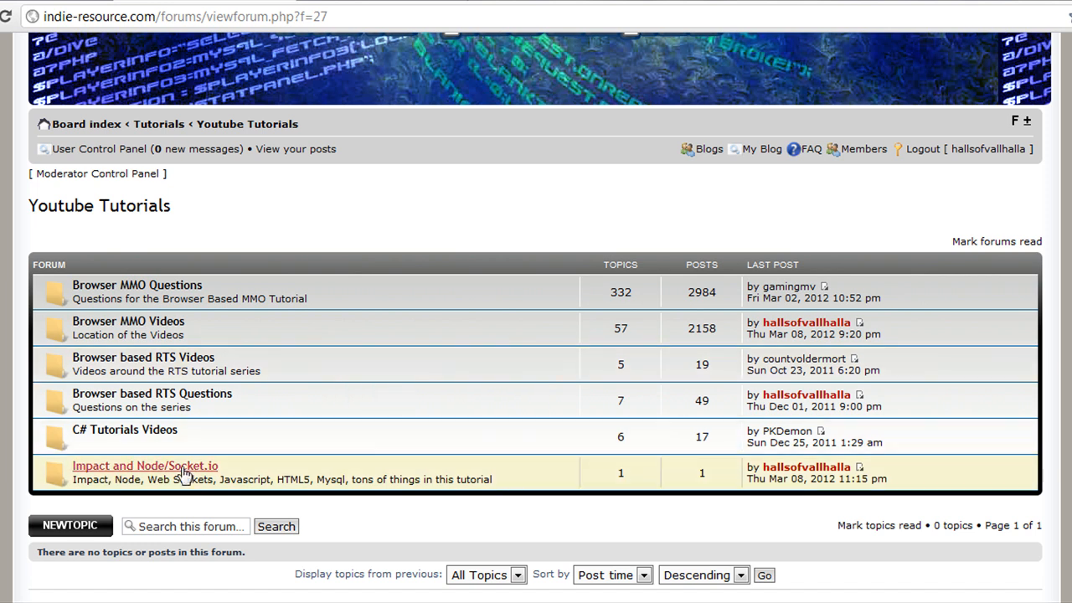
mouse_move(350, 469)
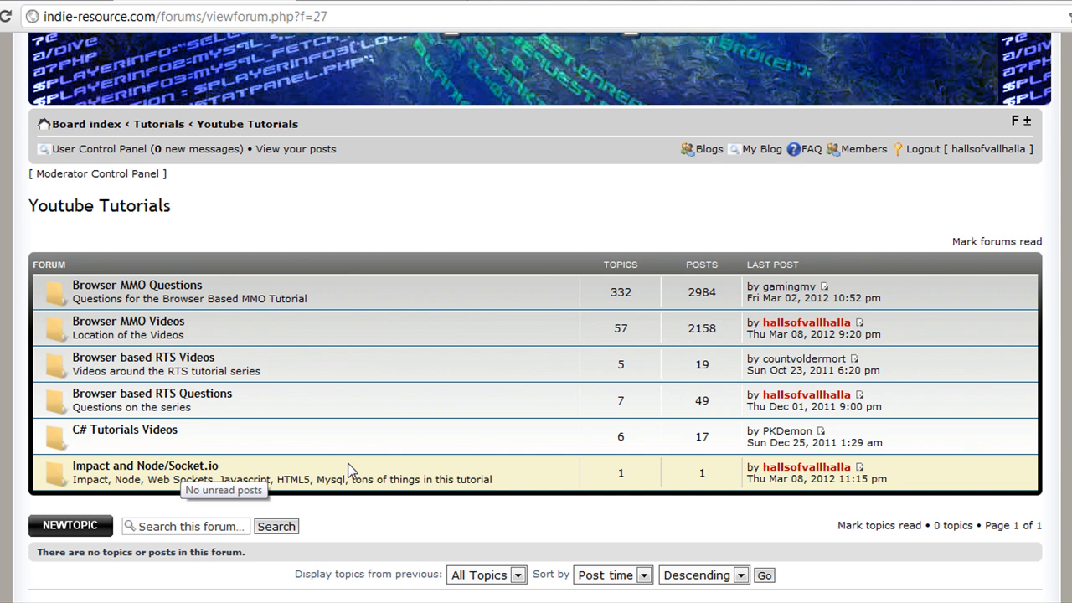
mouse_move(350, 469)
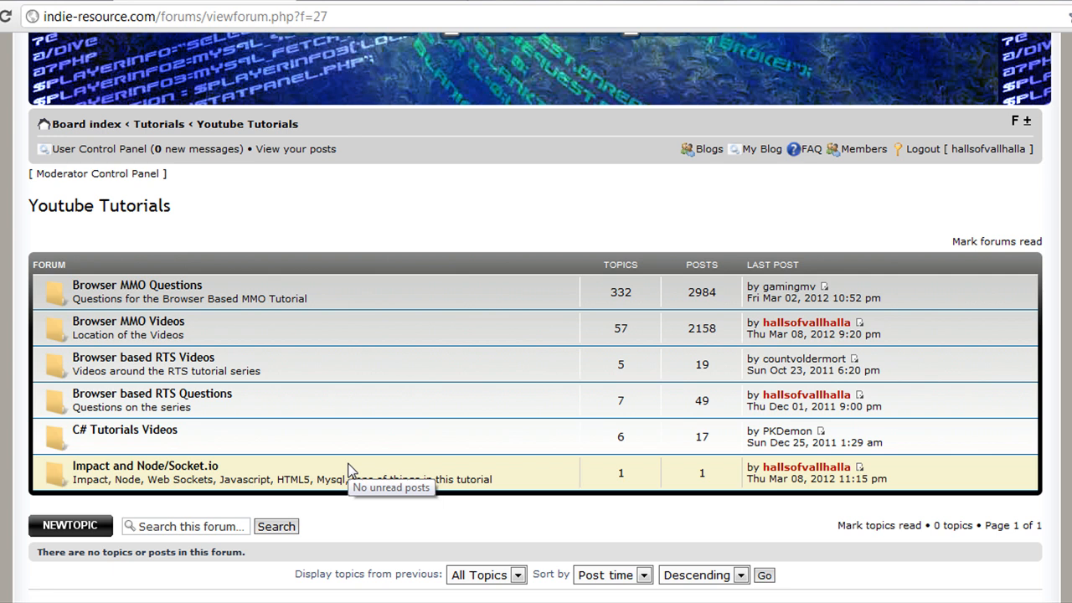
mouse_move(235, 477)
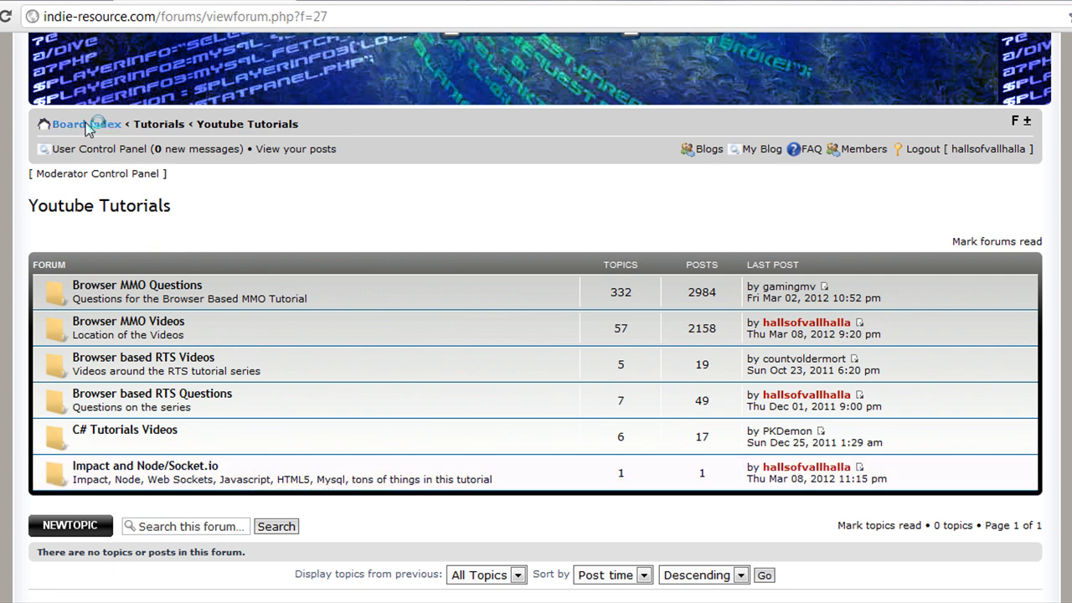
left_click(67, 124)
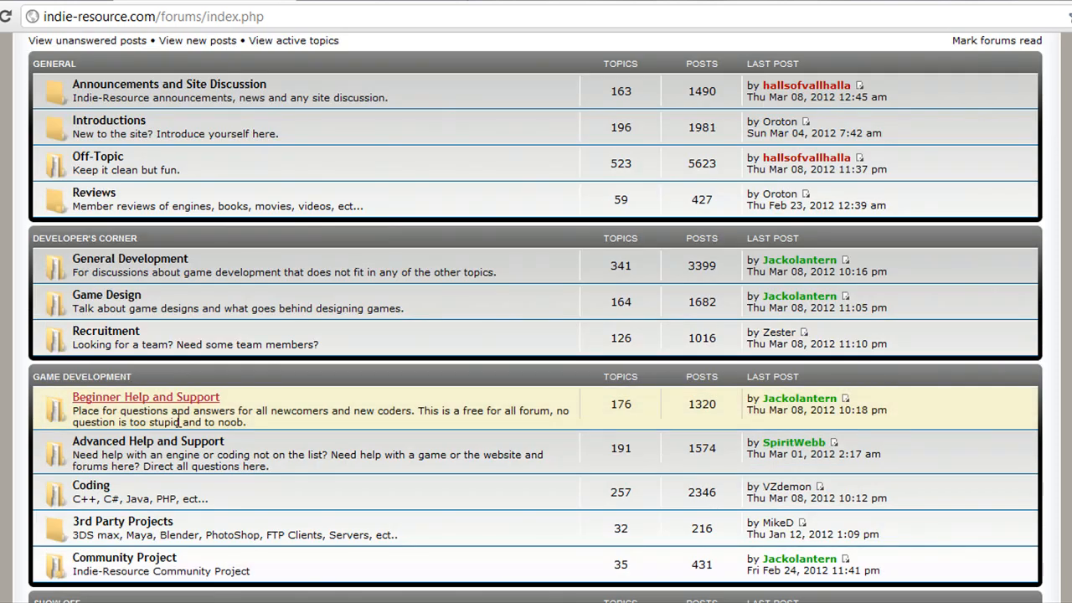
scroll("down", 3)
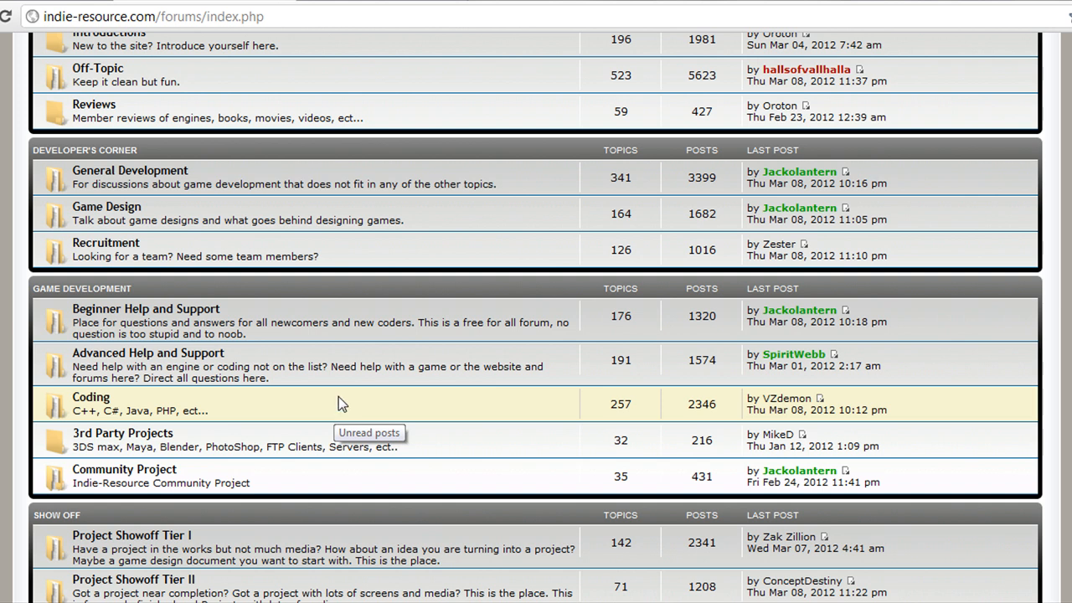
scroll("down", 3)
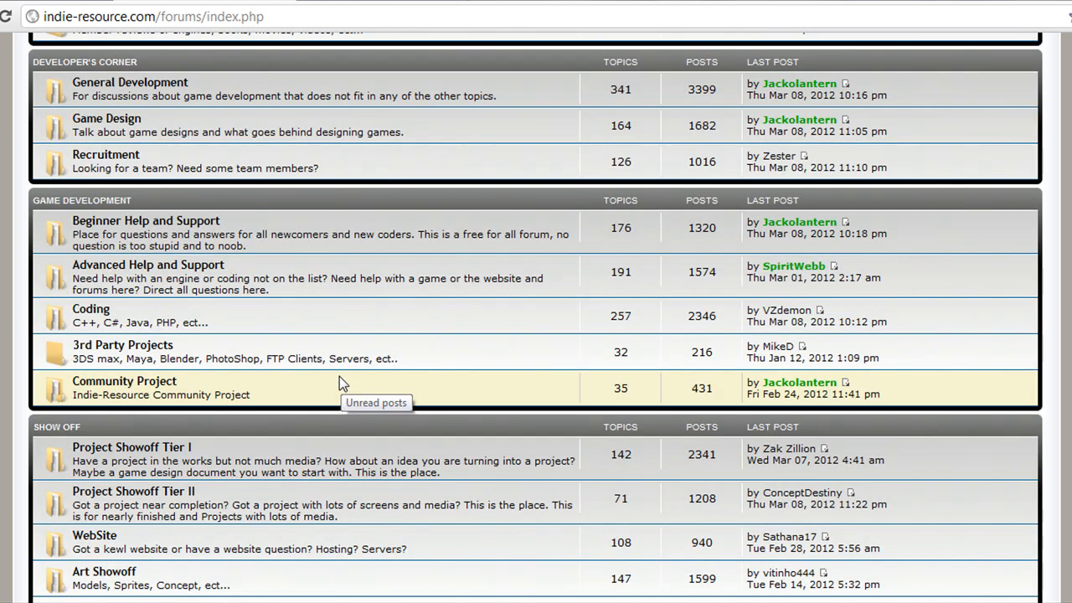
scroll("down", 3)
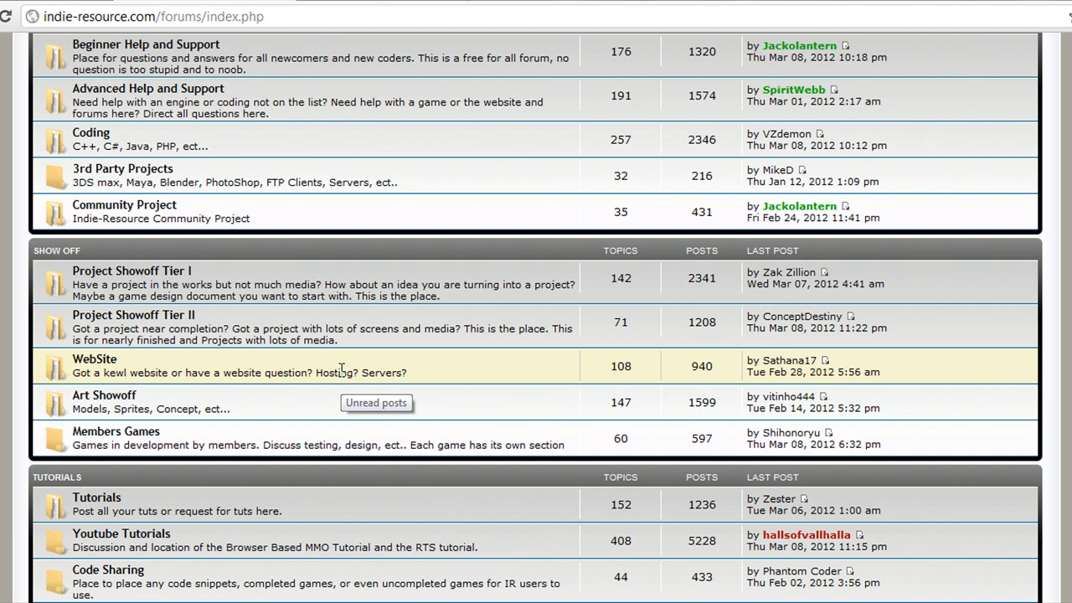
scroll("down", 3)
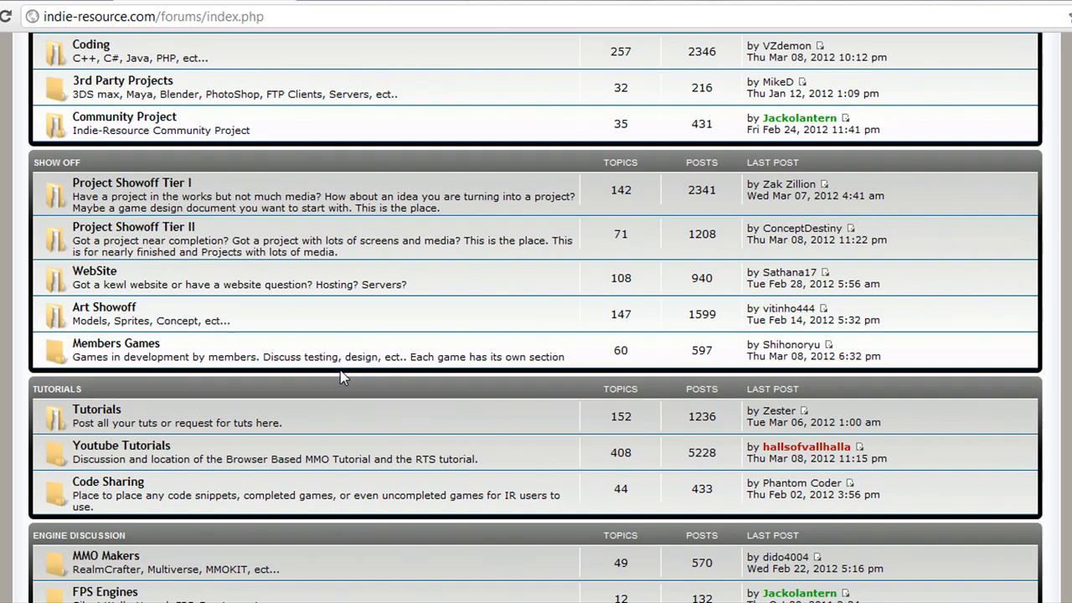
scroll("down", 3)
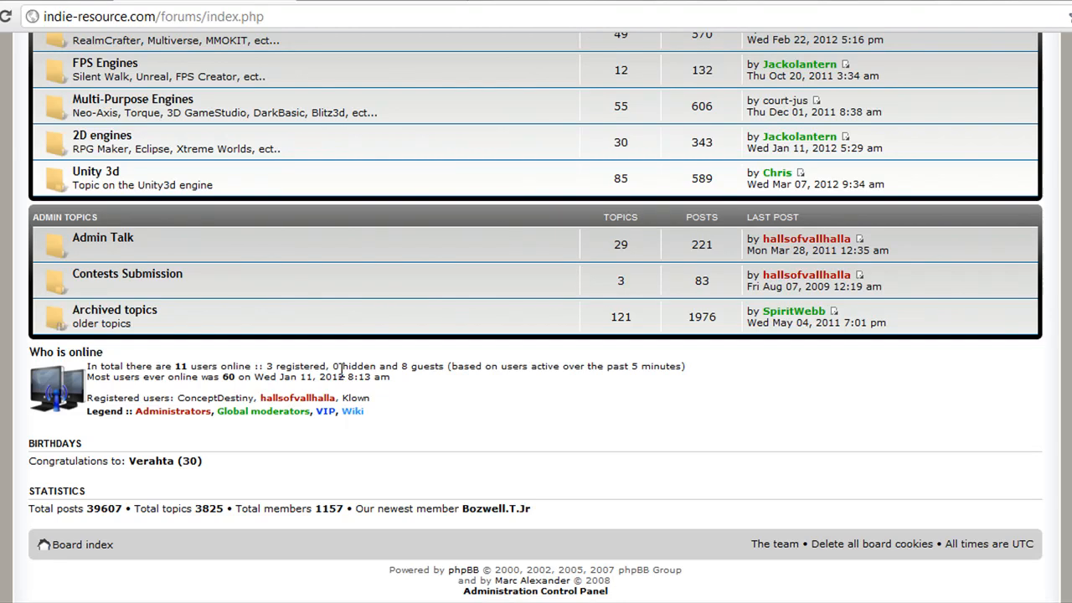
mouse_move(395, 482)
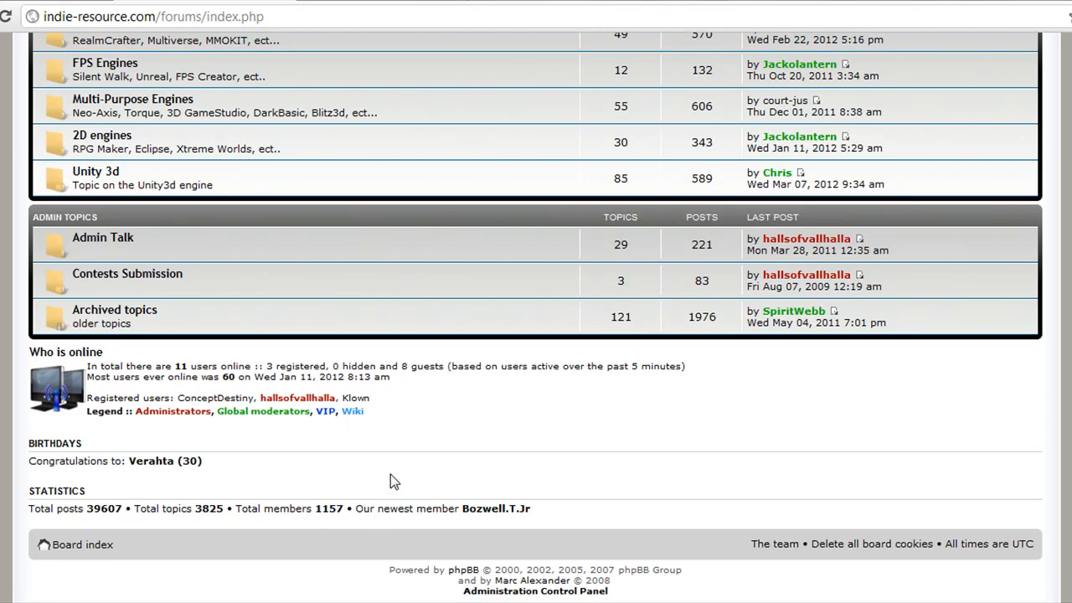
scroll("up", 3)
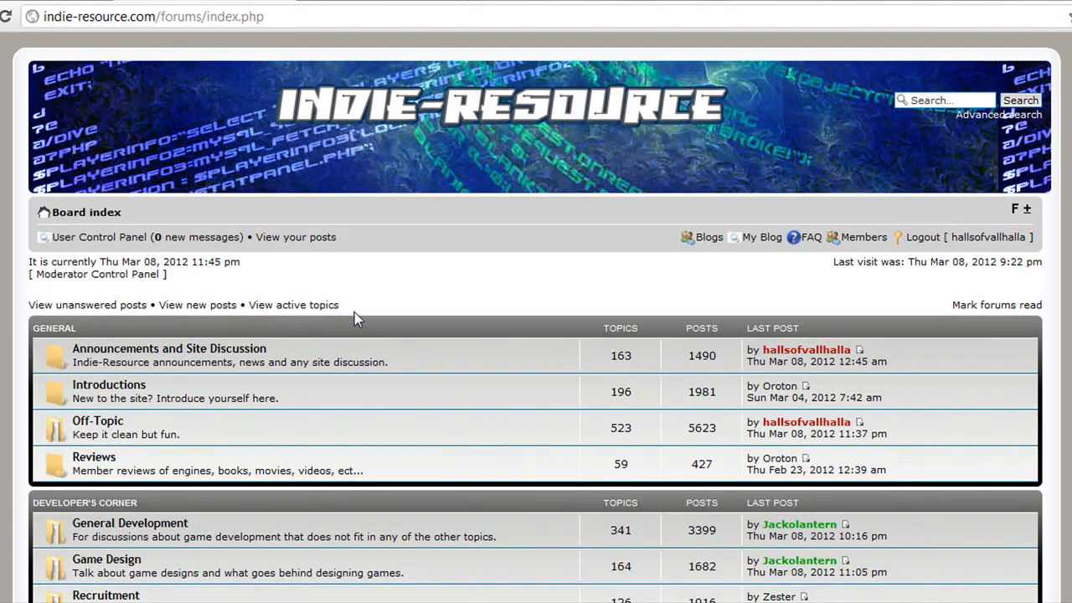
scroll("down", 3)
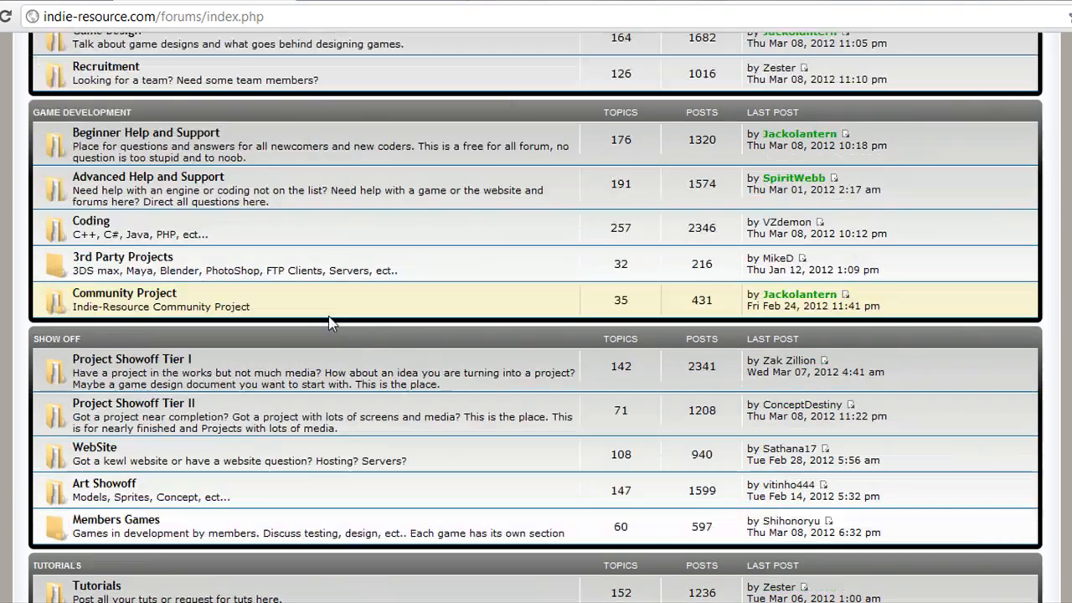
scroll("down", 3)
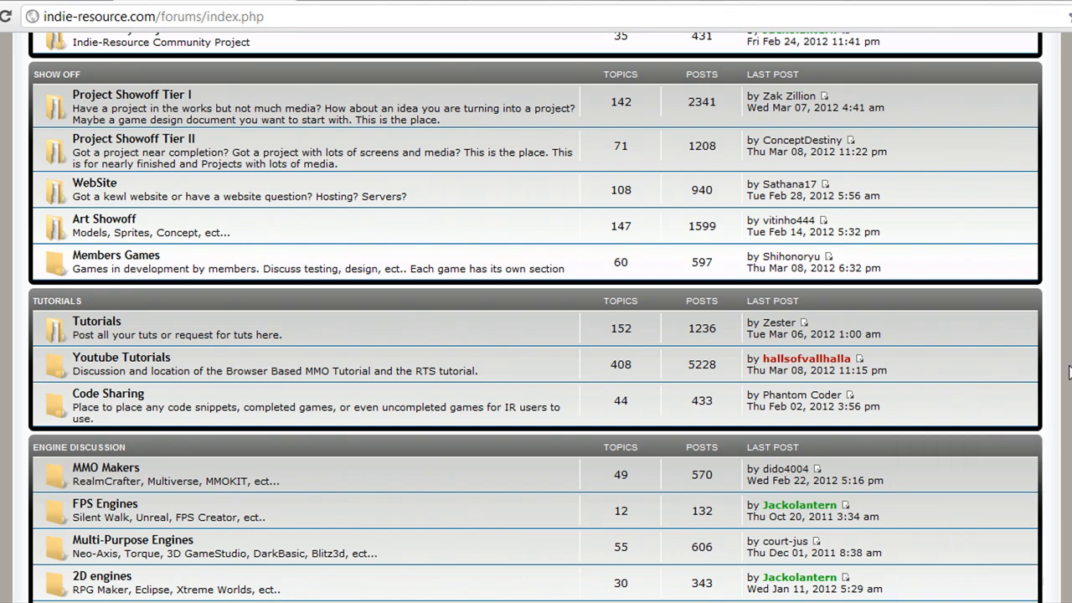
mouse_move(120, 356)
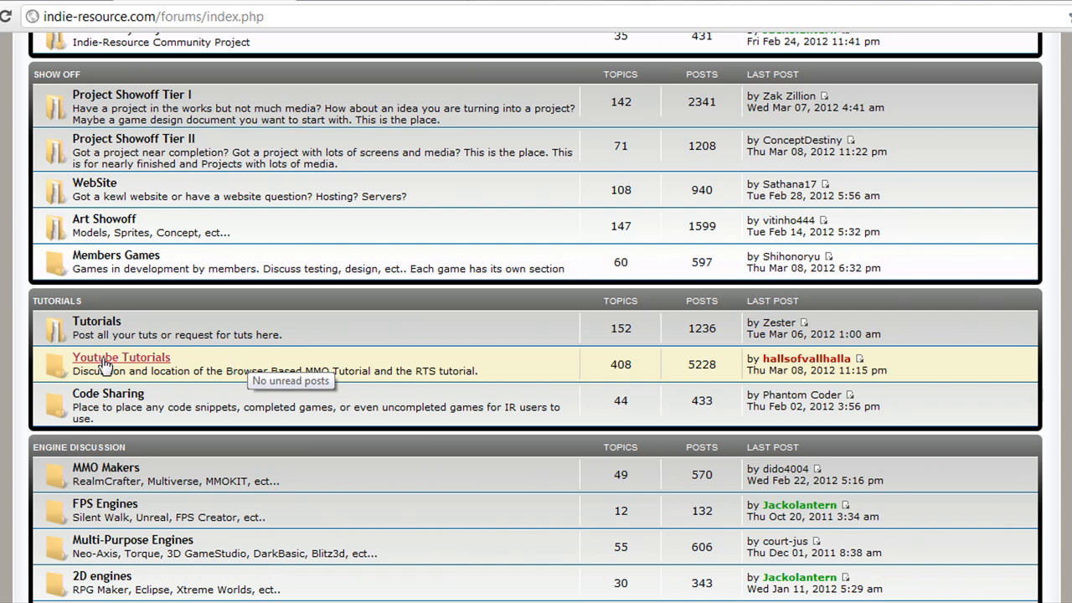
Open the Browser MMO Videos subforum inside Youtube Tutorials to view its topics
left_click(120, 357)
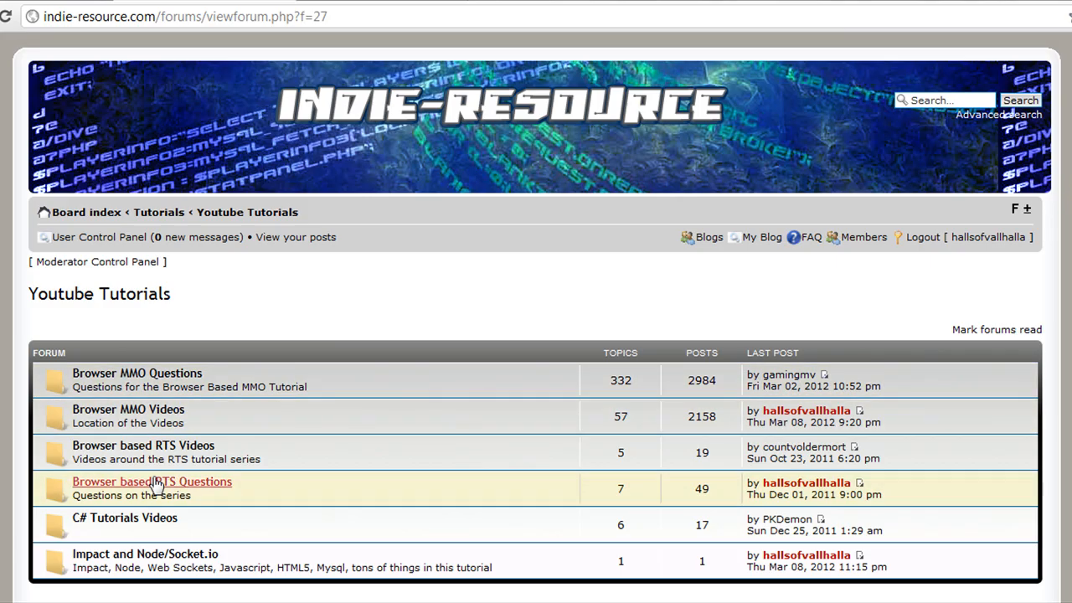
mouse_move(128, 408)
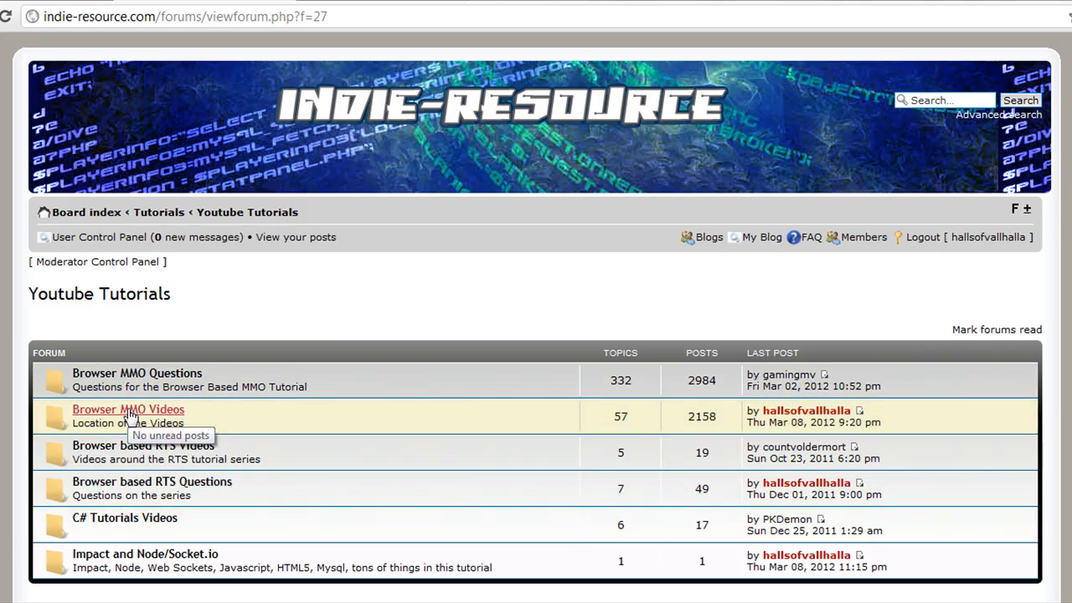
left_click(128, 408)
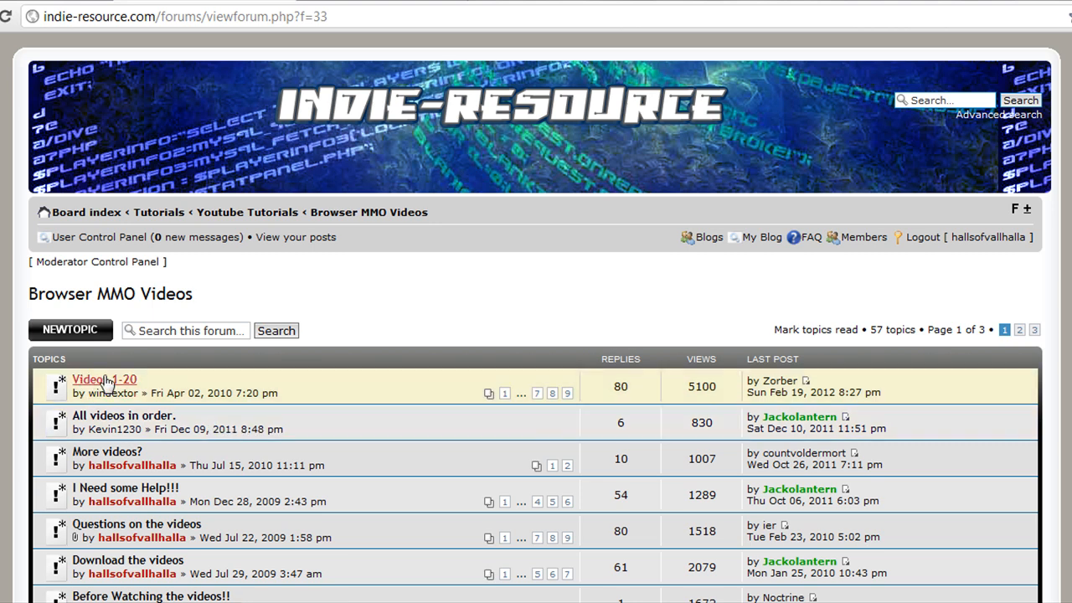
mouse_move(260, 407)
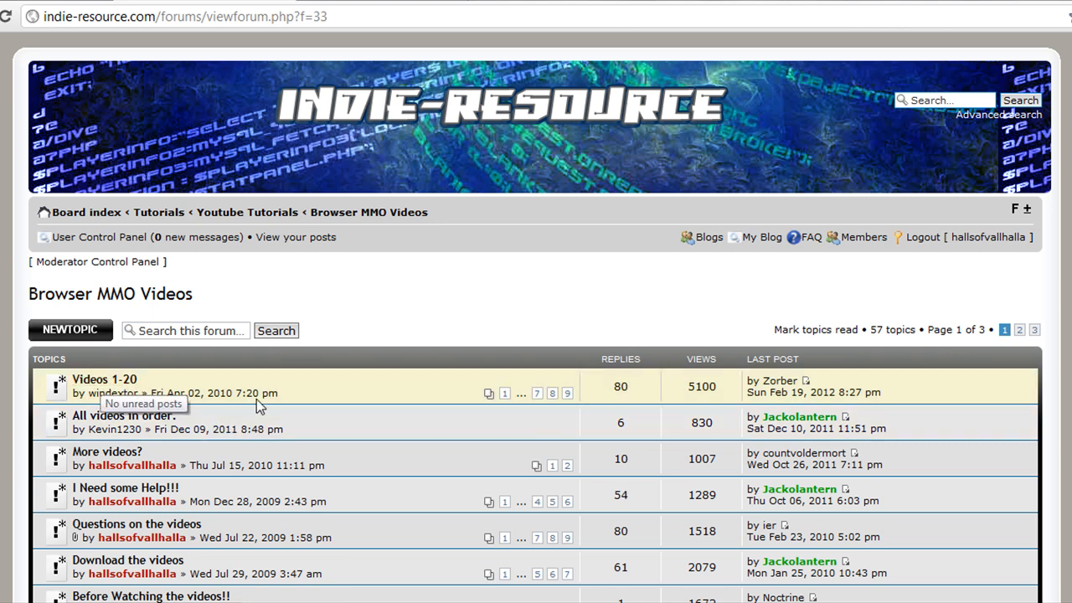
mouse_move(260, 407)
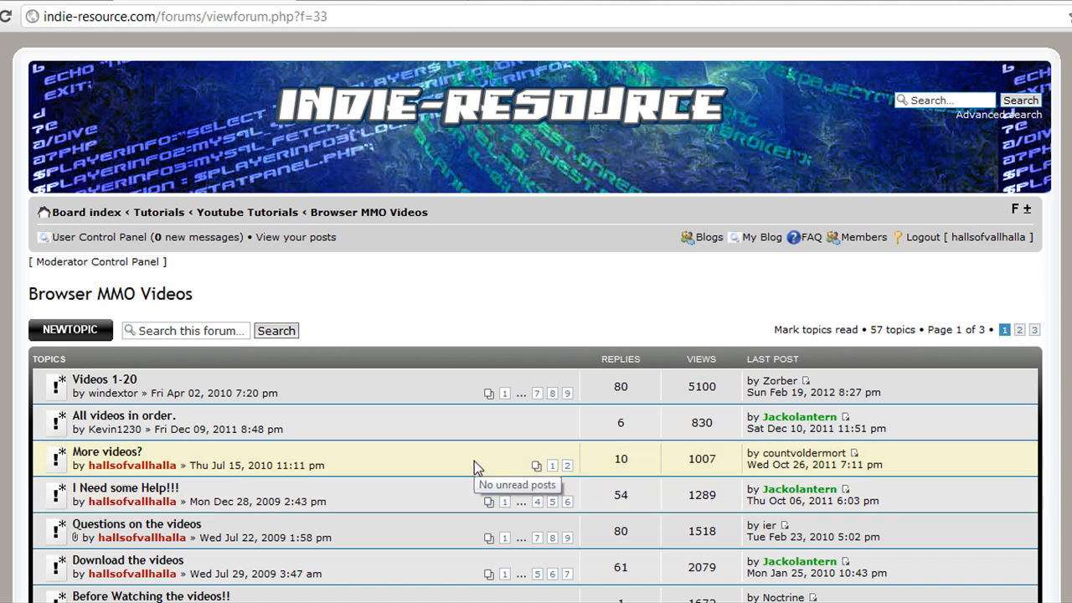
mouse_move(511, 350)
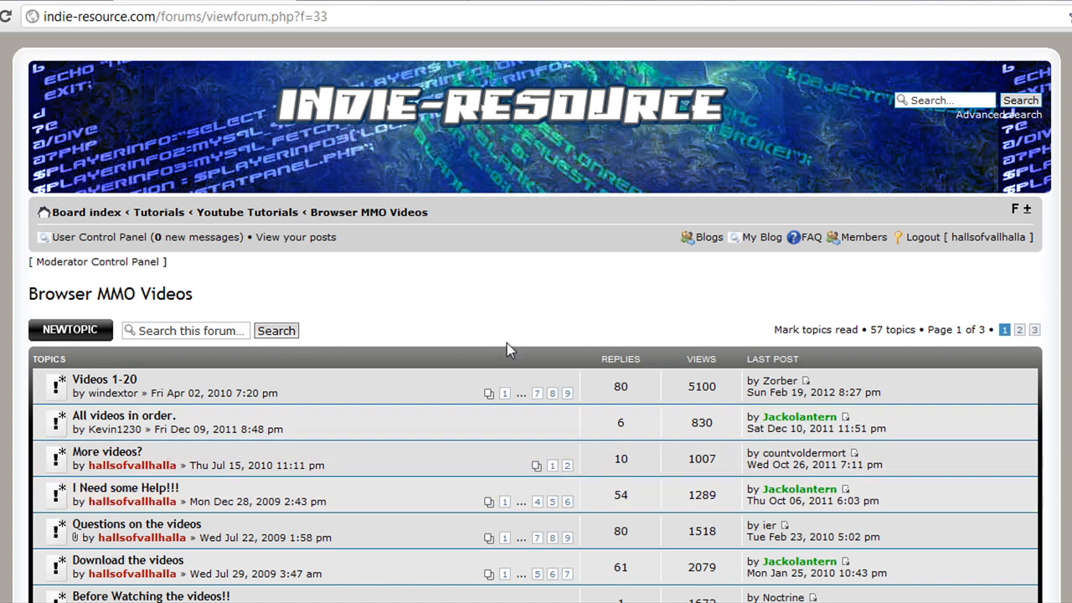
mouse_move(318, 134)
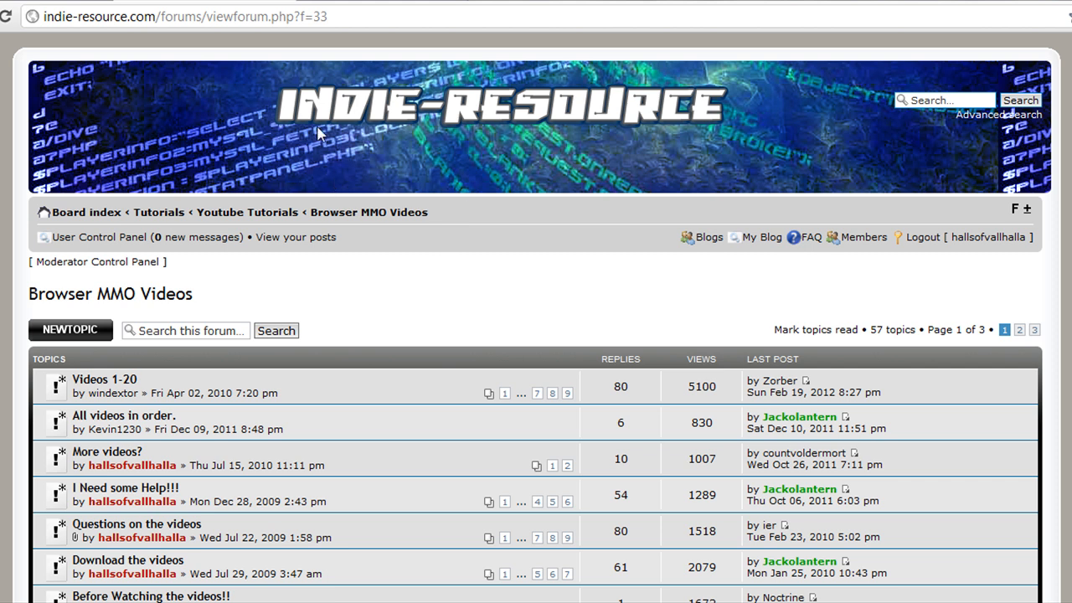
mouse_move(288, 65)
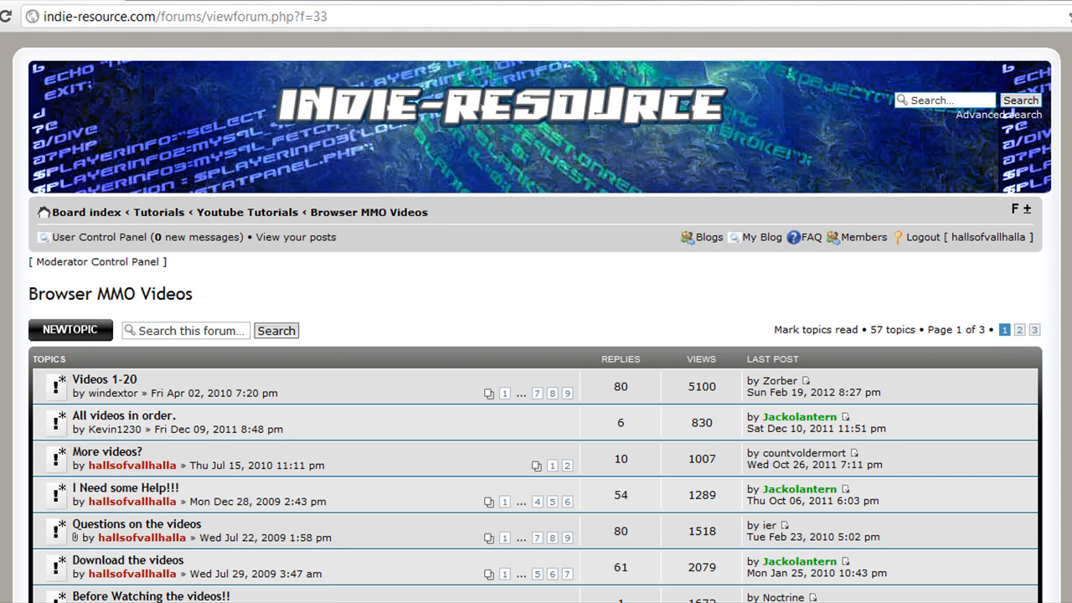
mouse_move(368, 211)
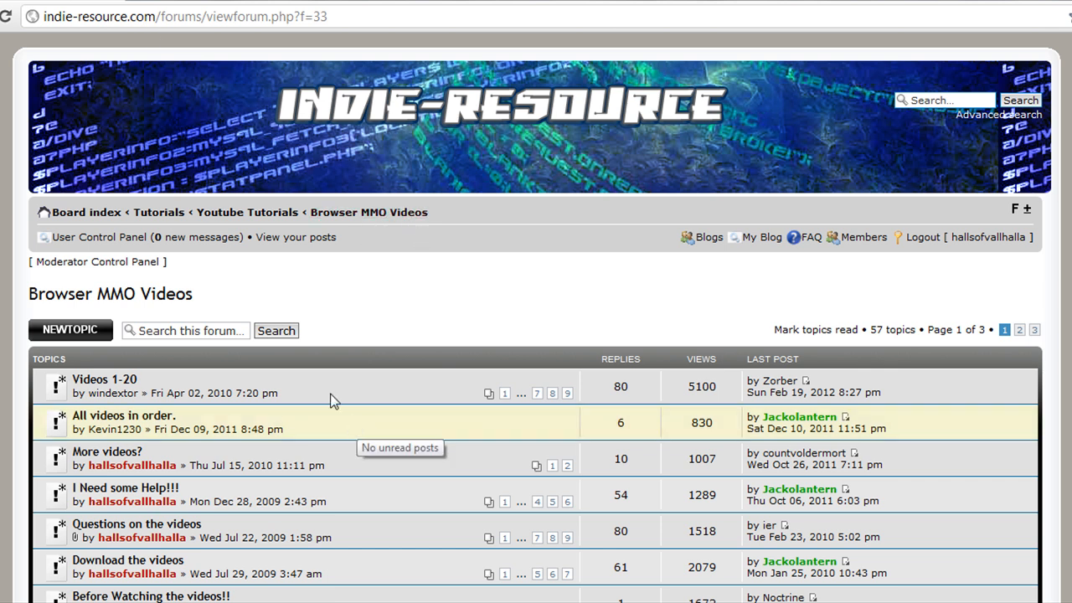
left_click(86, 211)
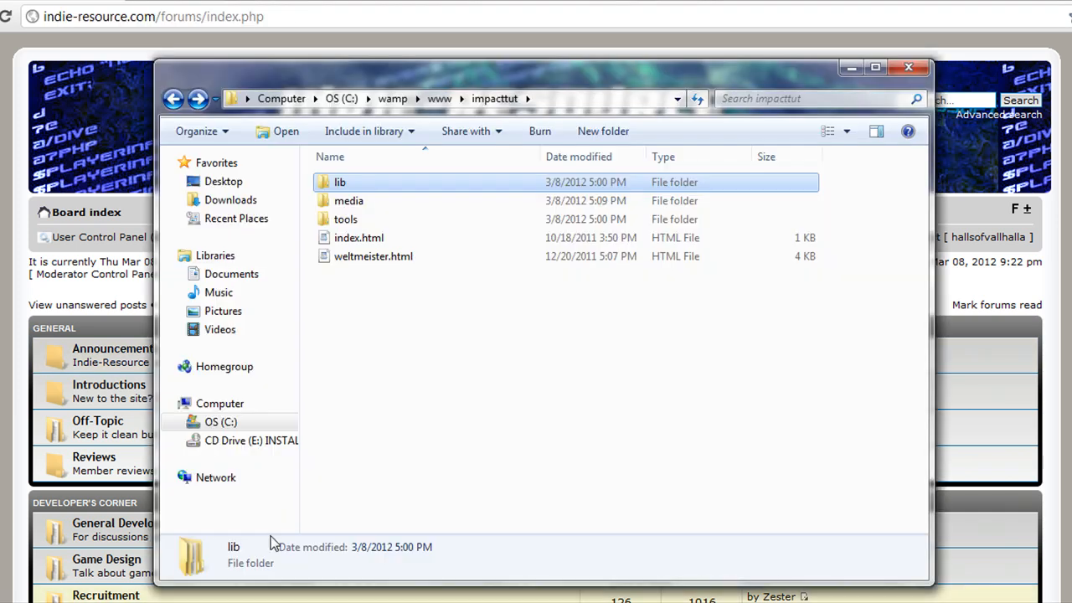
Browse up through wamp and www and back into the impacttut project folder
left_click(418, 298)
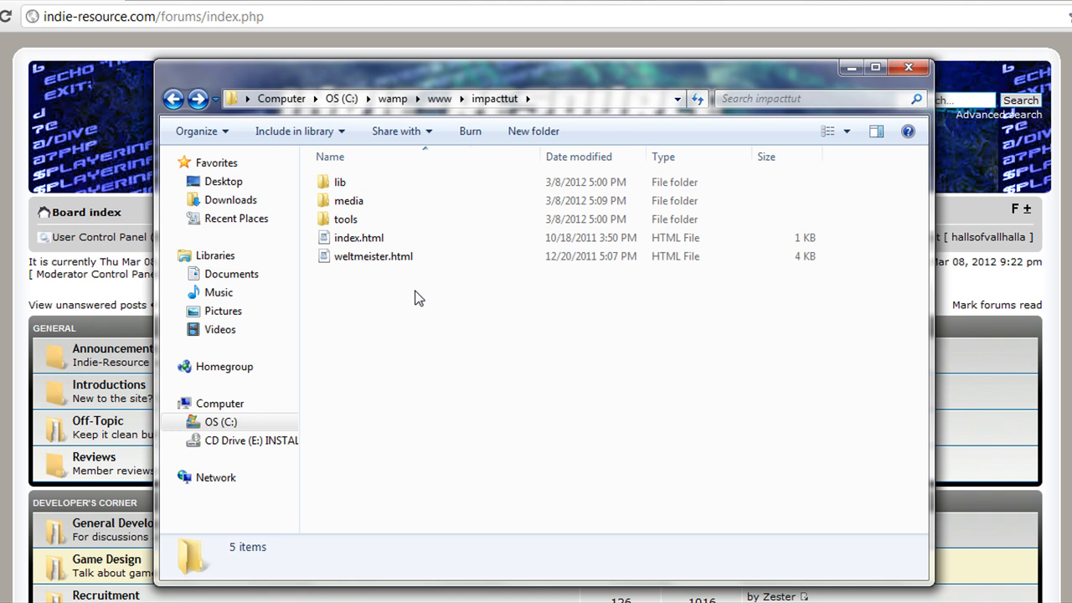
mouse_move(405, 299)
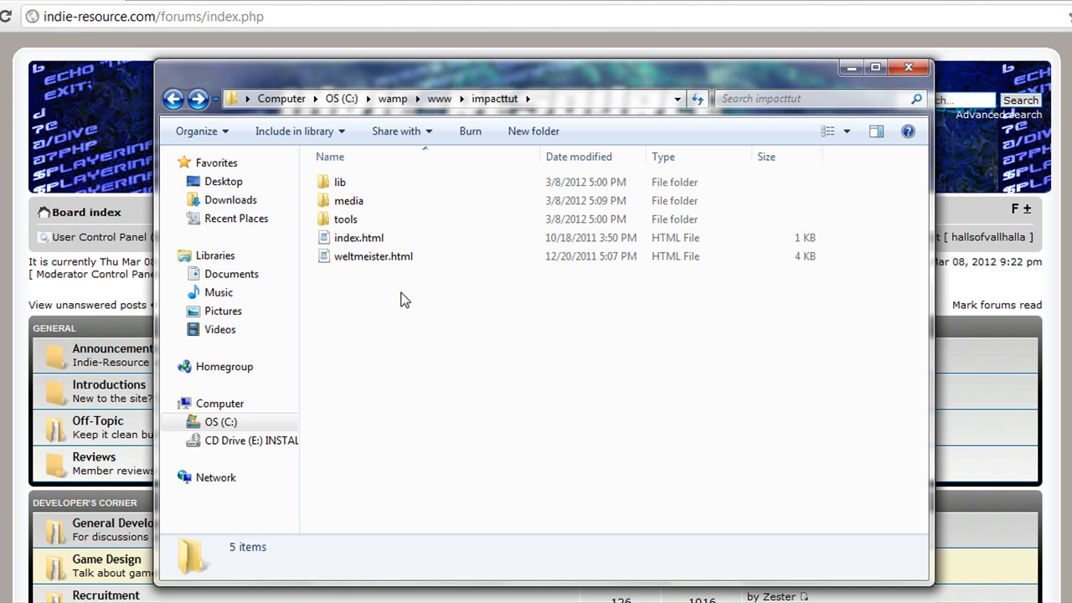
mouse_move(429, 113)
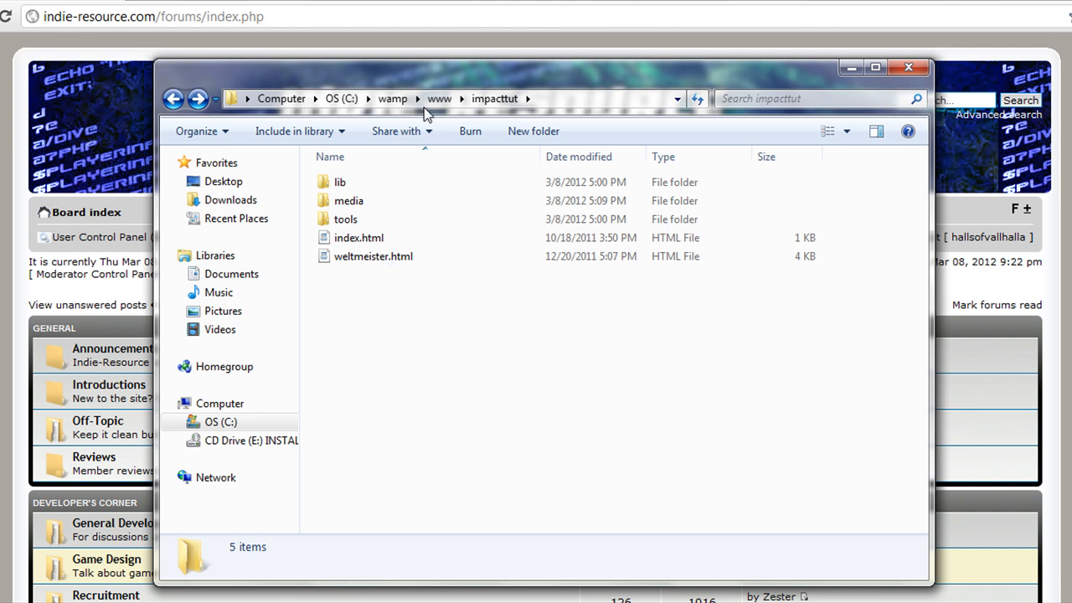
left_click(392, 97)
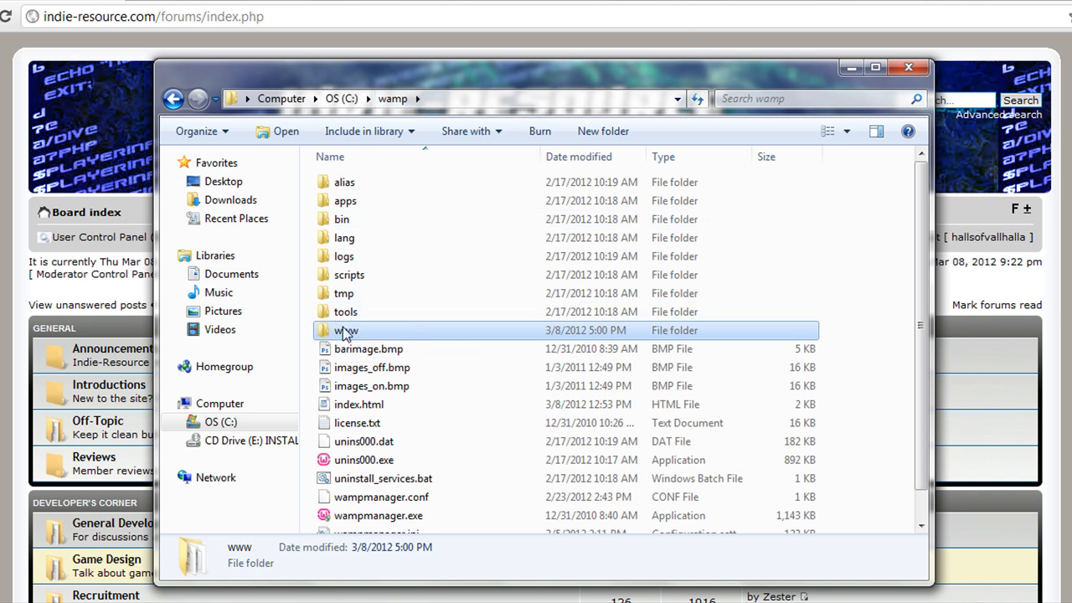
double_click(345, 330)
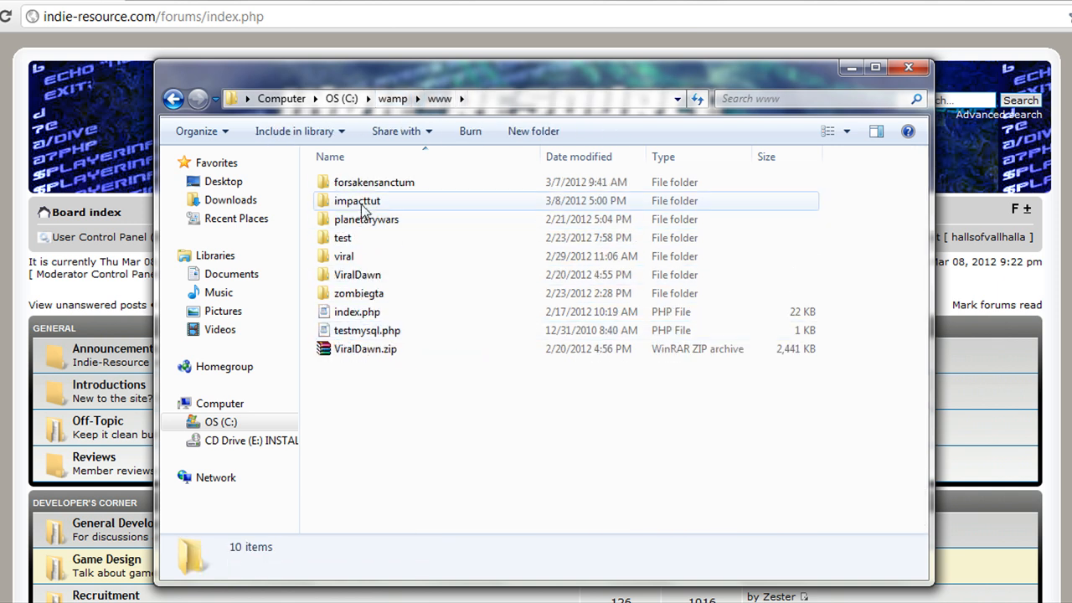
left_click(357, 201)
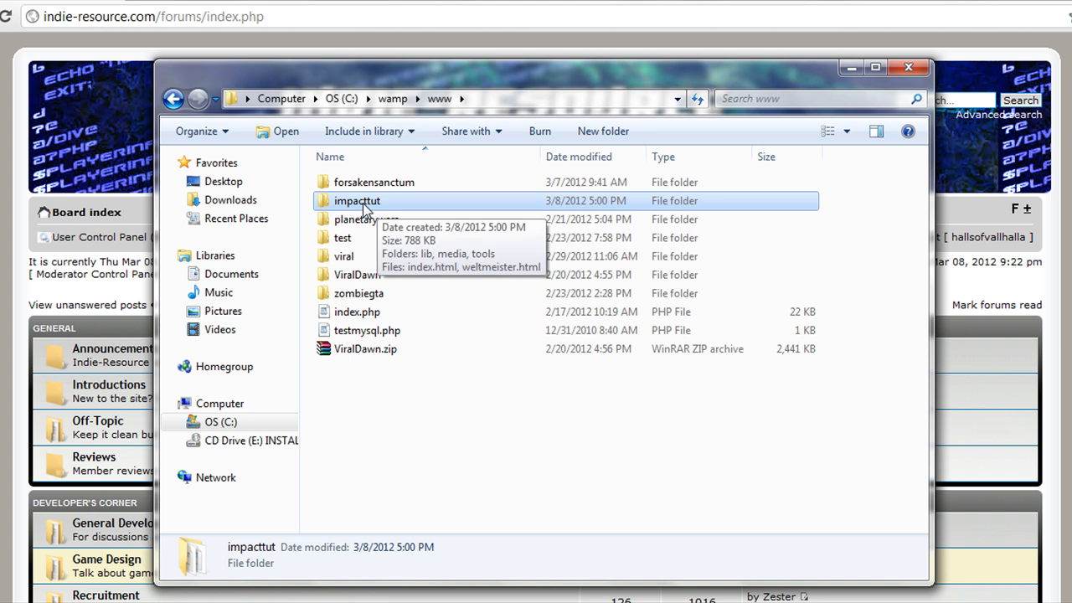
double_click(356, 201)
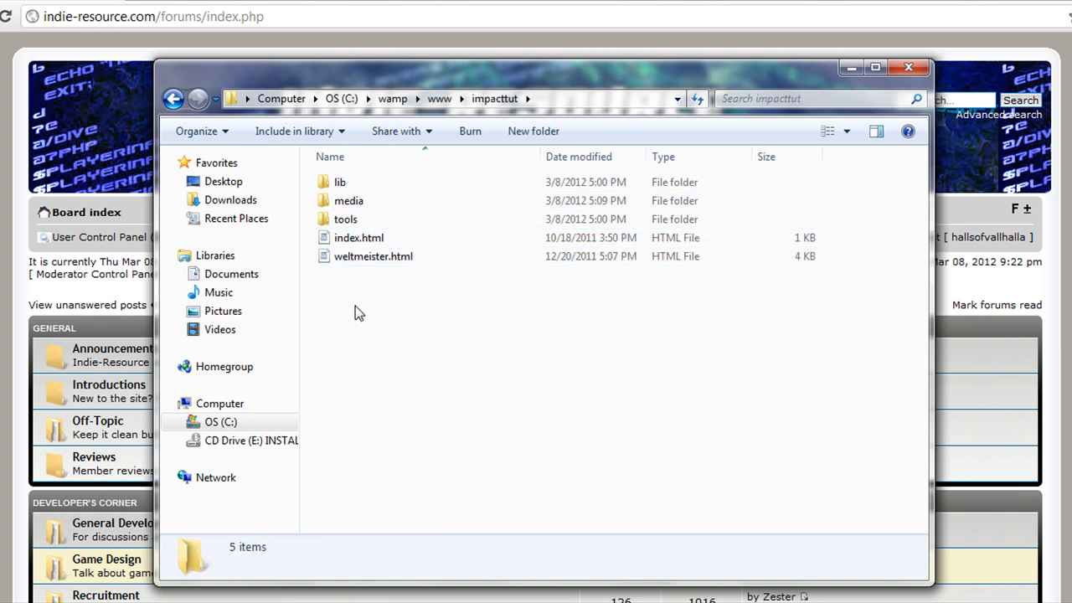
mouse_move(368, 276)
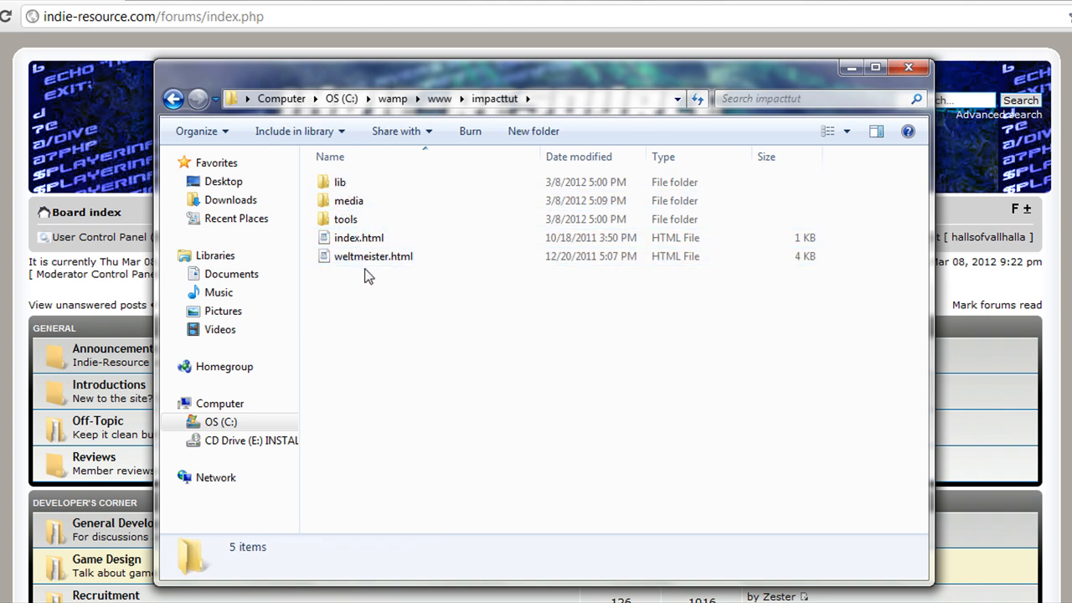
left_click(339, 181)
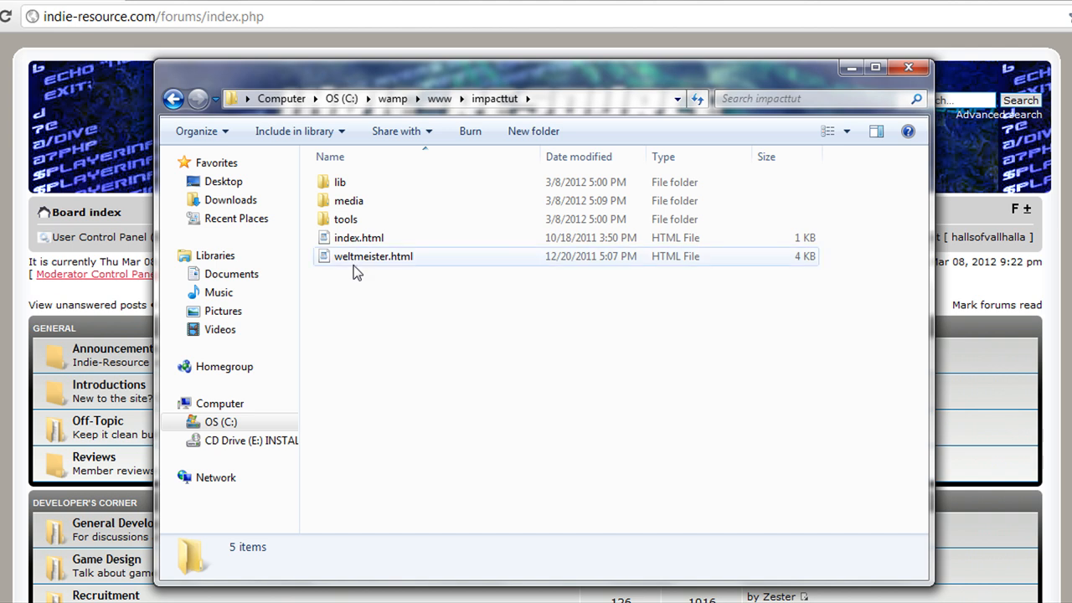
mouse_move(373, 257)
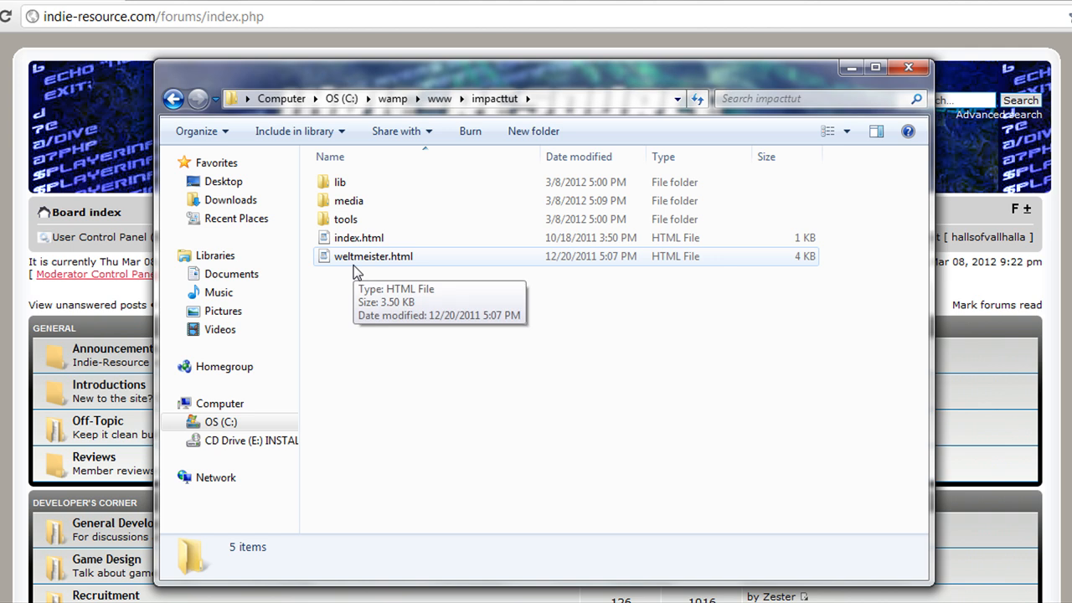
mouse_move(345, 219)
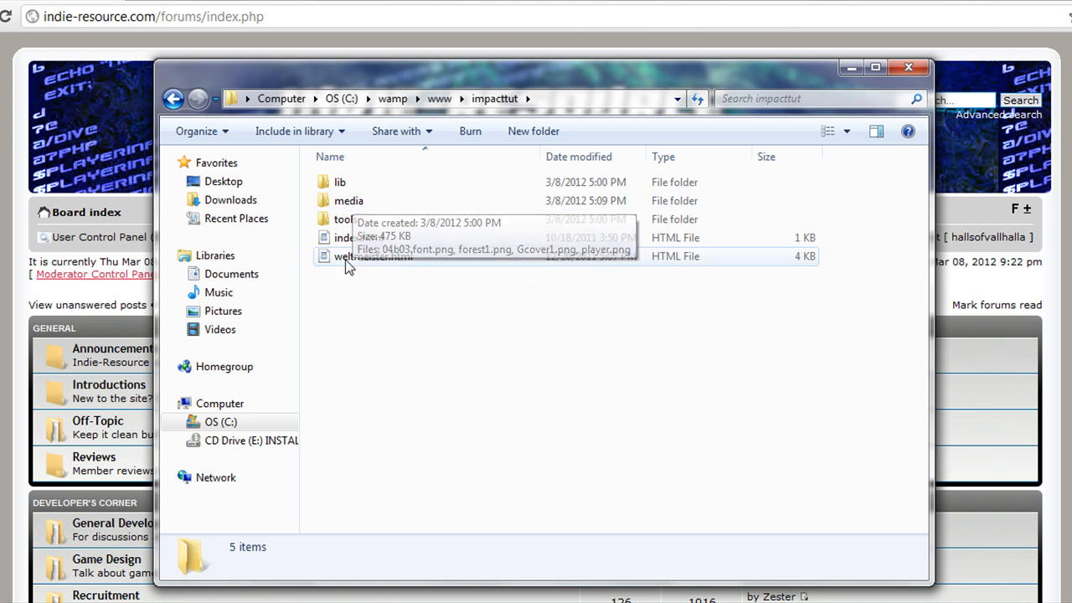
mouse_move(355, 277)
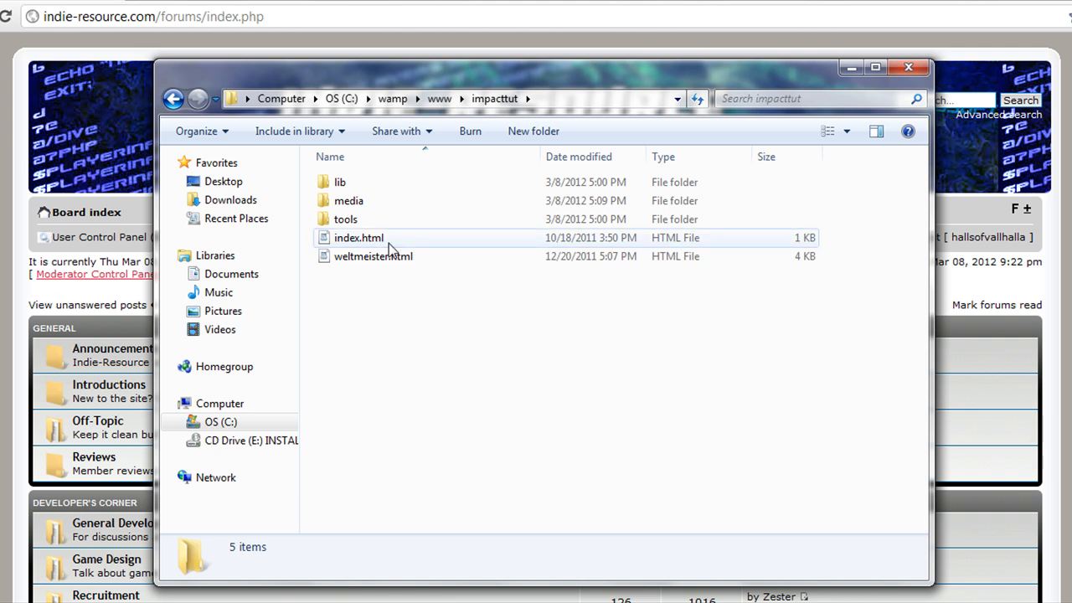
mouse_move(348, 258)
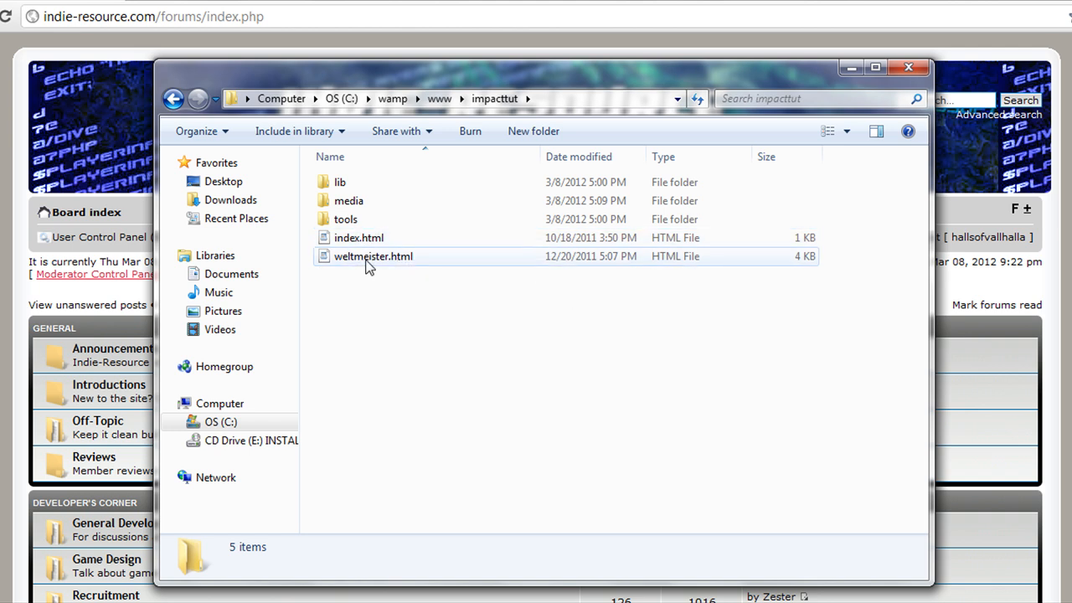
mouse_move(371, 256)
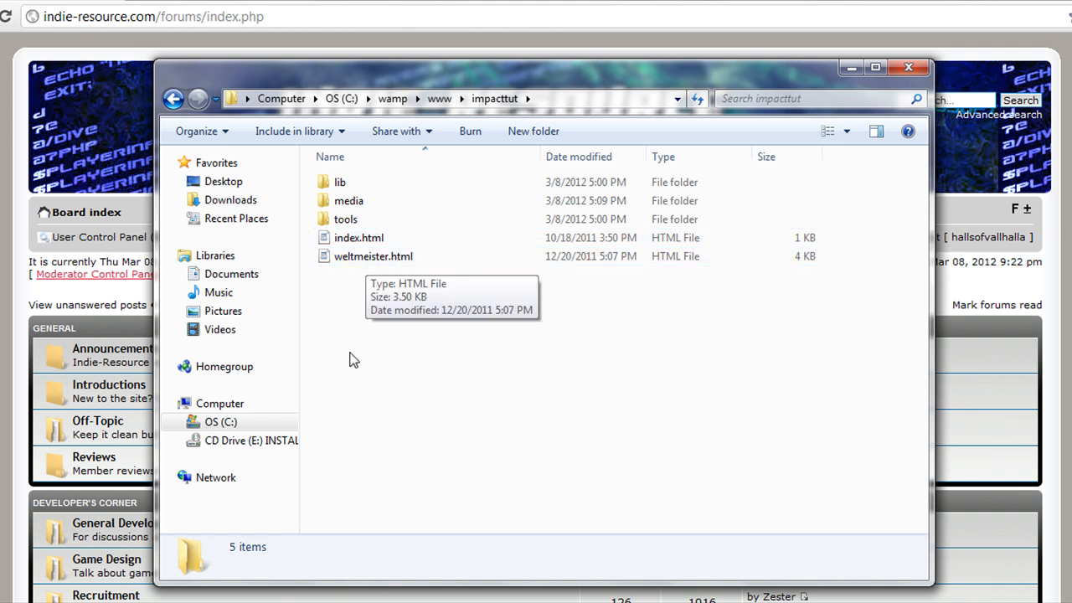
mouse_move(352, 358)
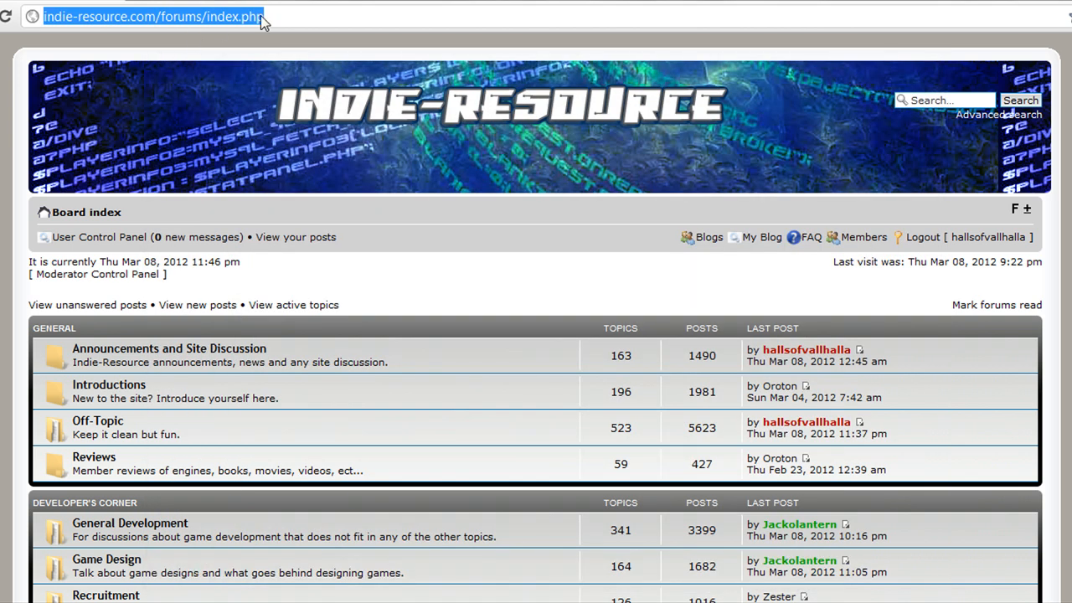
Load localhost/impacttut/ in Chrome to show the game's It Works! canvas
type("localhost")
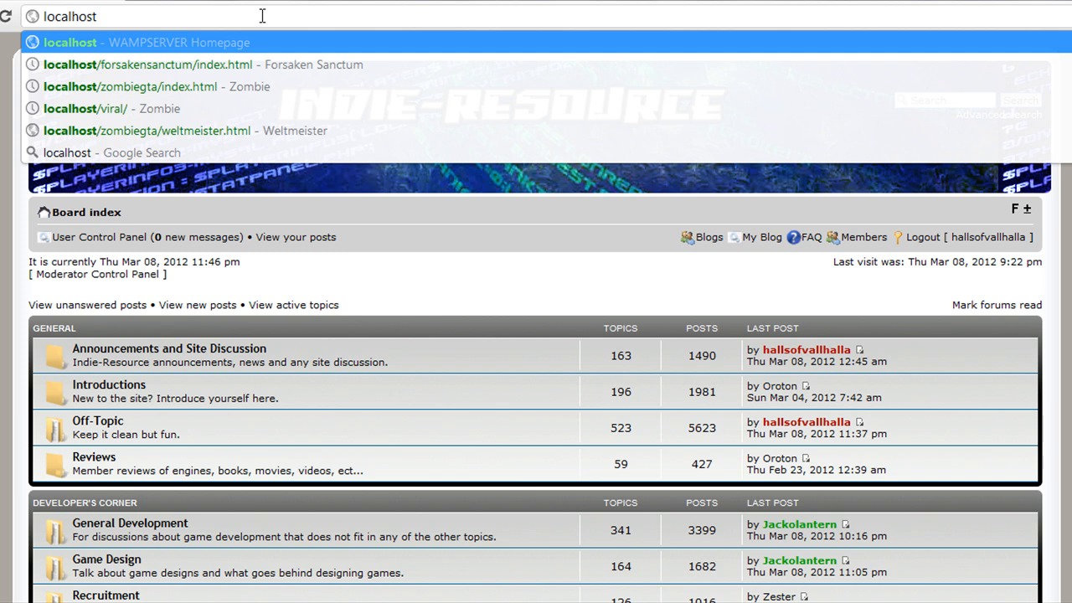
type("/")
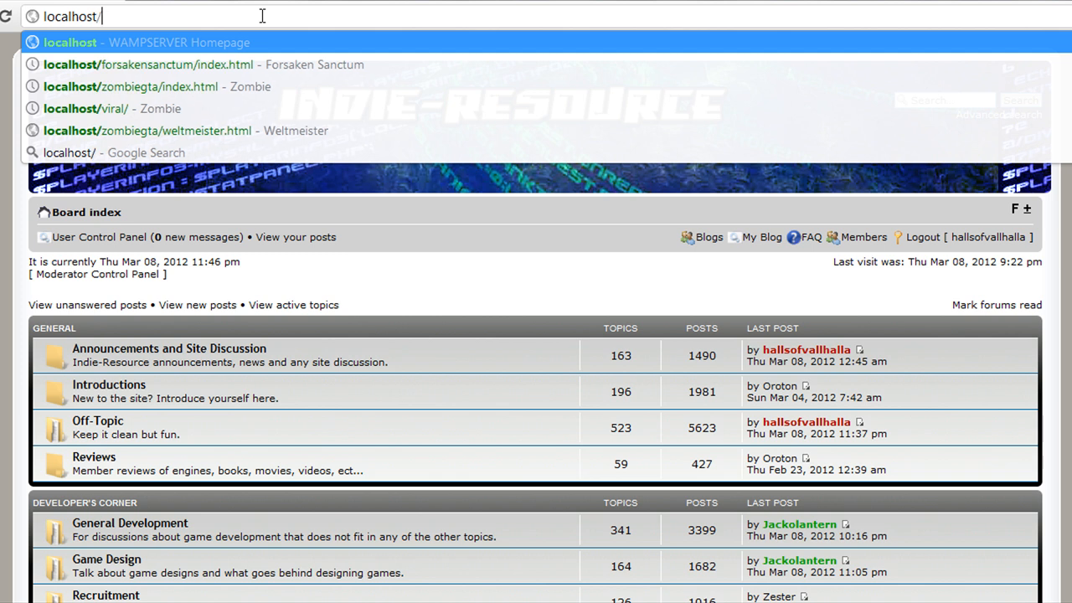
type("impacttut/")
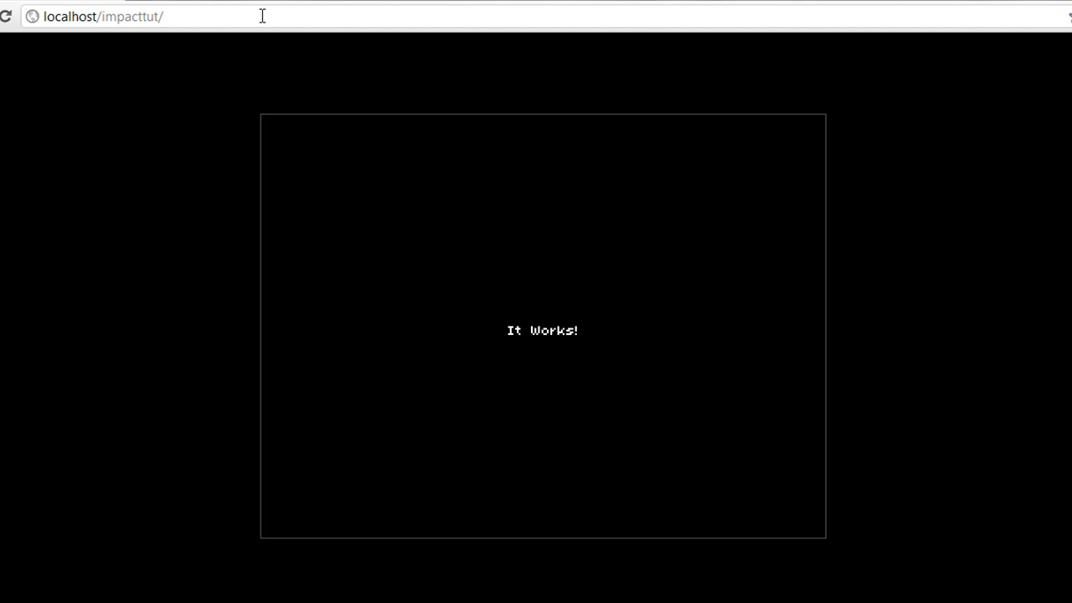
mouse_move(513, 318)
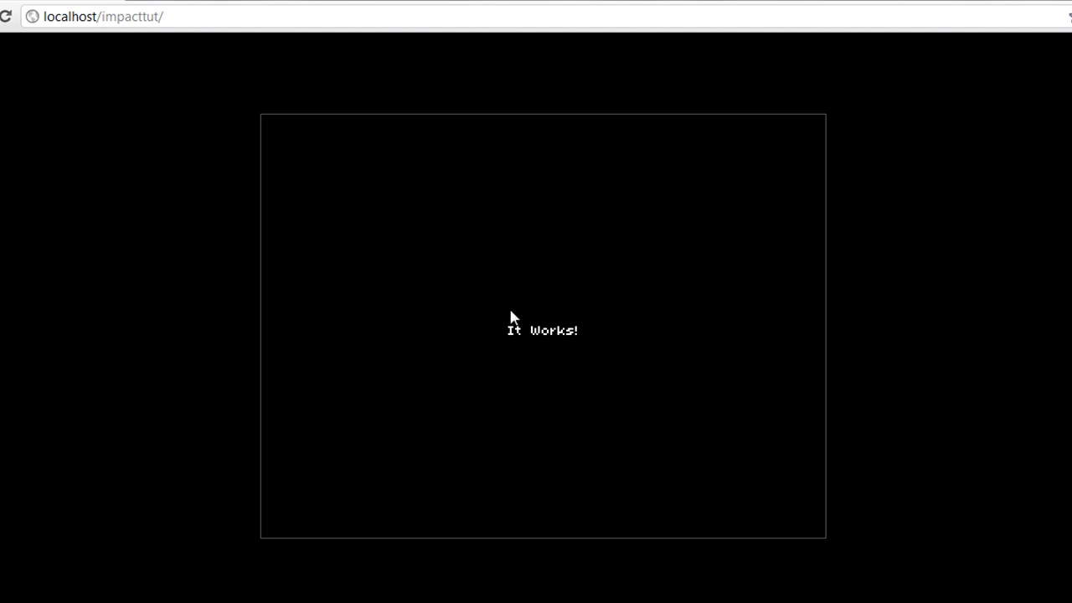
mouse_move(327, 299)
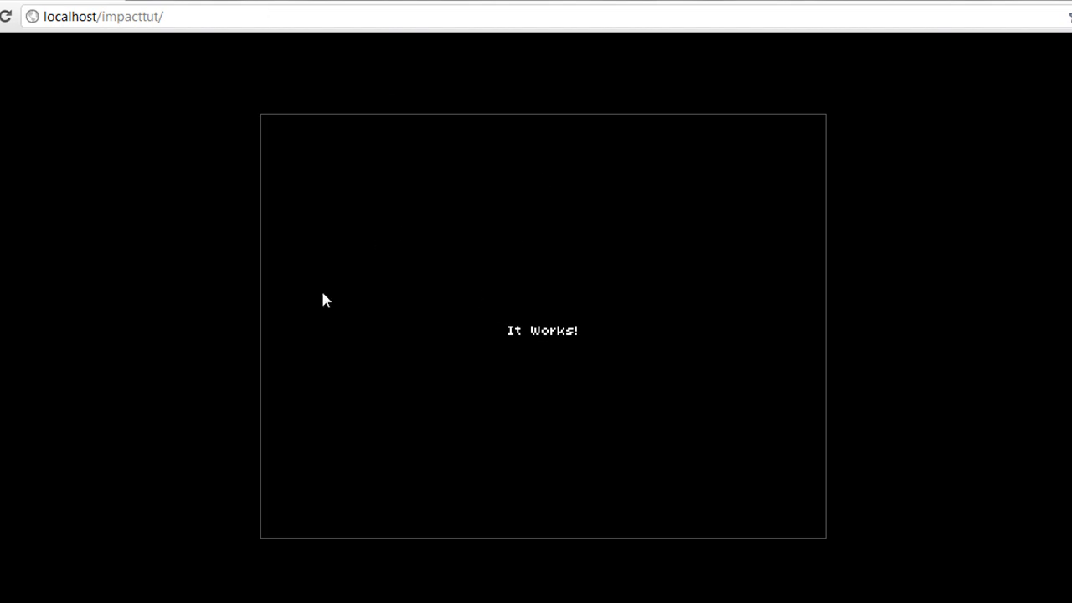
mouse_move(623, 322)
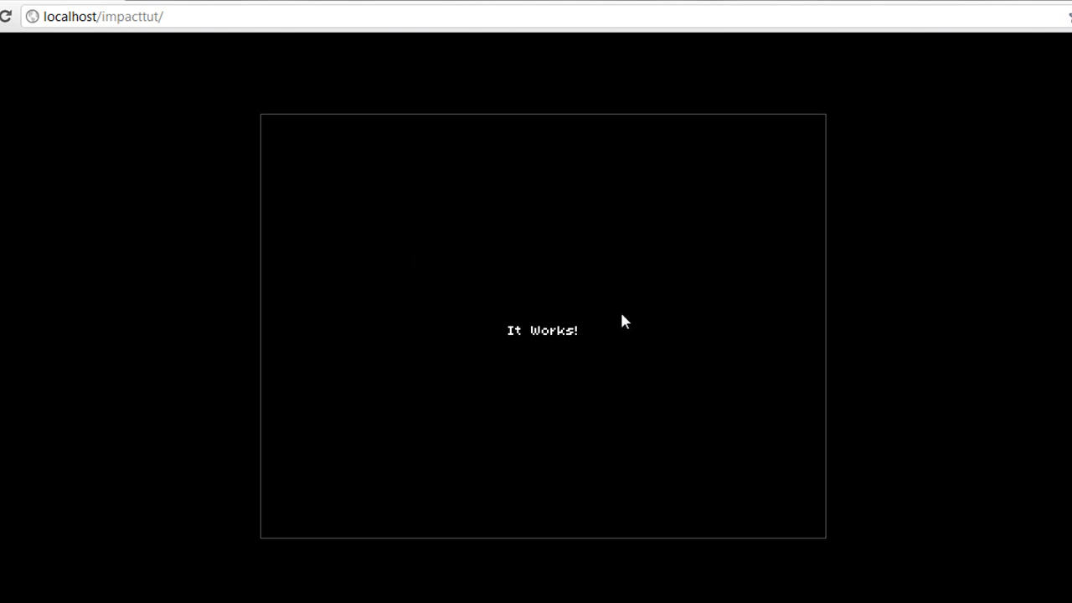
mouse_move(576, 350)
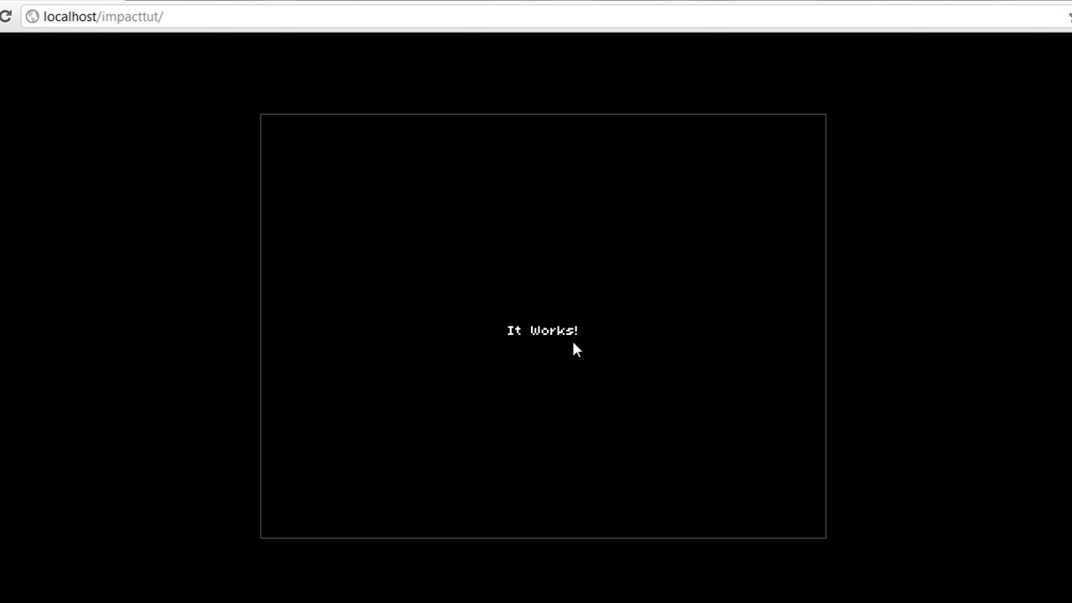
mouse_move(562, 305)
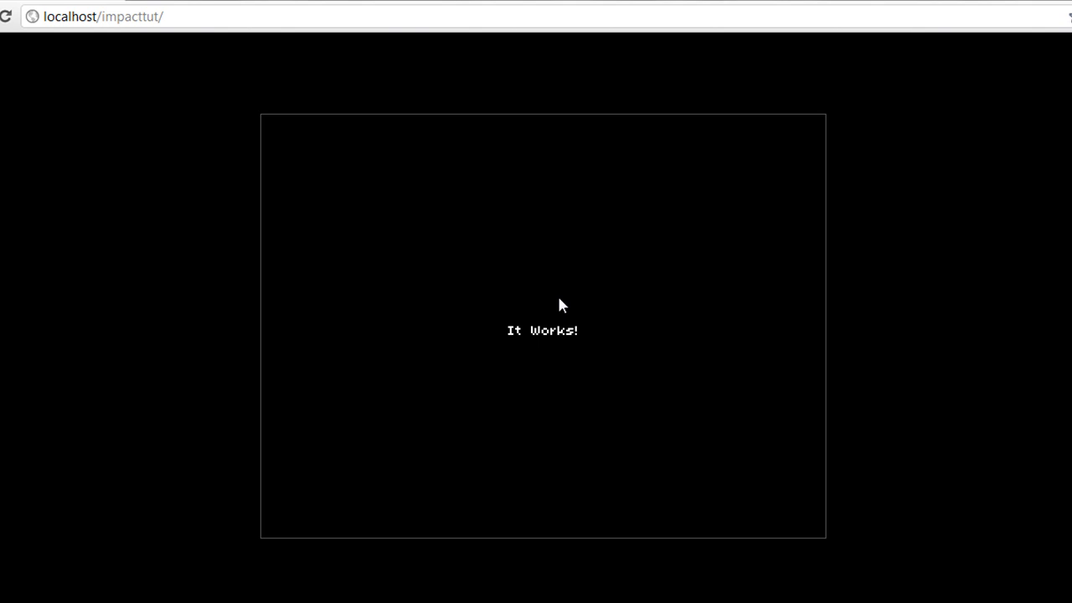
mouse_move(193, 201)
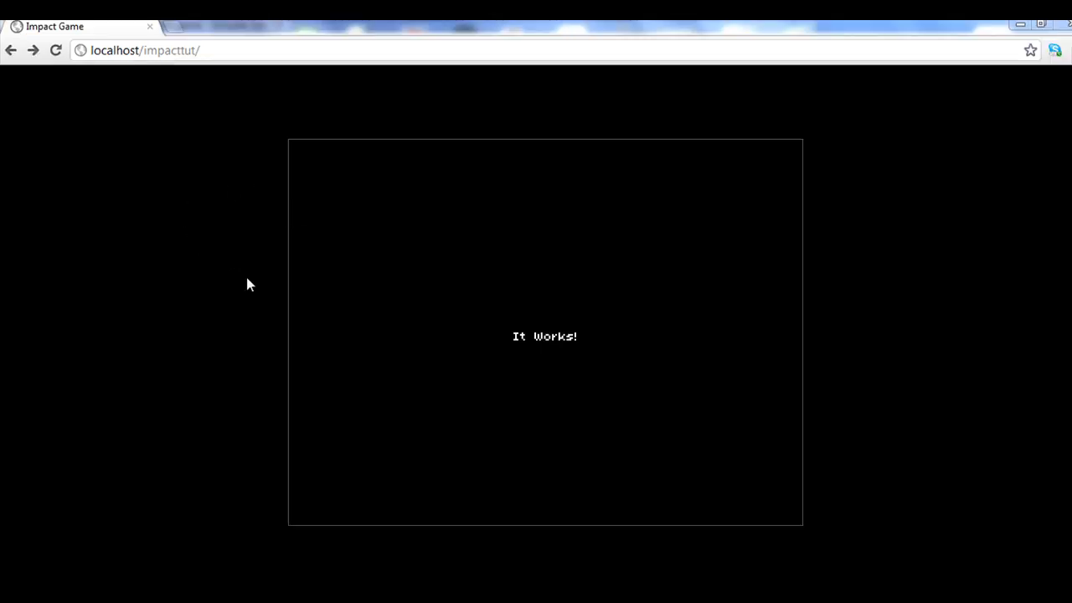
mouse_move(114, 579)
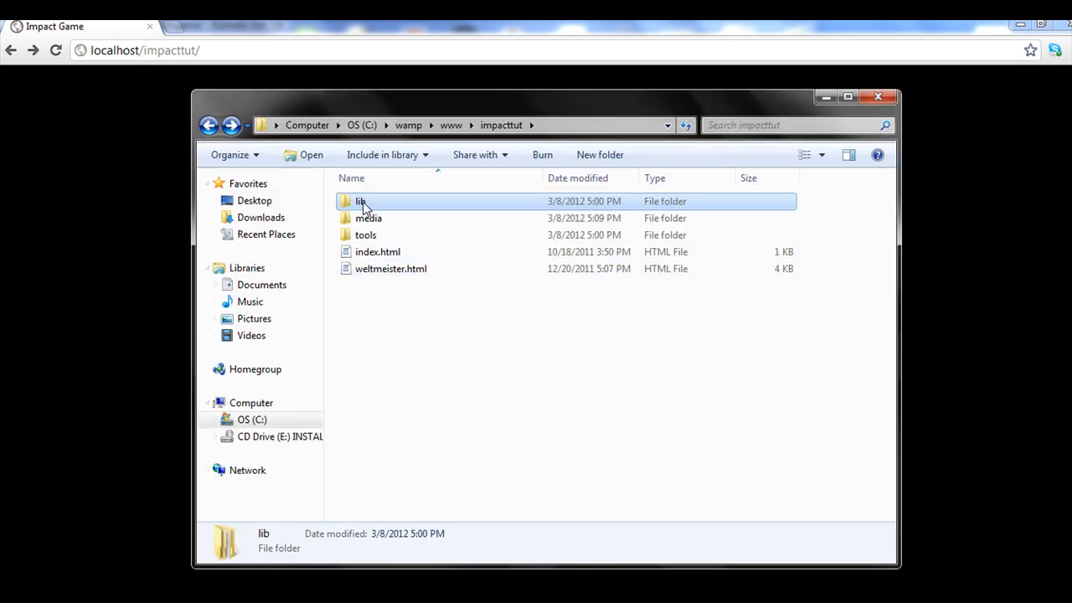
Open main.js from impacttut's lib/game folder in Komodo Edit
double_click(360, 201)
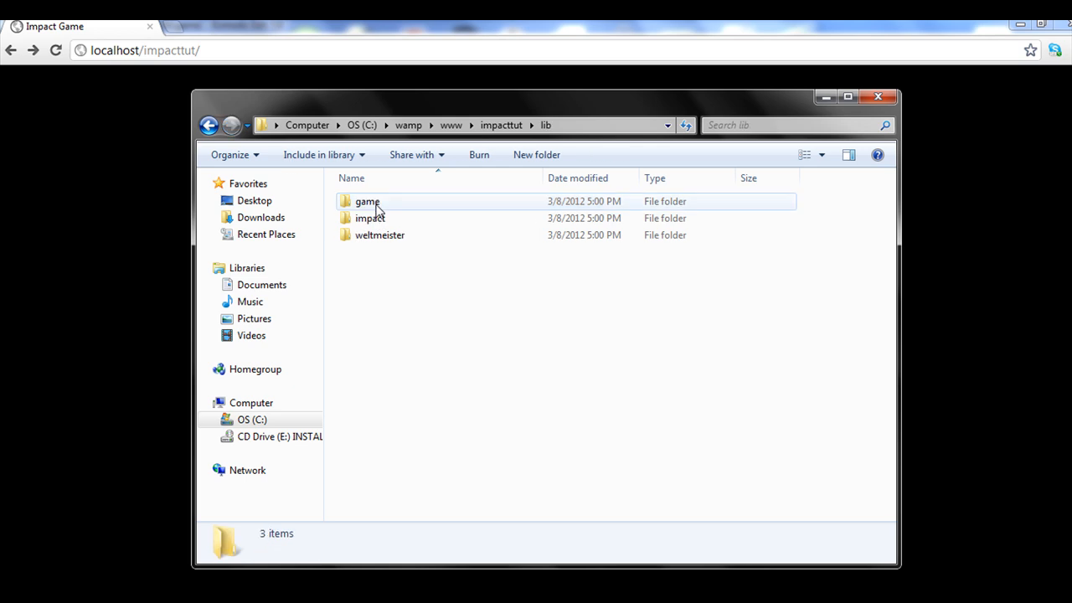
double_click(367, 201)
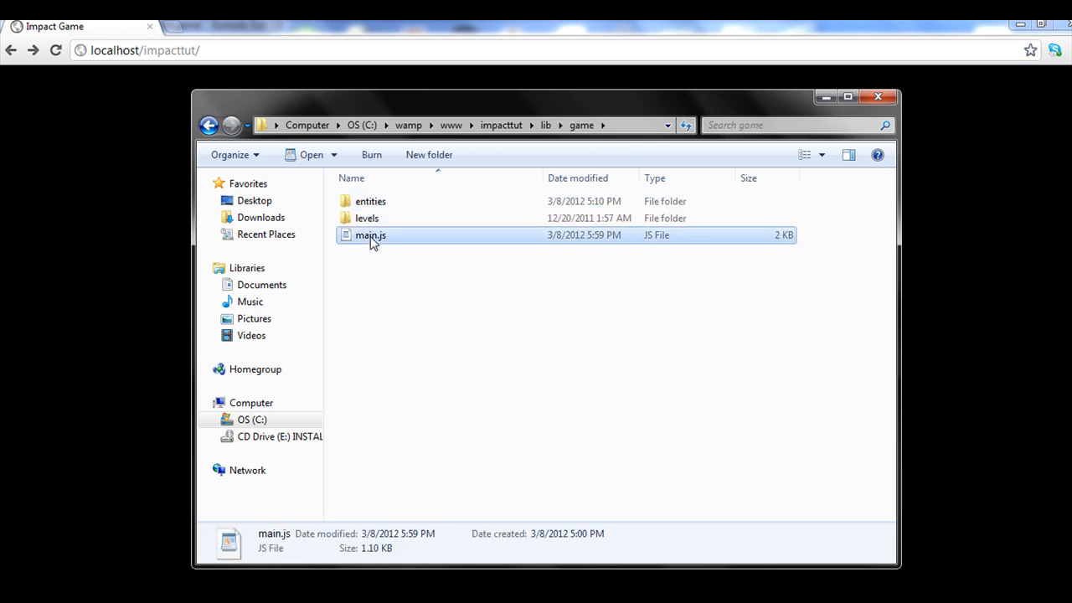
mouse_move(408, 278)
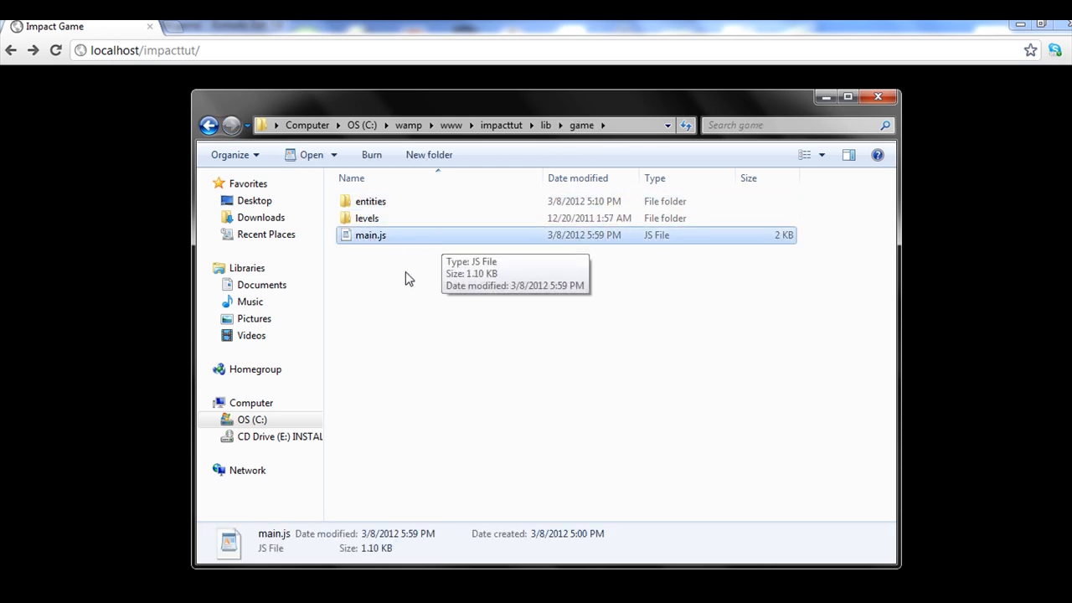
double_click(370, 234)
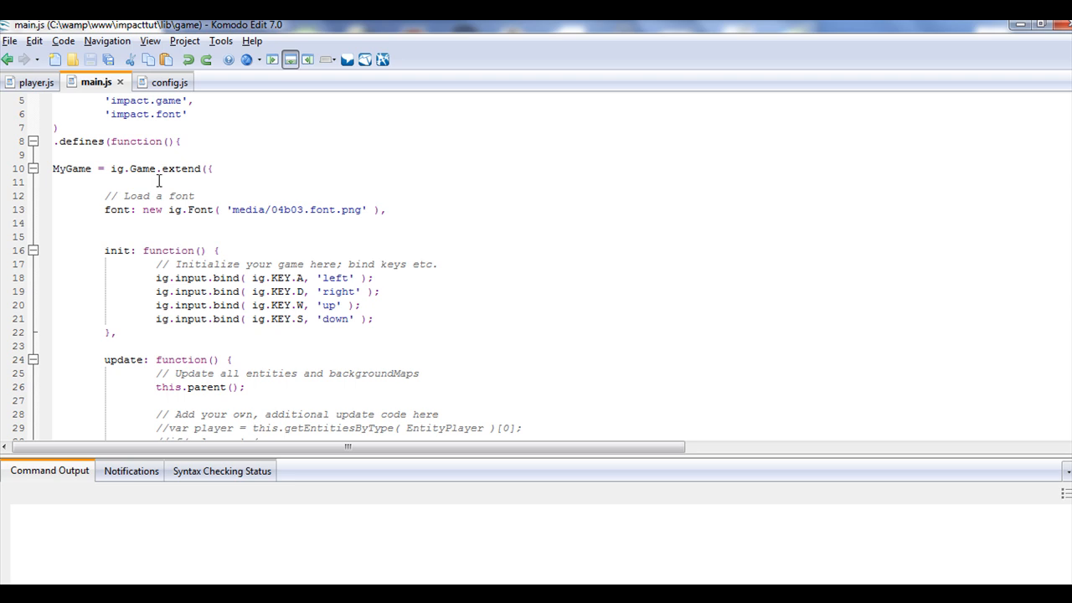
Review the impact.game/impact.font requires and the four init key-binding lines in main.js
scroll("up", 3)
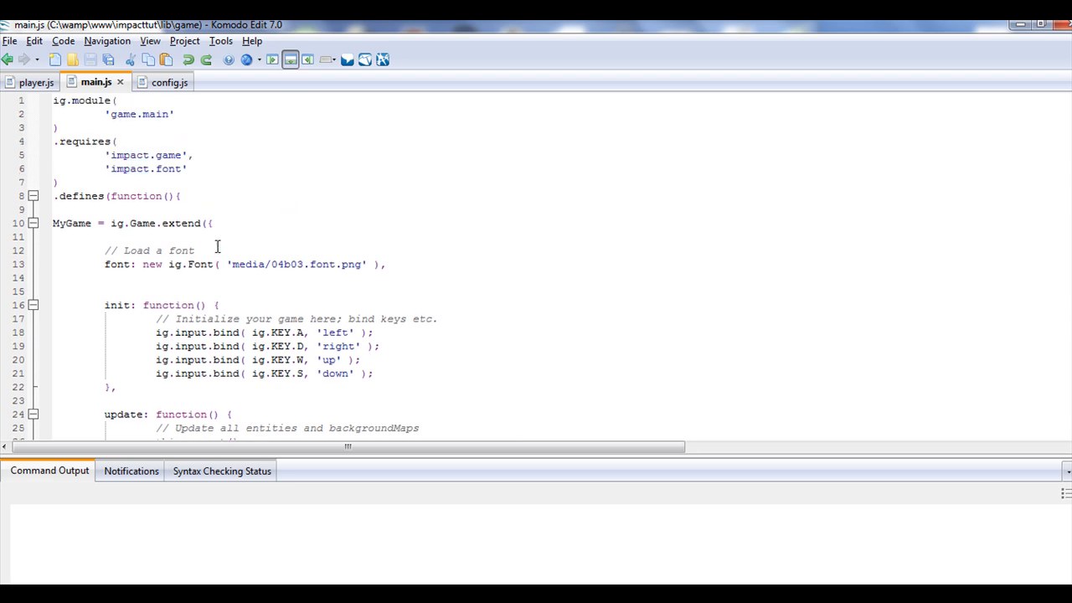
left_click_drag(154, 331, 352, 374)
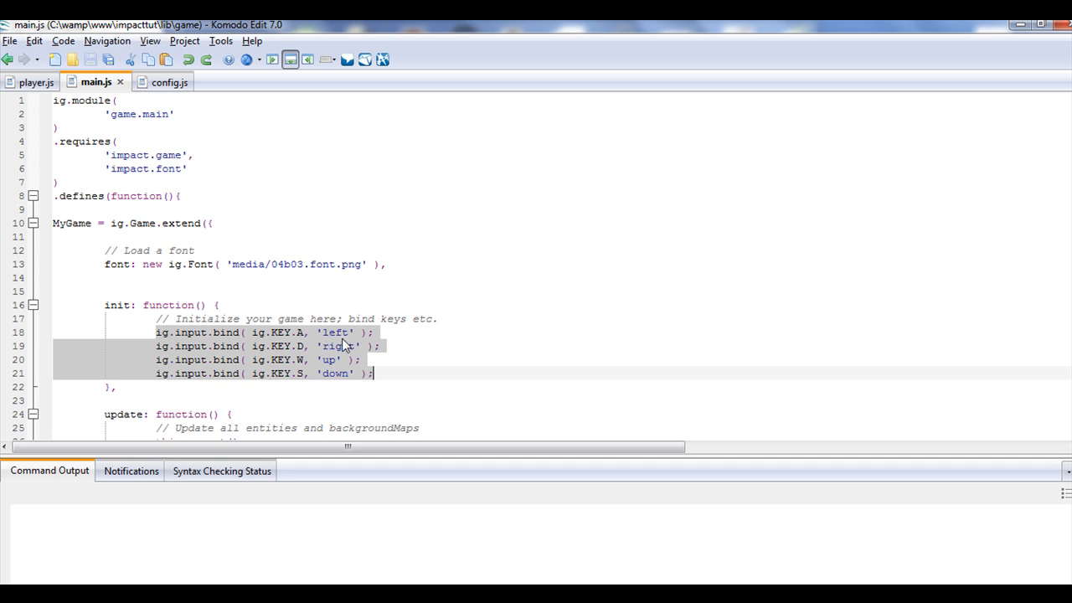
scroll("down", 3)
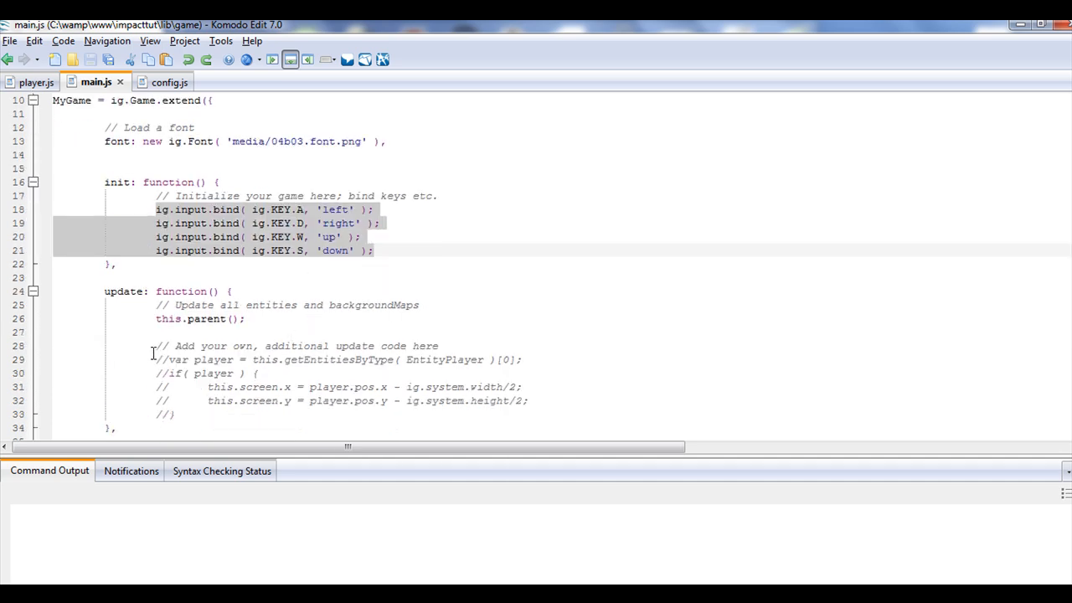
scroll("up", 3)
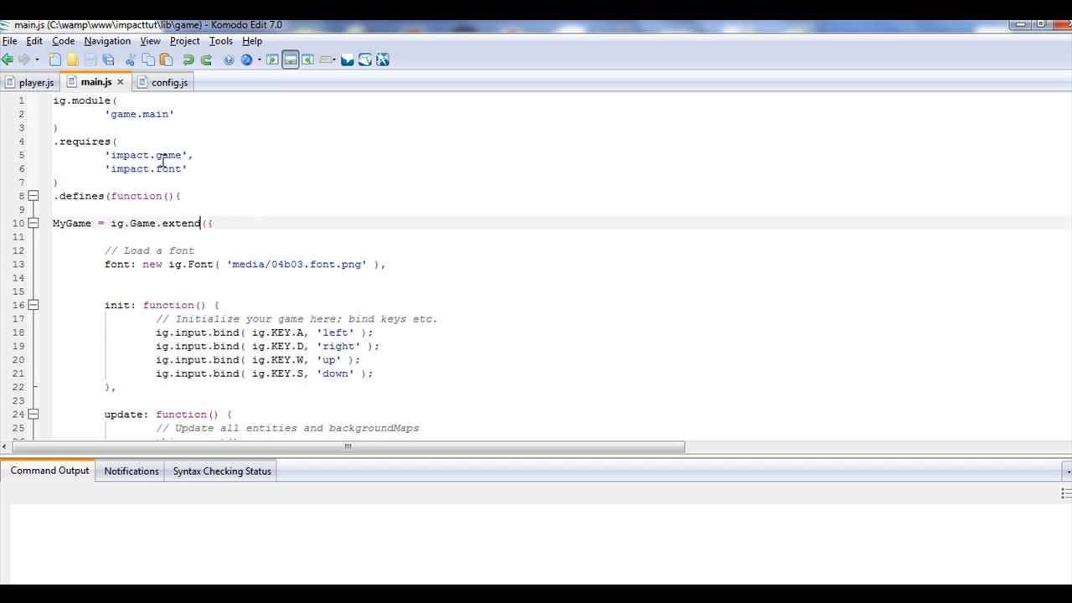
left_click_drag(105, 154, 197, 168)
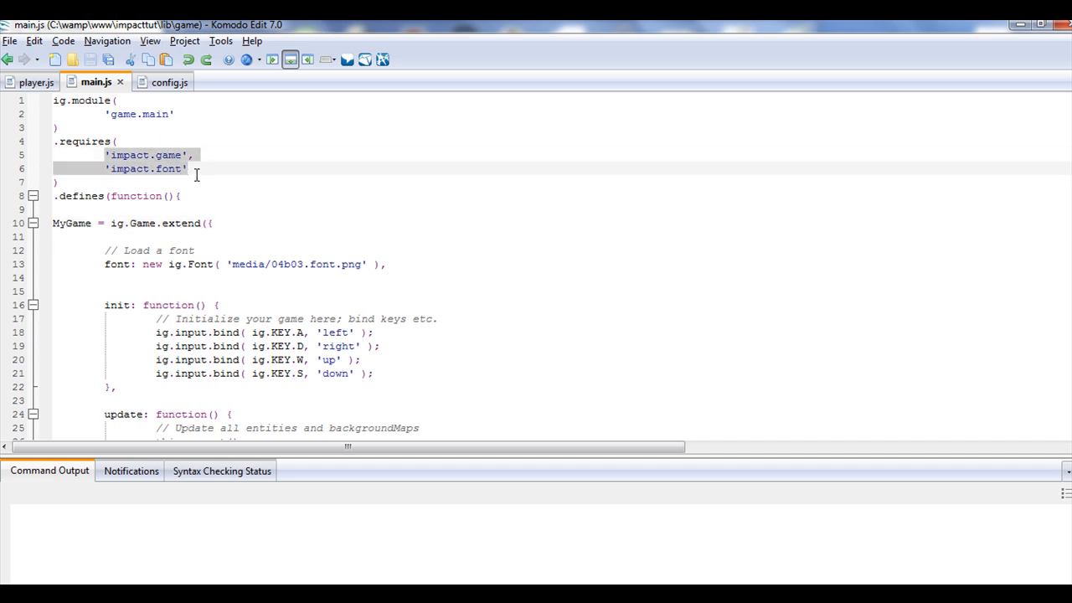
Replace 'It Works!' in the this.font.draw call with 'This has changed!'
scroll("down", 3)
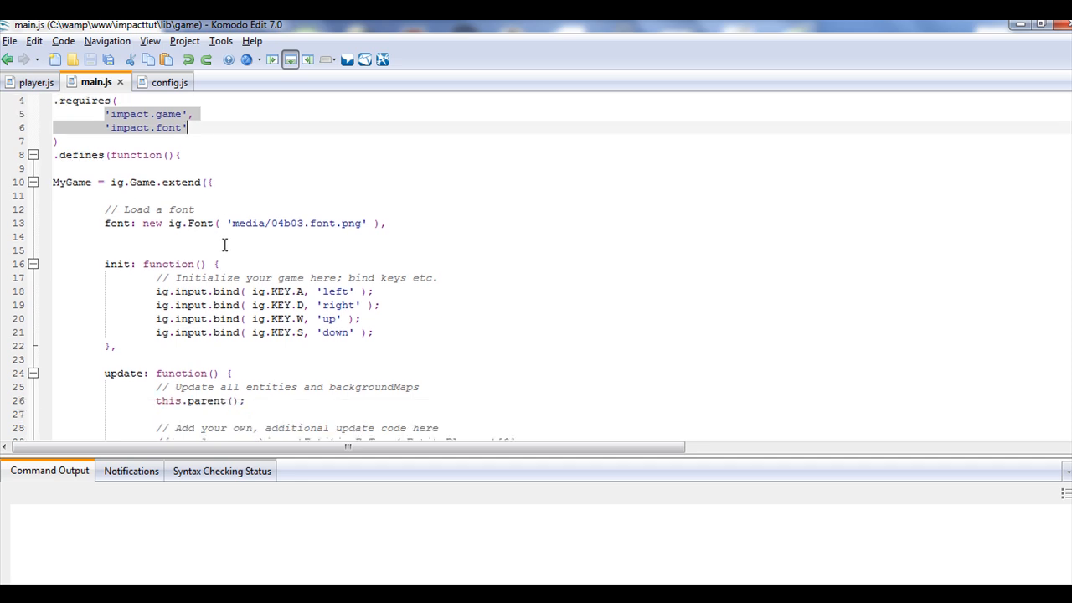
scroll("down", 3)
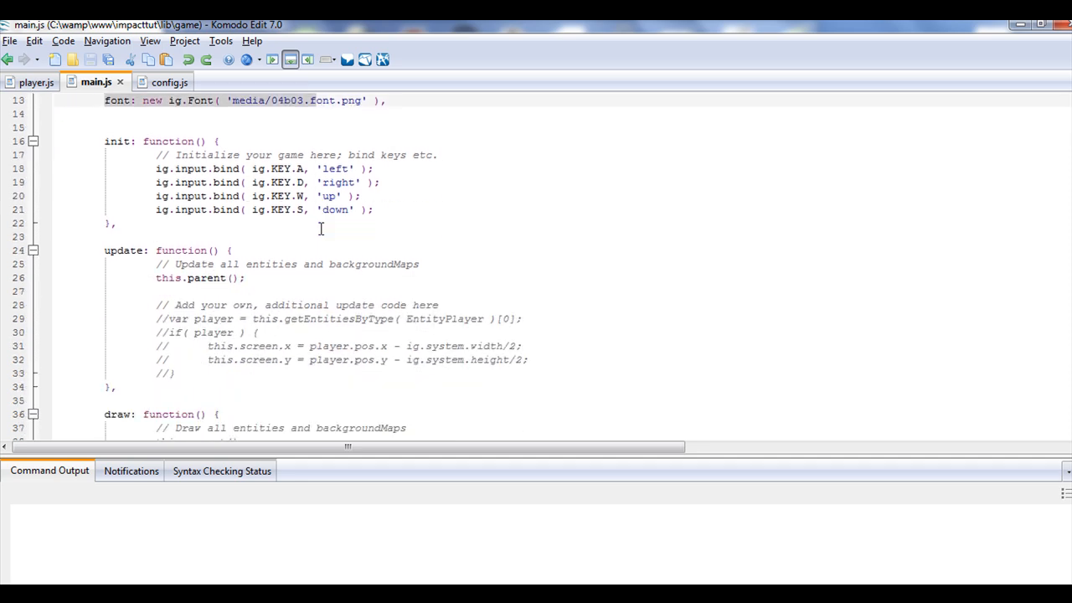
scroll("down", 3)
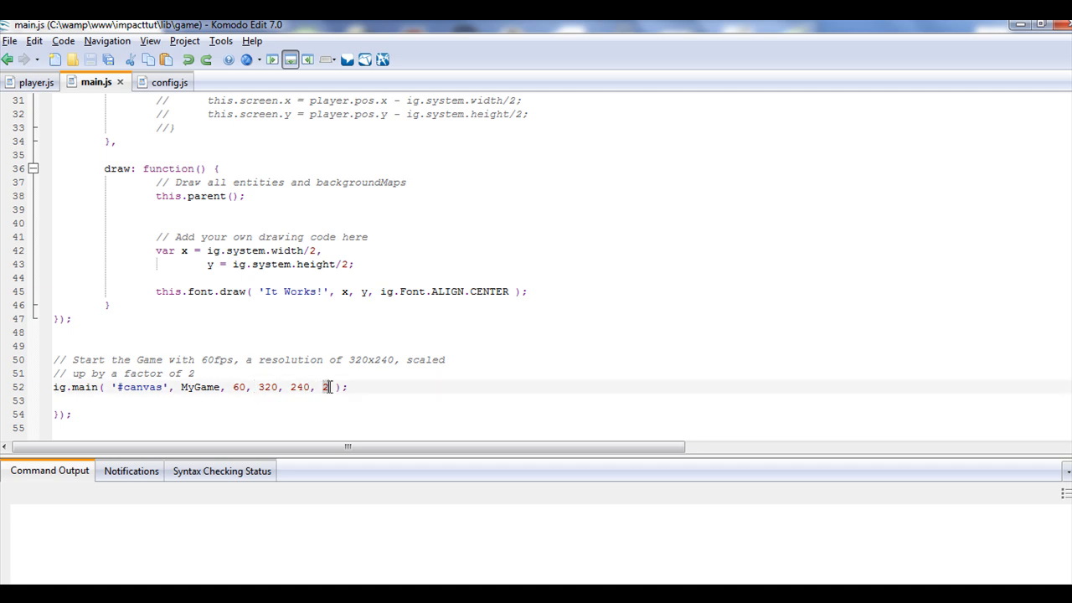
mouse_move(365, 395)
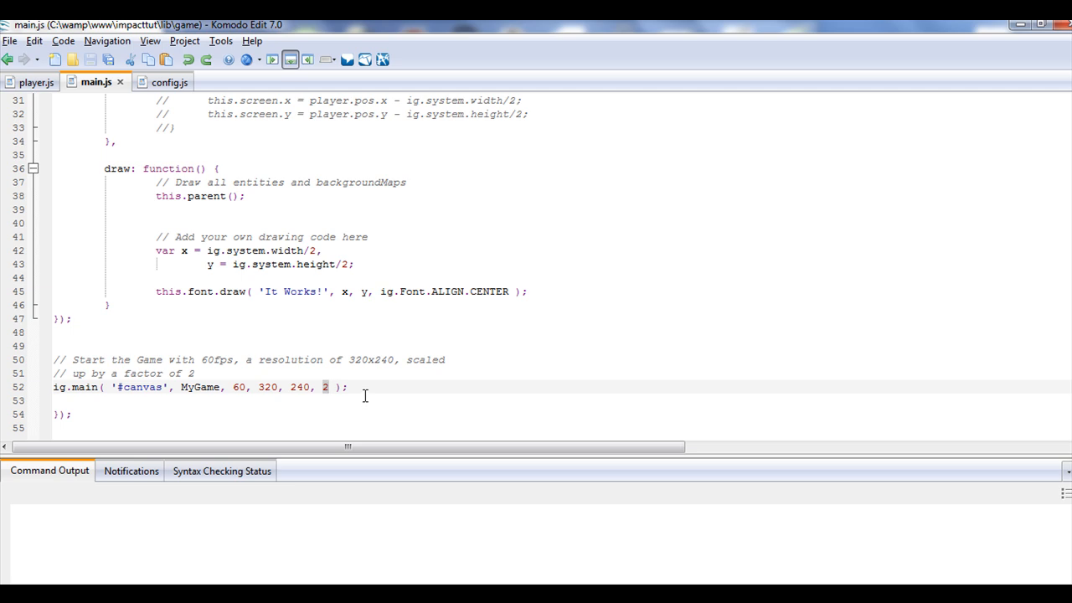
scroll("up", 3)
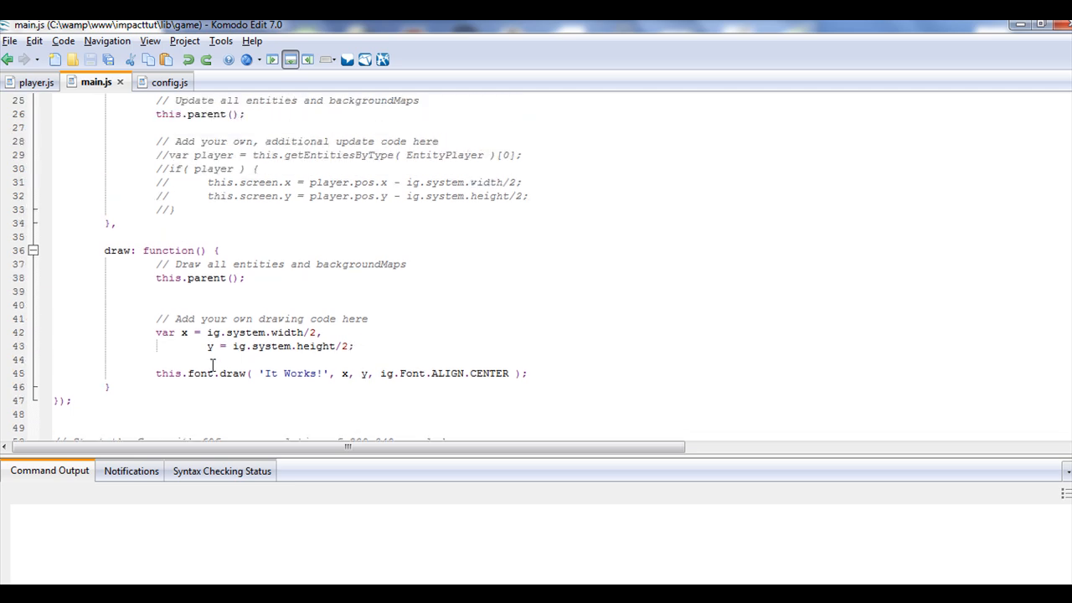
scroll("down", 3)
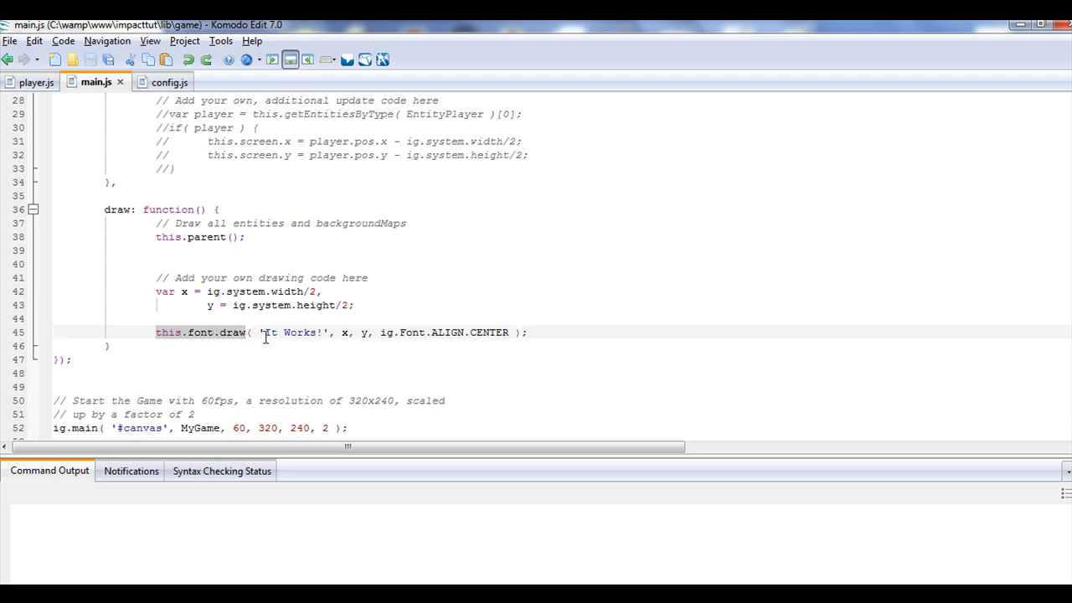
scroll("up", 3)
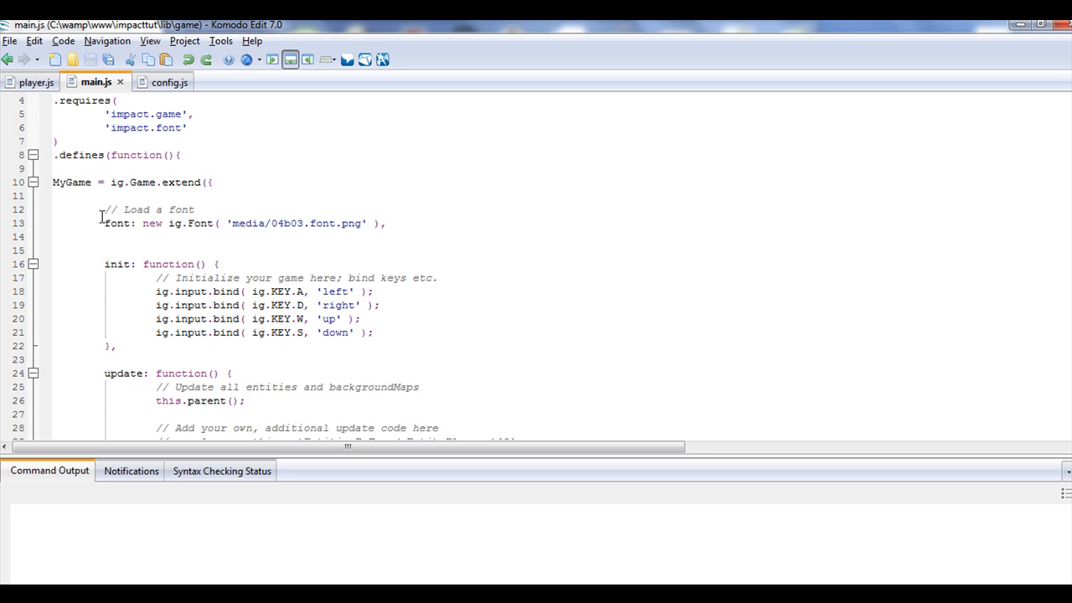
scroll("down", 3)
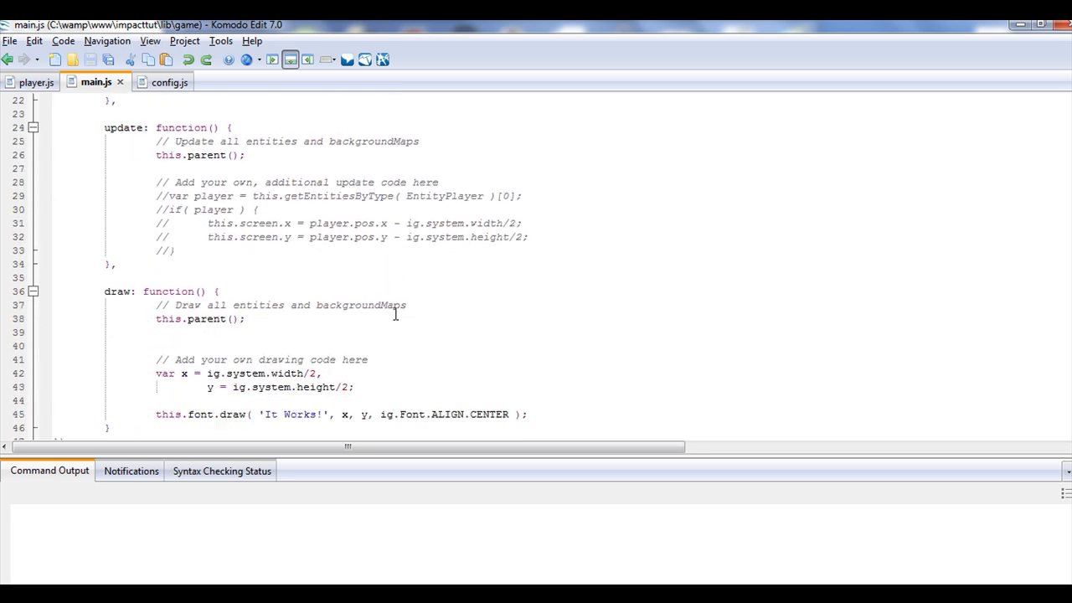
scroll("down", 3)
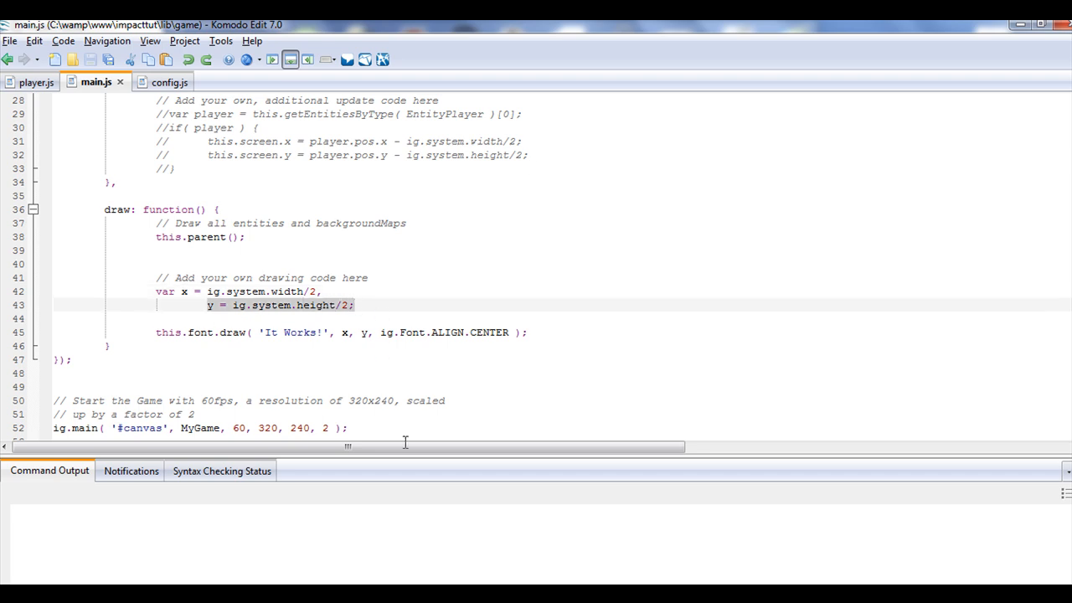
left_click(154, 251)
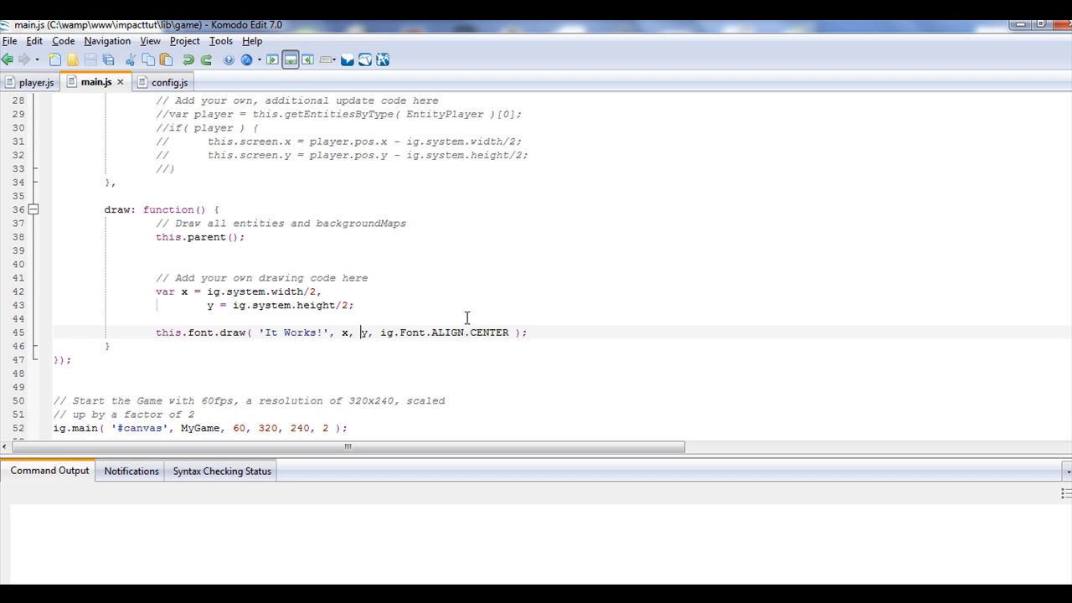
left_click(274, 332)
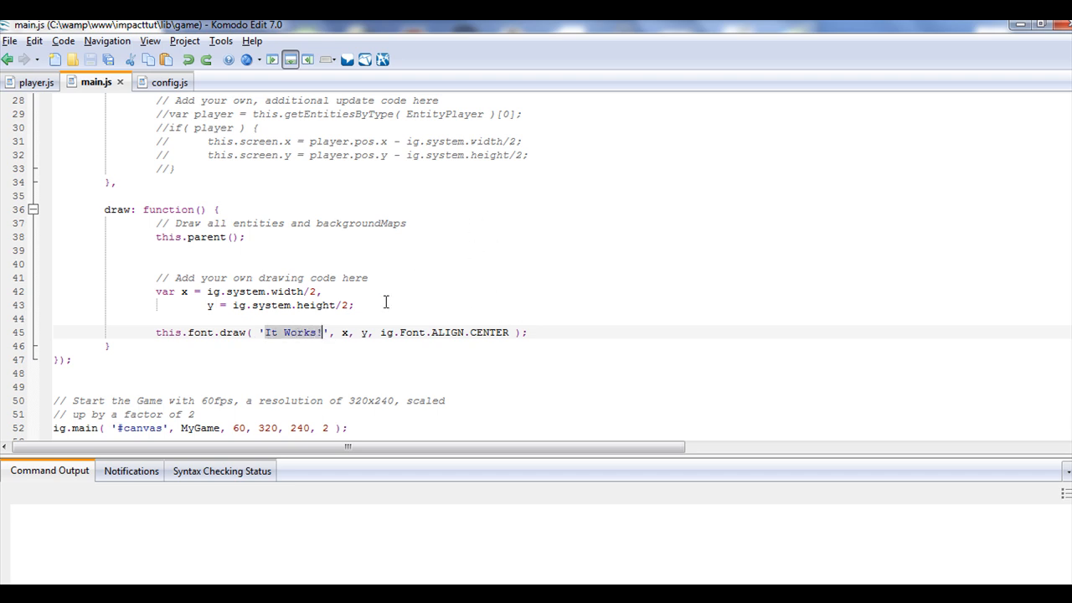
type("This has chan")
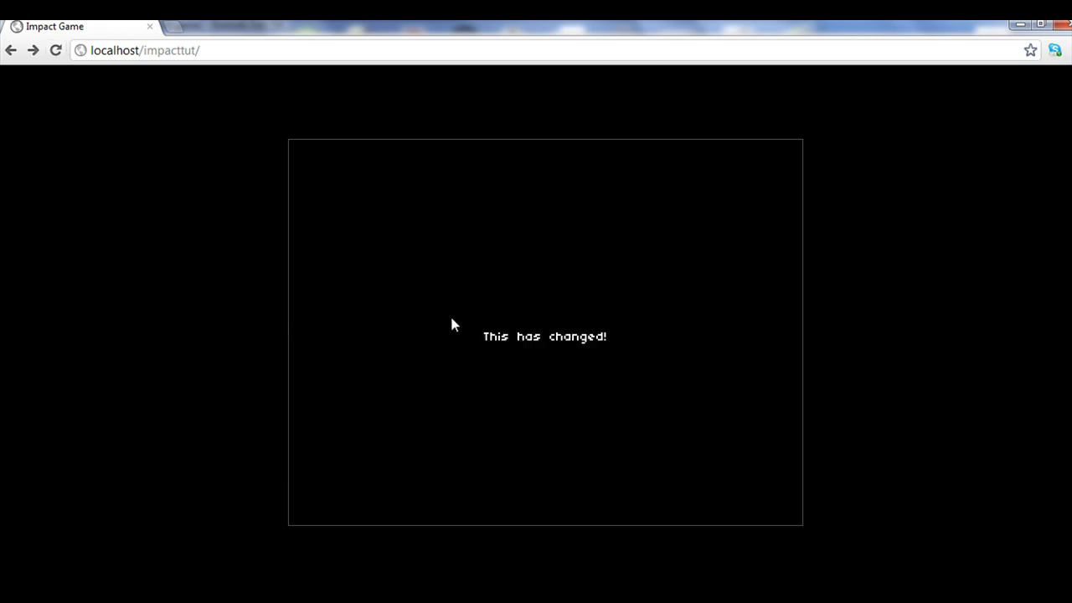
mouse_move(489, 356)
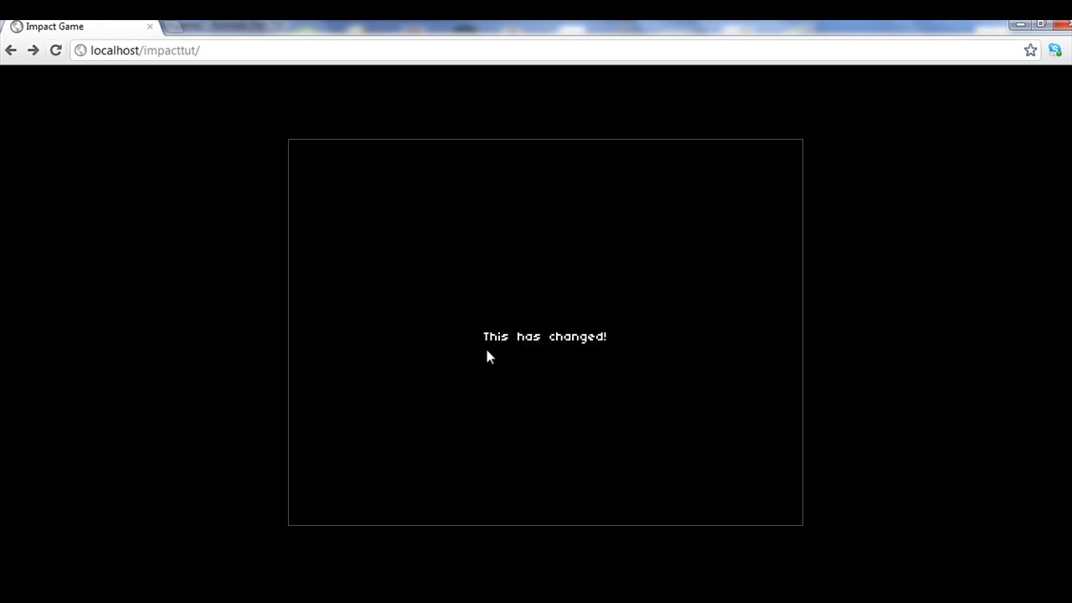
mouse_move(489, 367)
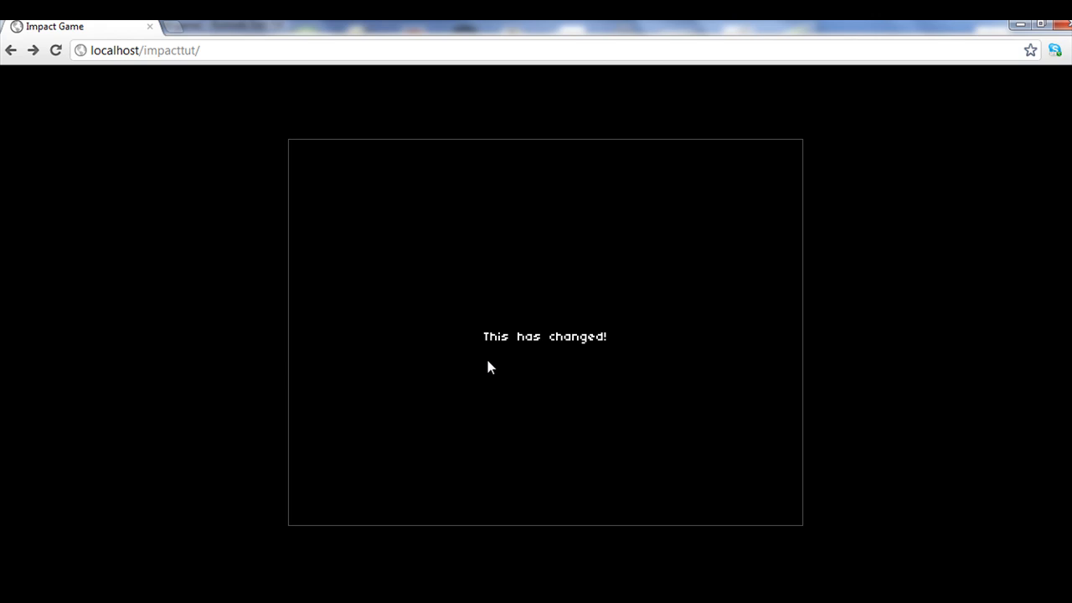
mouse_move(382, 480)
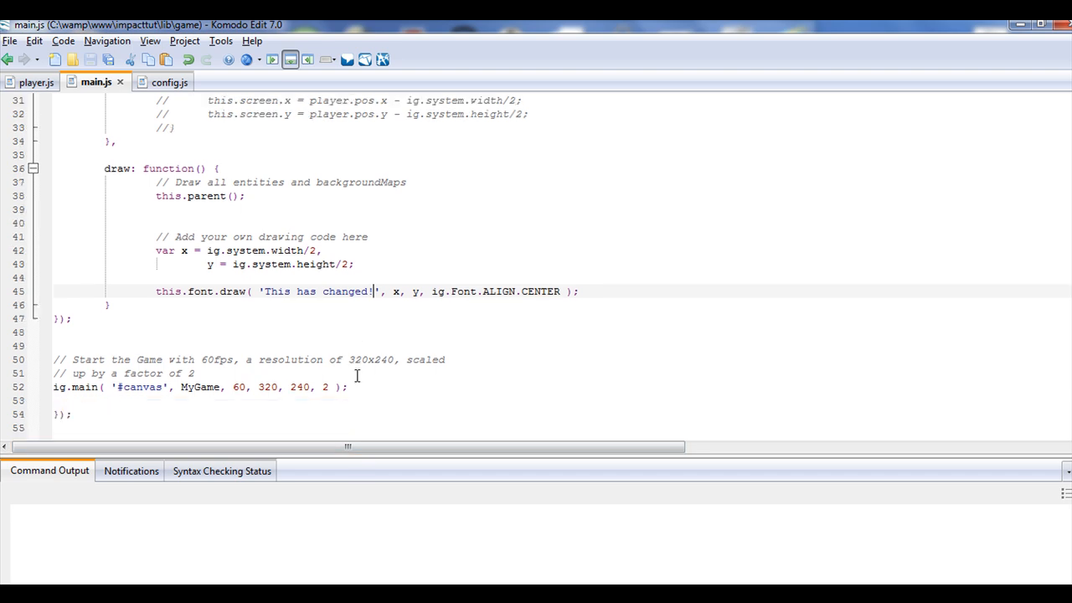
Check the updated draw call in main.js against the reloaded game canvas
scroll("up", 3)
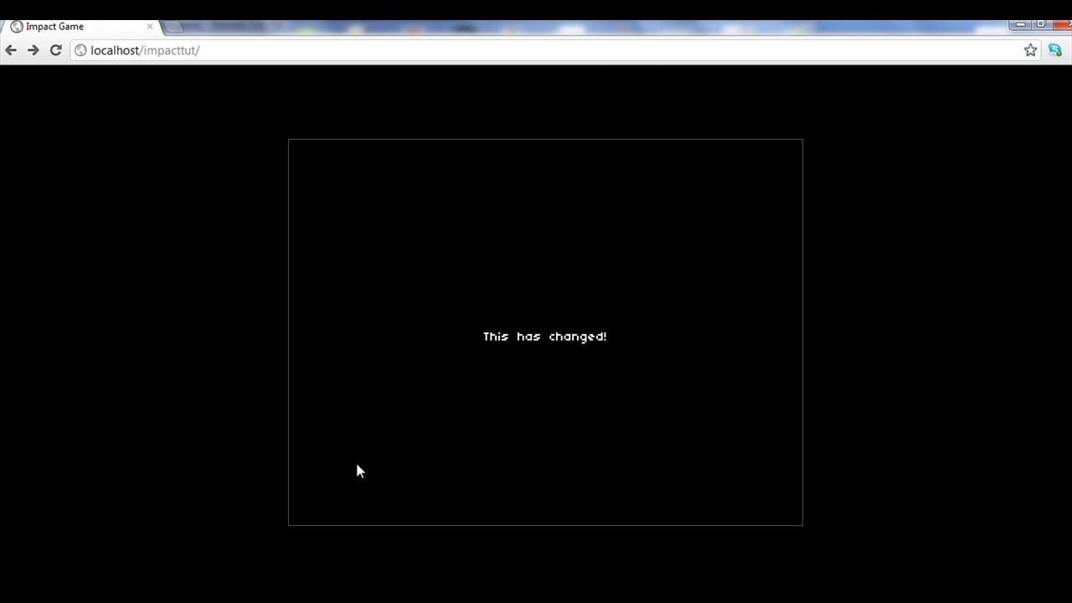
mouse_move(217, 50)
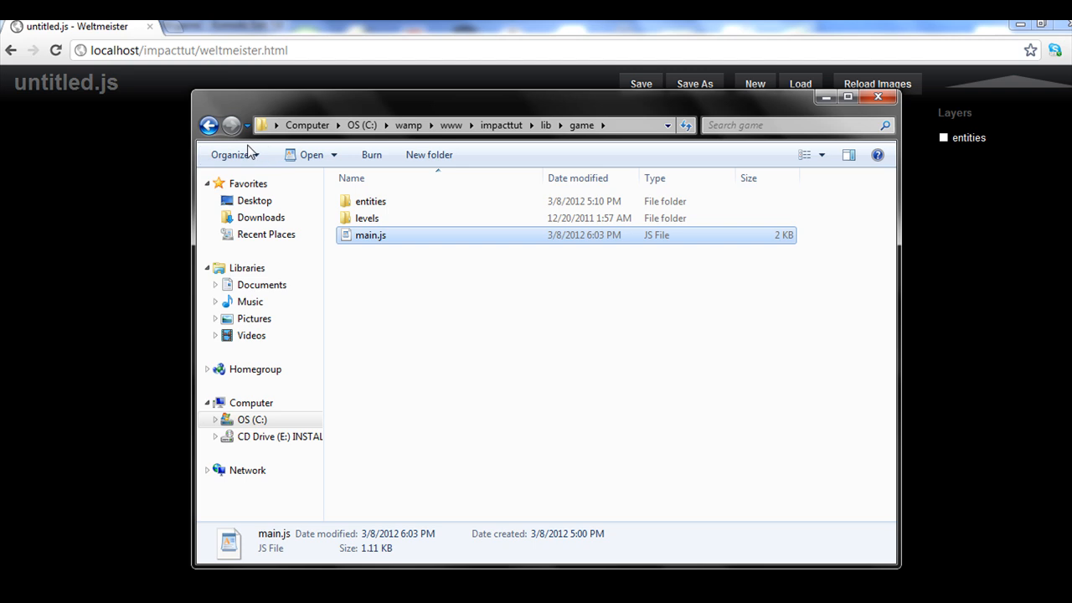
Close the Explorer window and start a new untitled level in Weltmeister
left_click(500, 123)
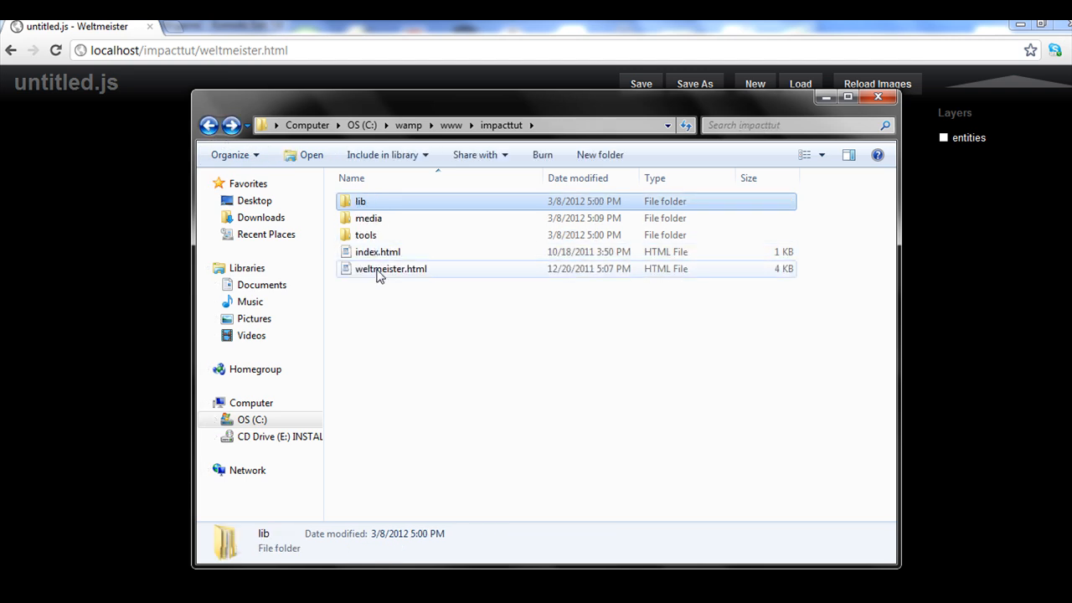
left_click(877, 95)
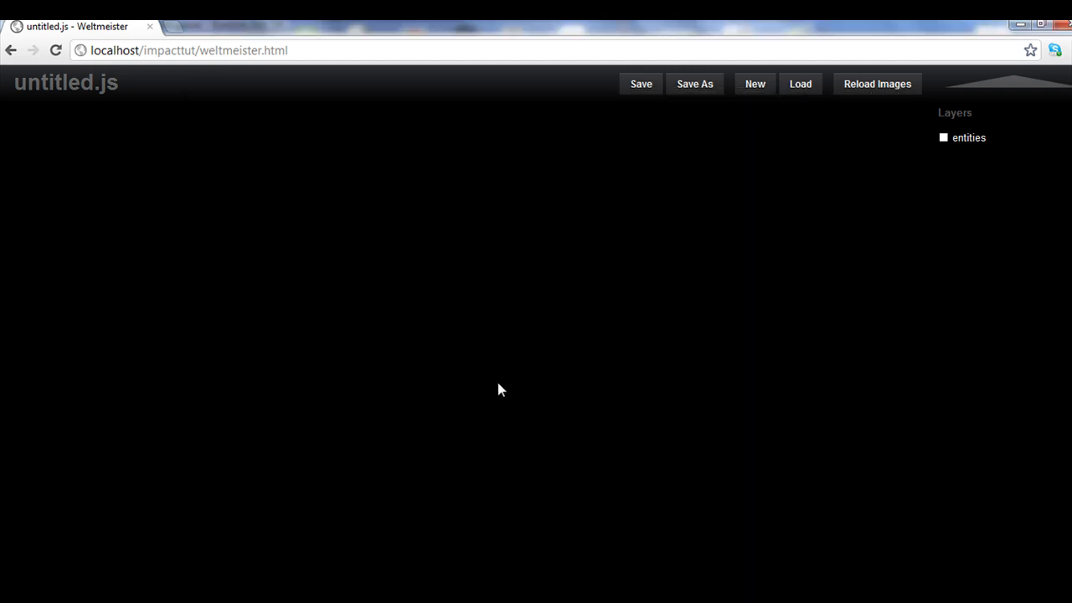
mouse_move(753, 84)
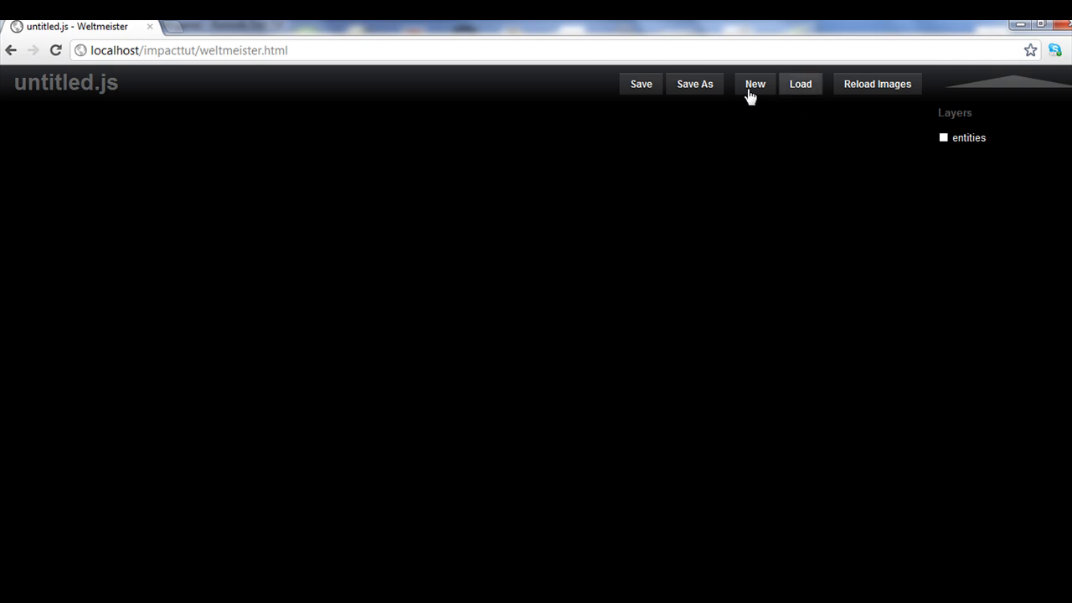
left_click(753, 83)
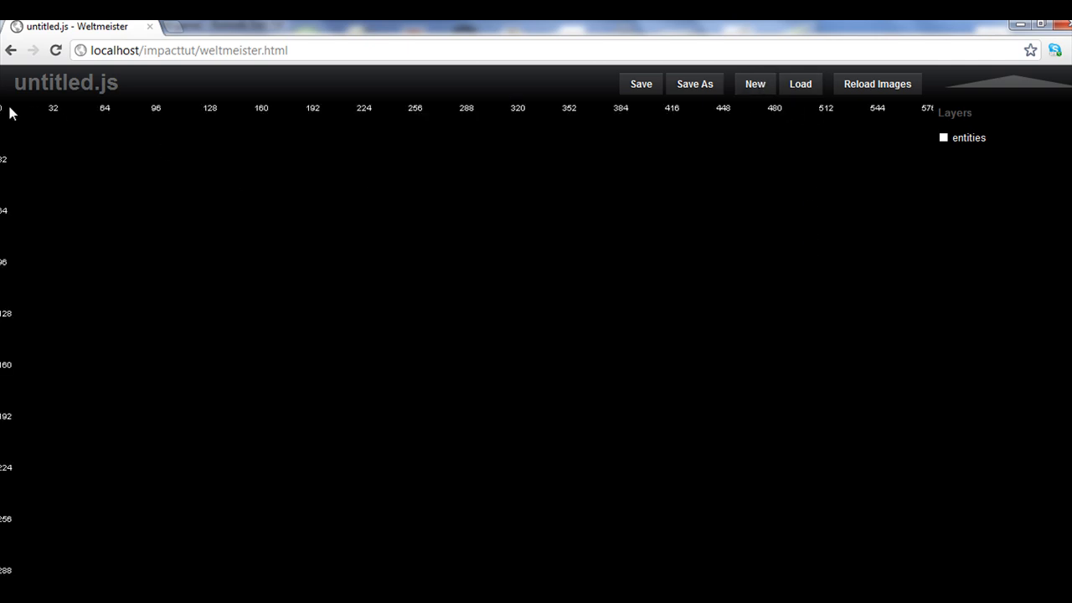
mouse_move(44, 114)
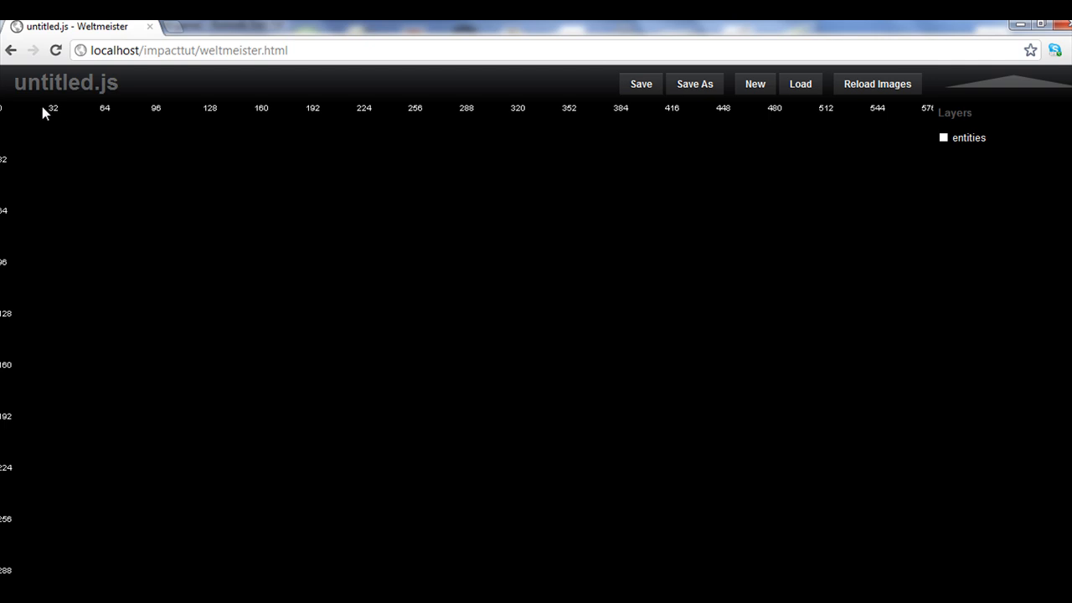
mouse_move(633, 399)
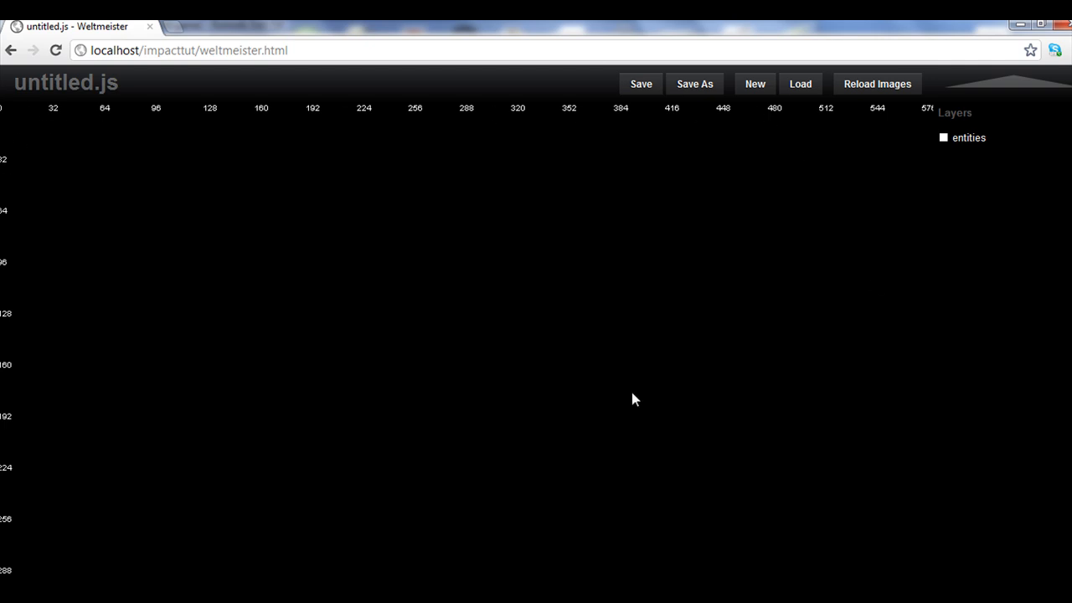
mouse_move(979, 125)
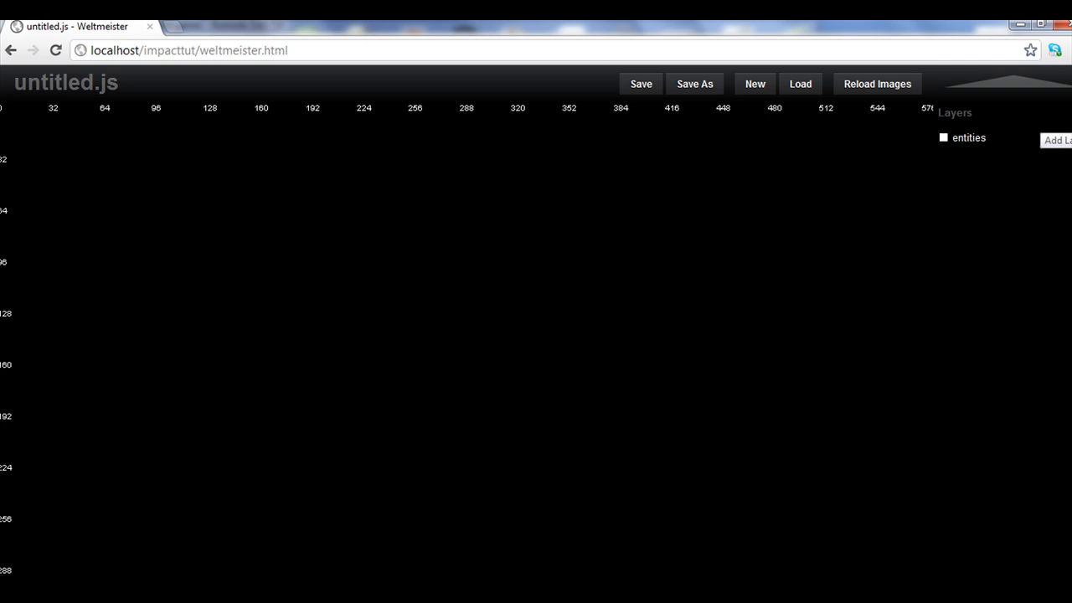
Add a layer named Ground with a tilesize of 32 and apply the changes
left_click(1056, 140)
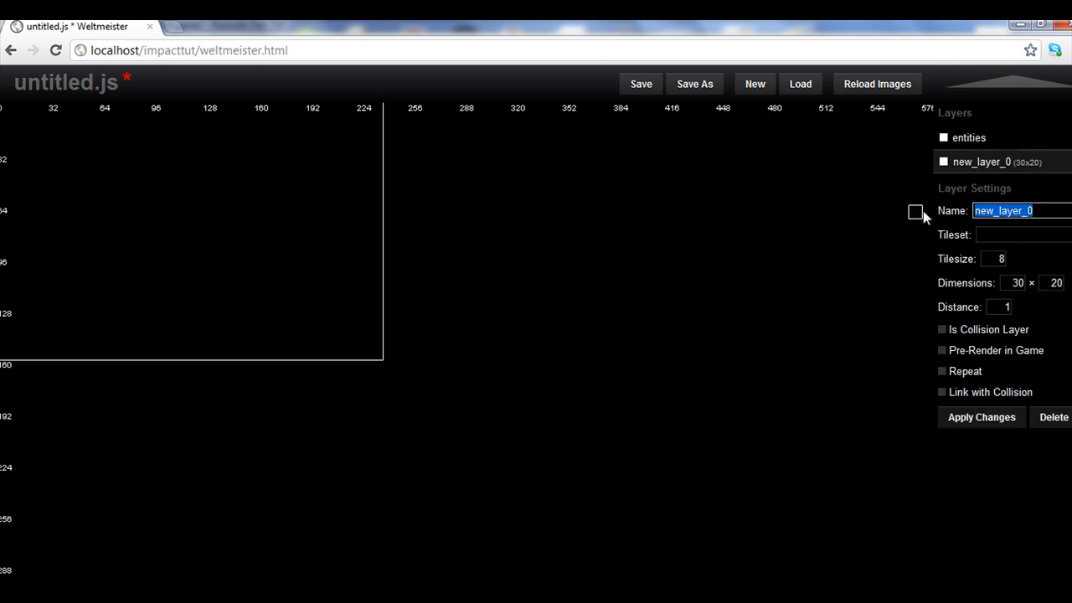
type("Ground")
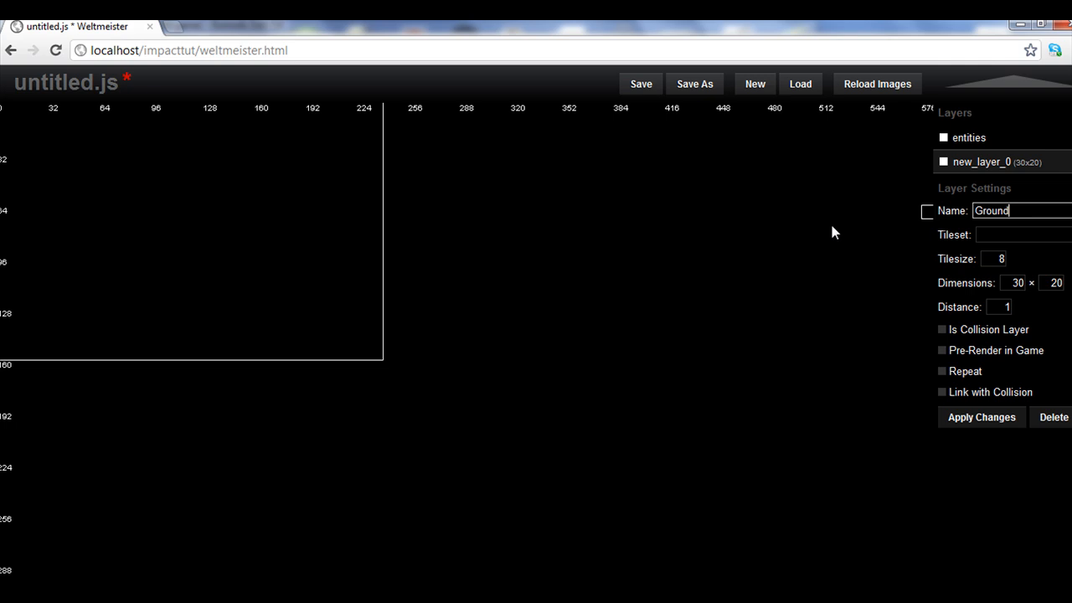
left_click(981, 417)
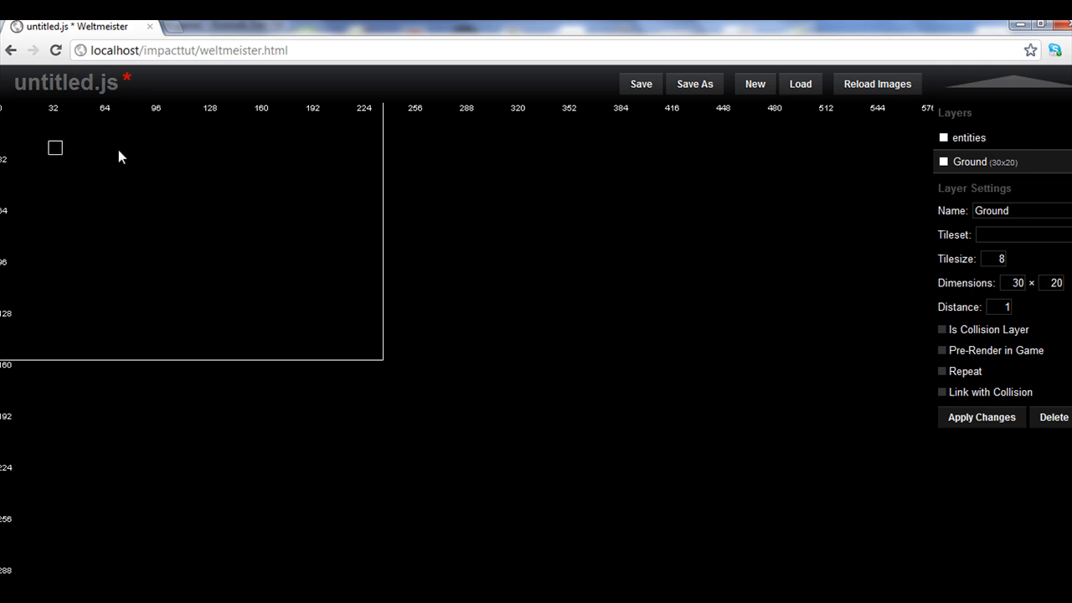
mouse_move(70, 171)
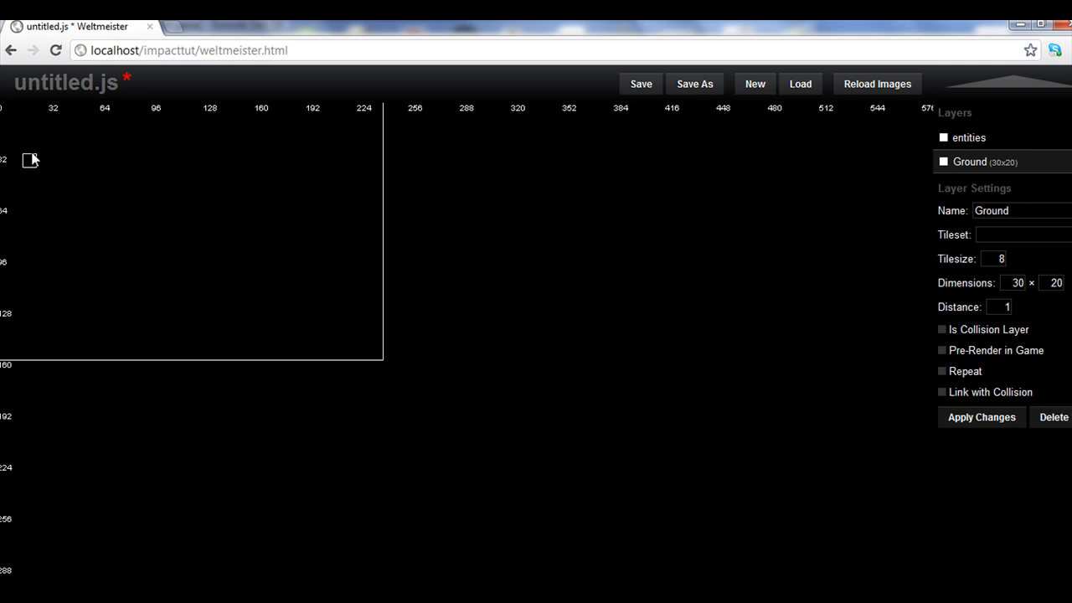
mouse_move(187, 225)
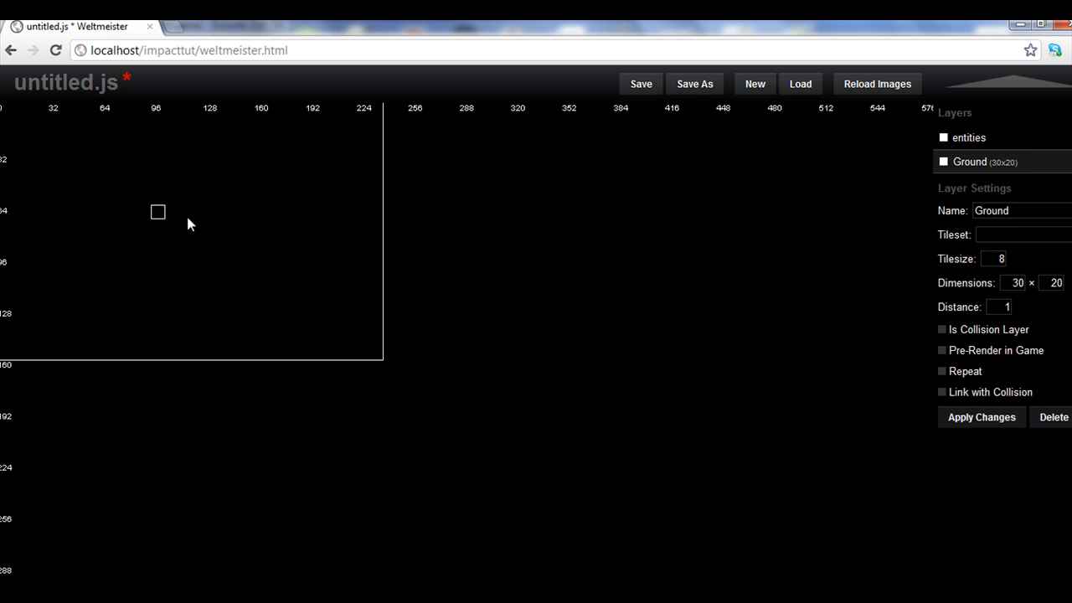
mouse_move(365, 125)
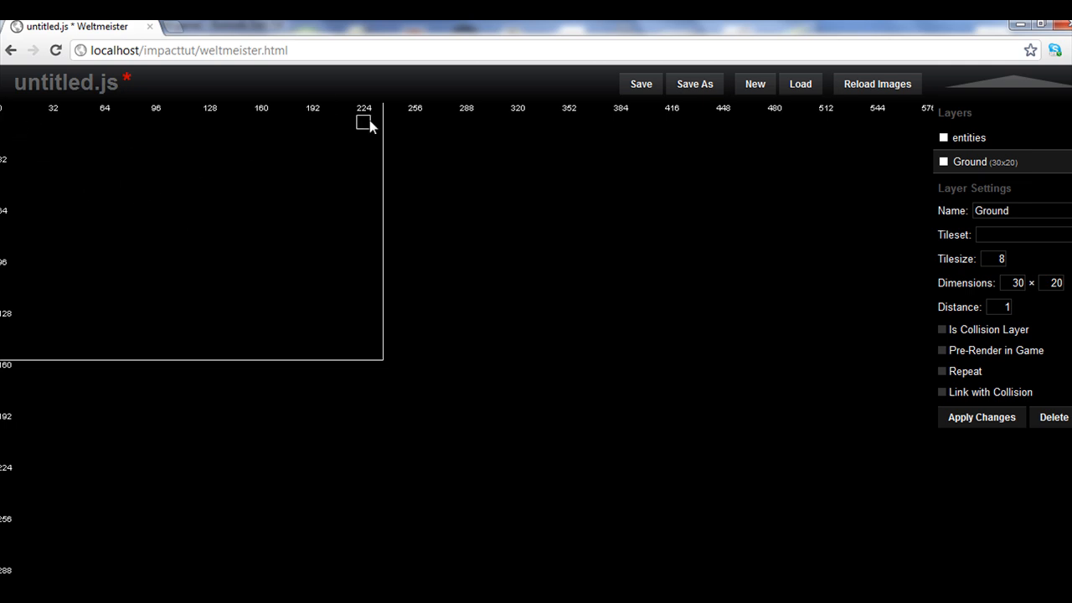
mouse_move(962, 284)
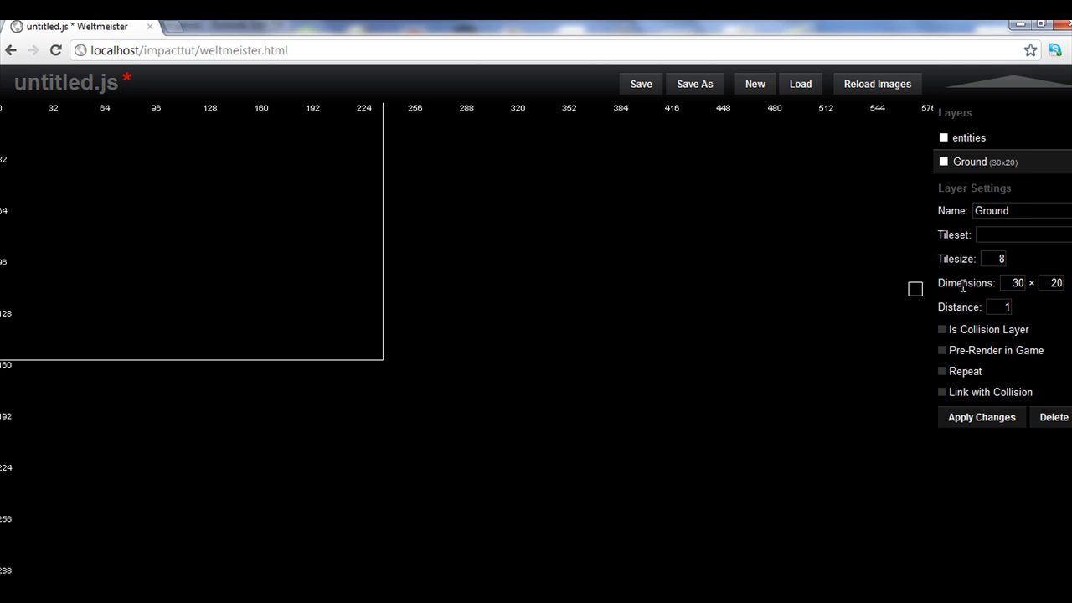
mouse_move(325, 204)
type("32")
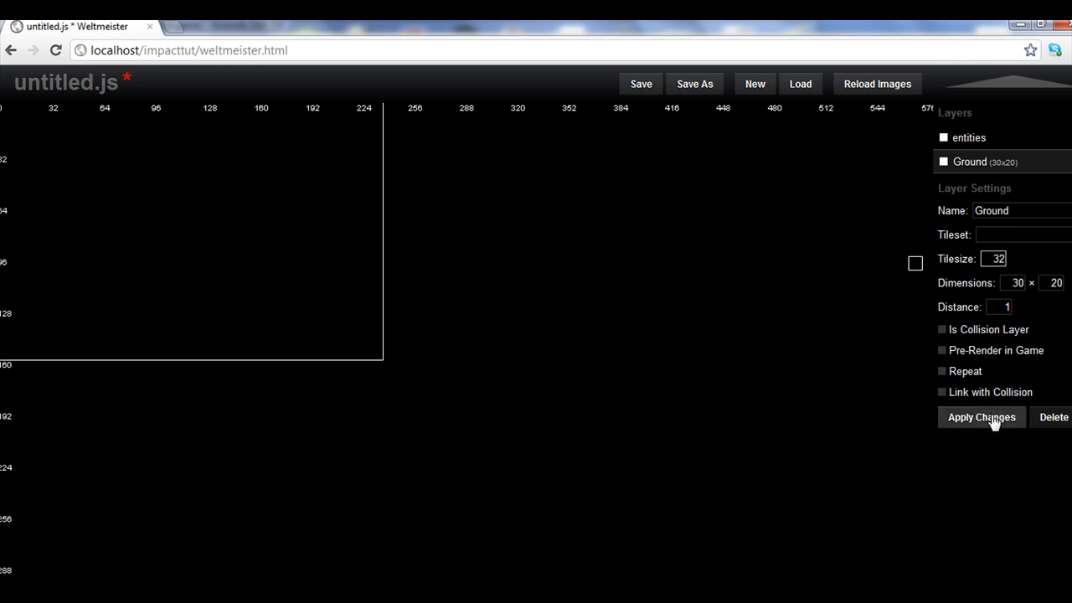
left_click(981, 417)
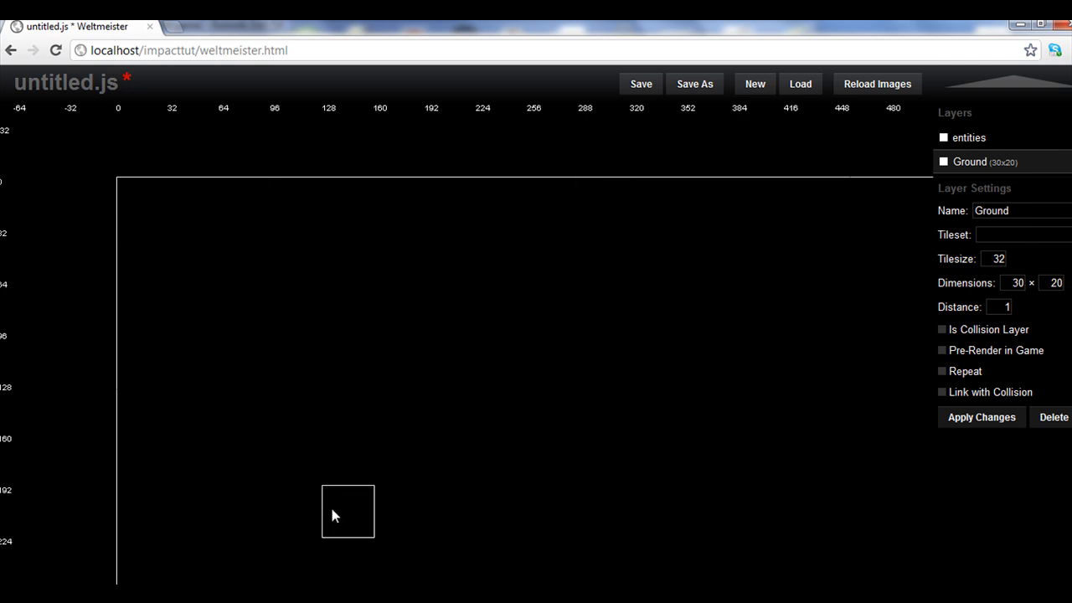
Copy ground1.png from the forsakensanctum media folder
left_click(798, 84)
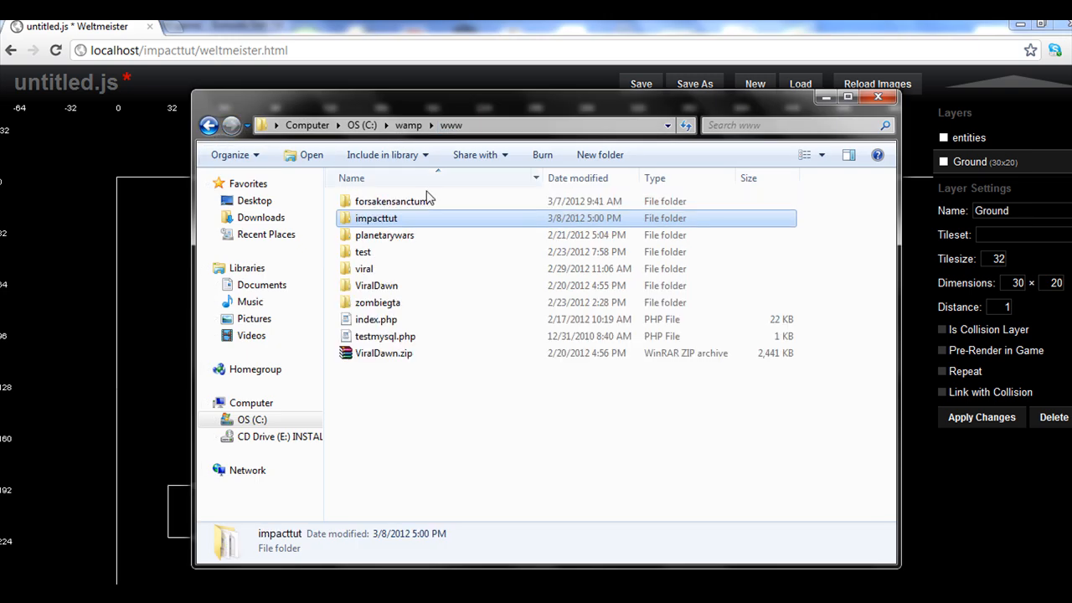
double_click(395, 201)
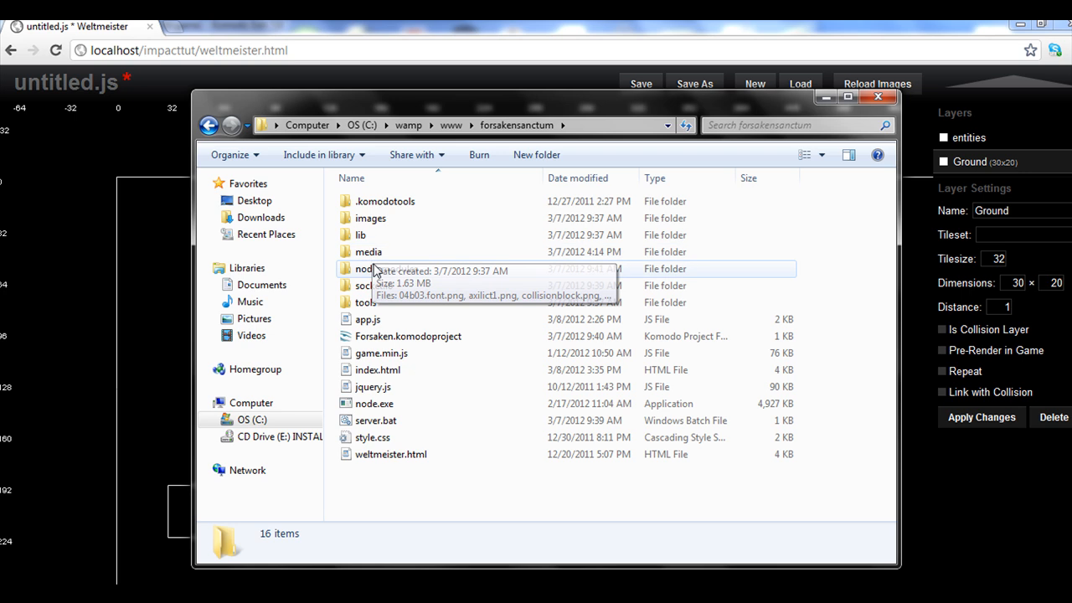
double_click(369, 251)
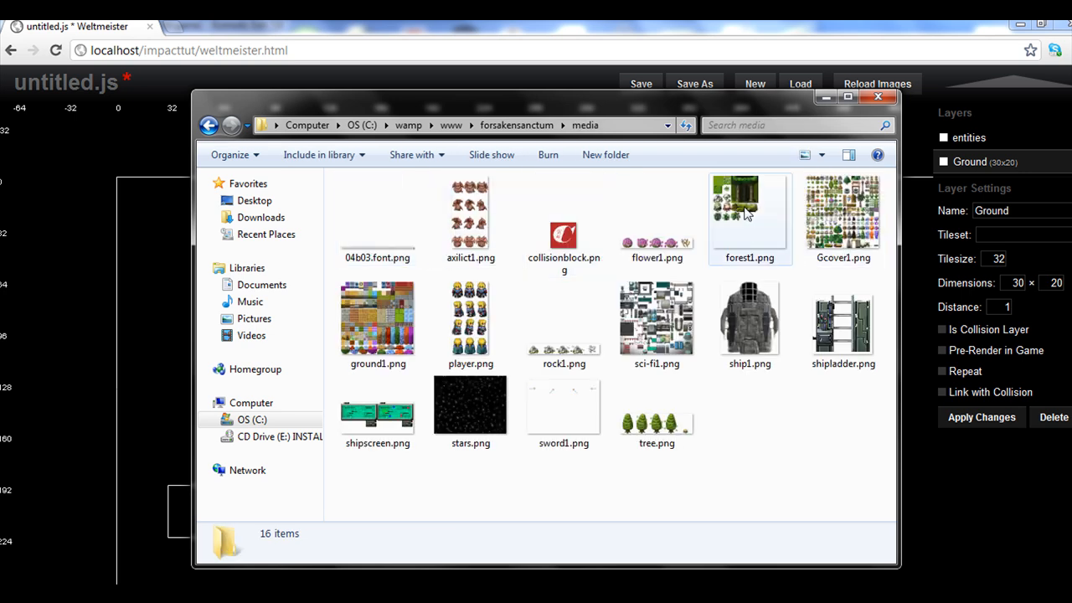
right_click(842, 214)
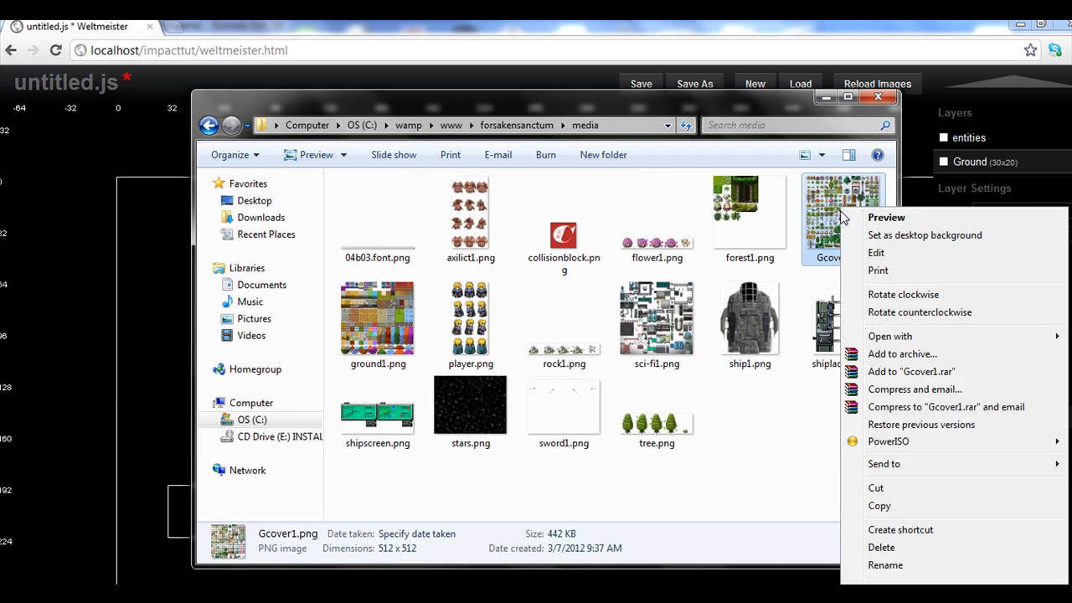
right_click(379, 324)
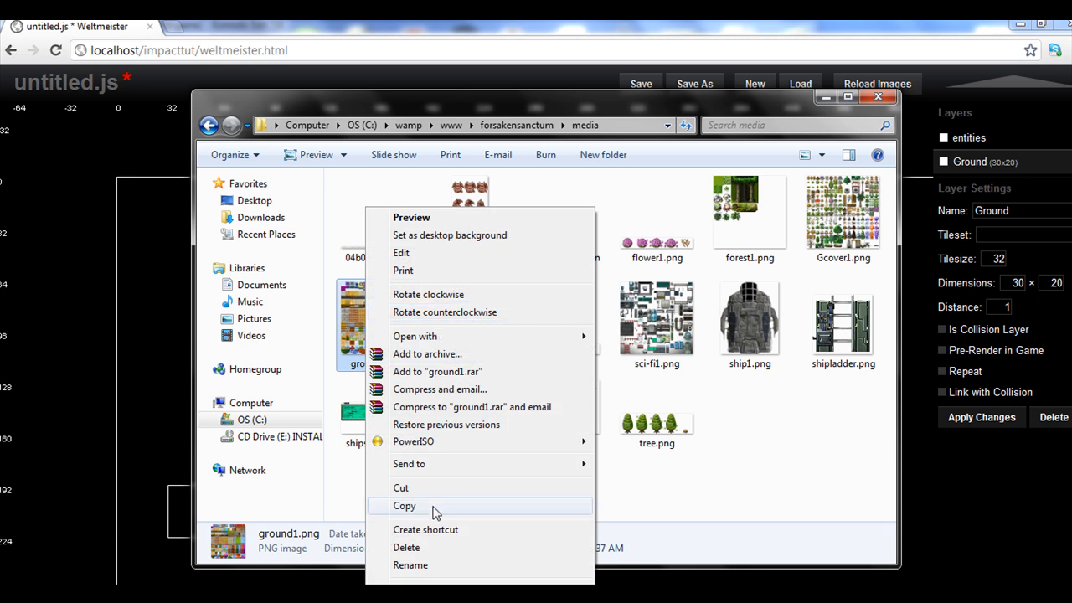
left_click(208, 124)
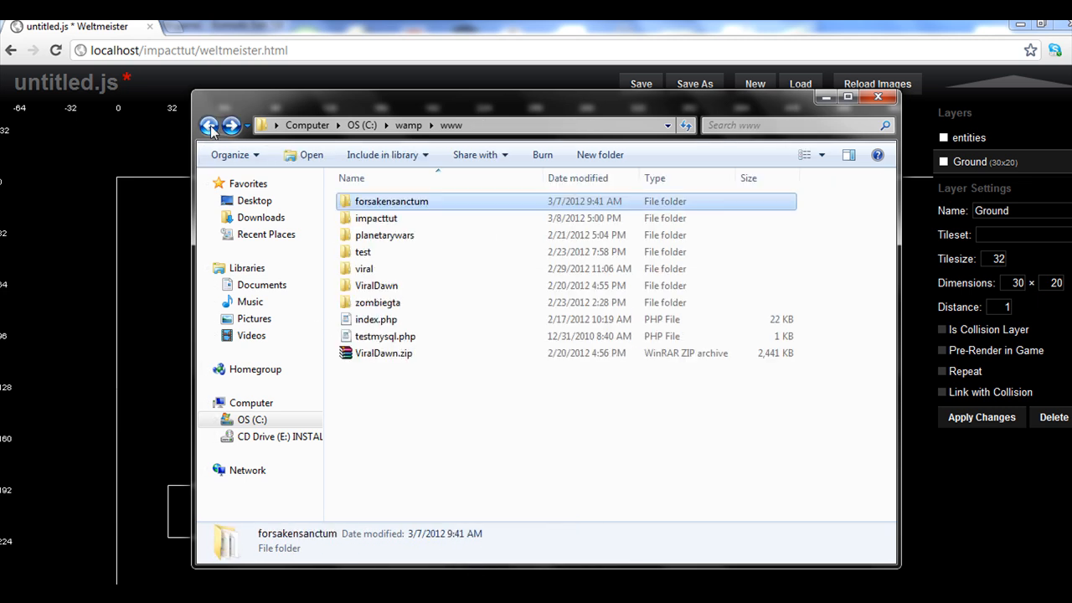
Paste ground1.png into impacttut's media folder and return to the level editor
double_click(375, 218)
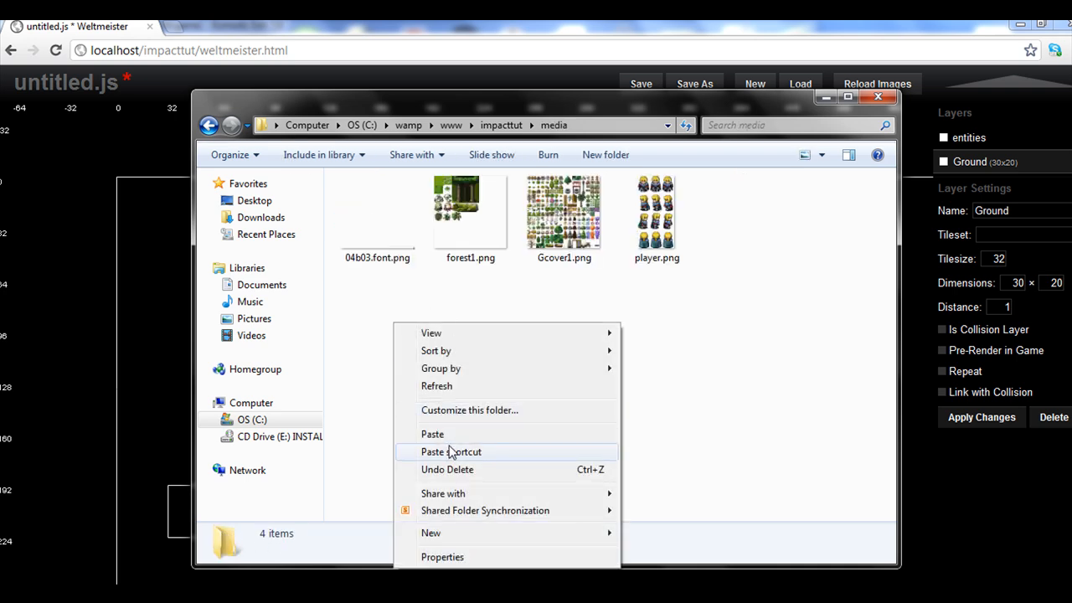
left_click(432, 434)
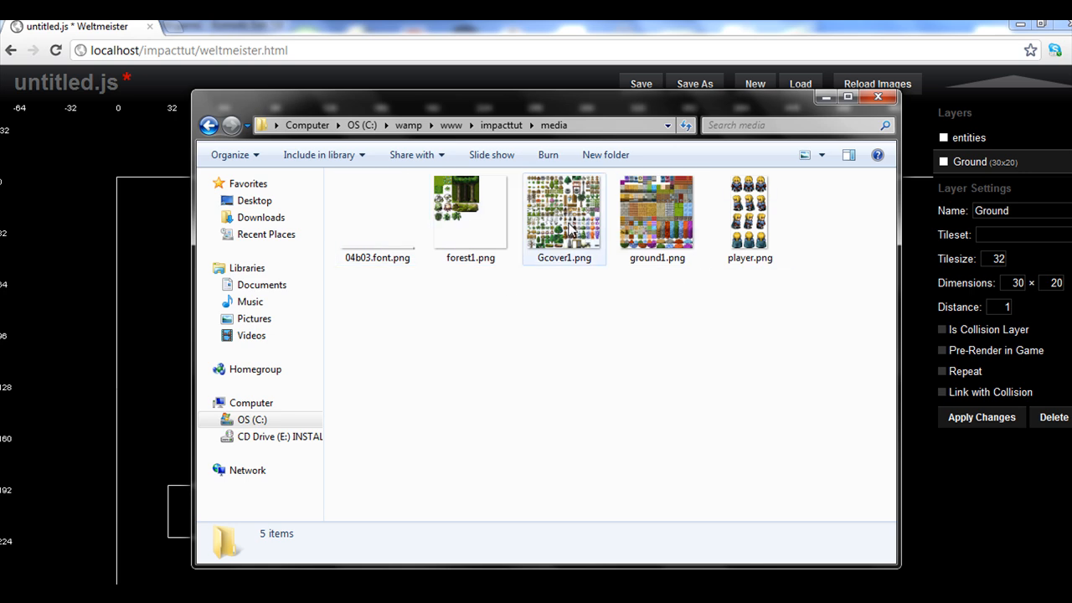
left_click(469, 209)
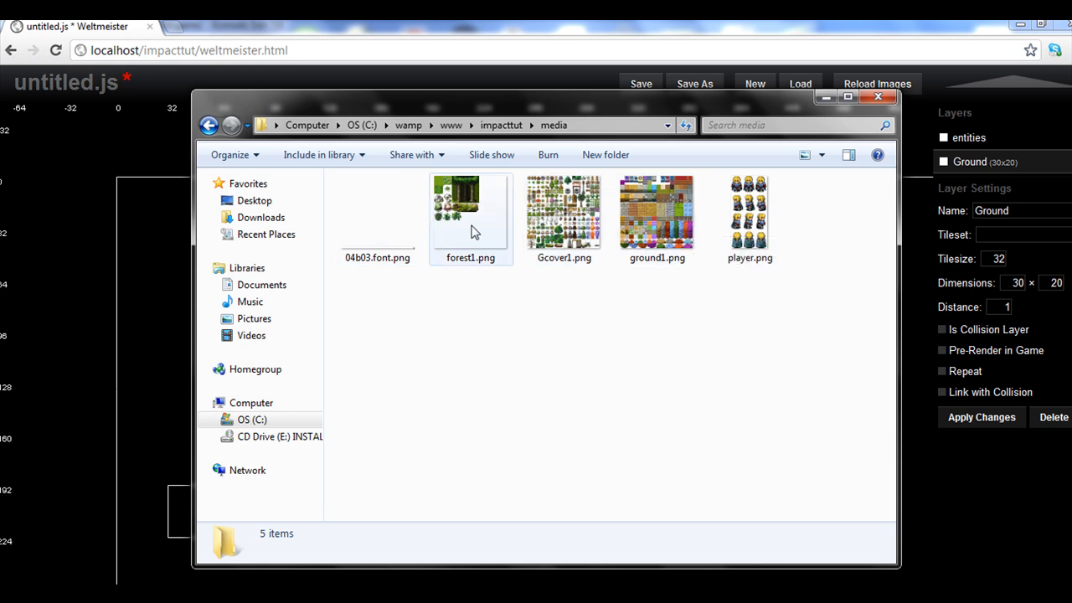
left_click(656, 215)
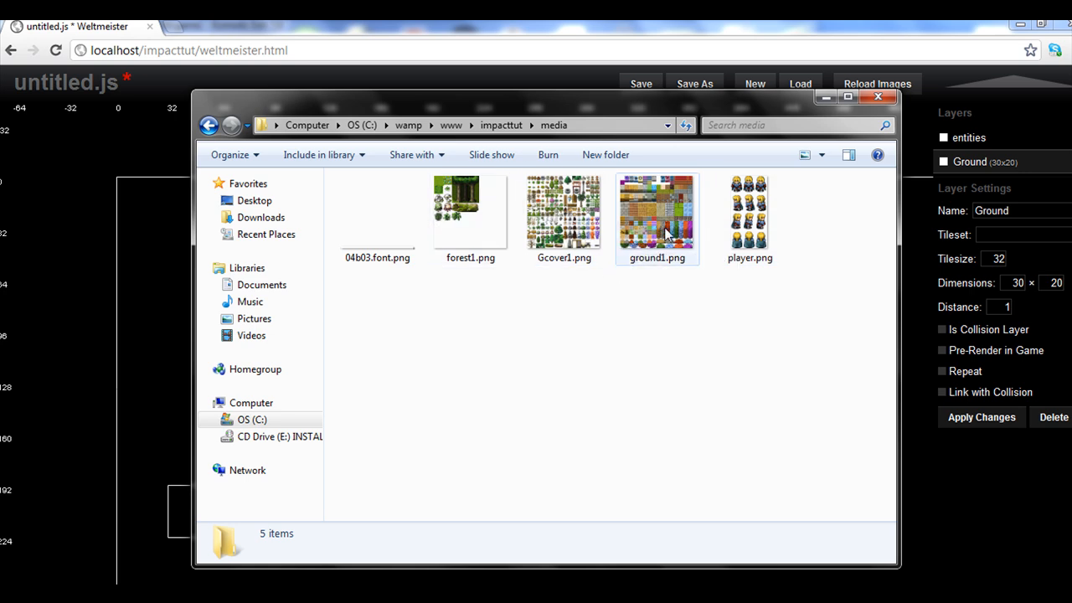
left_click(877, 95)
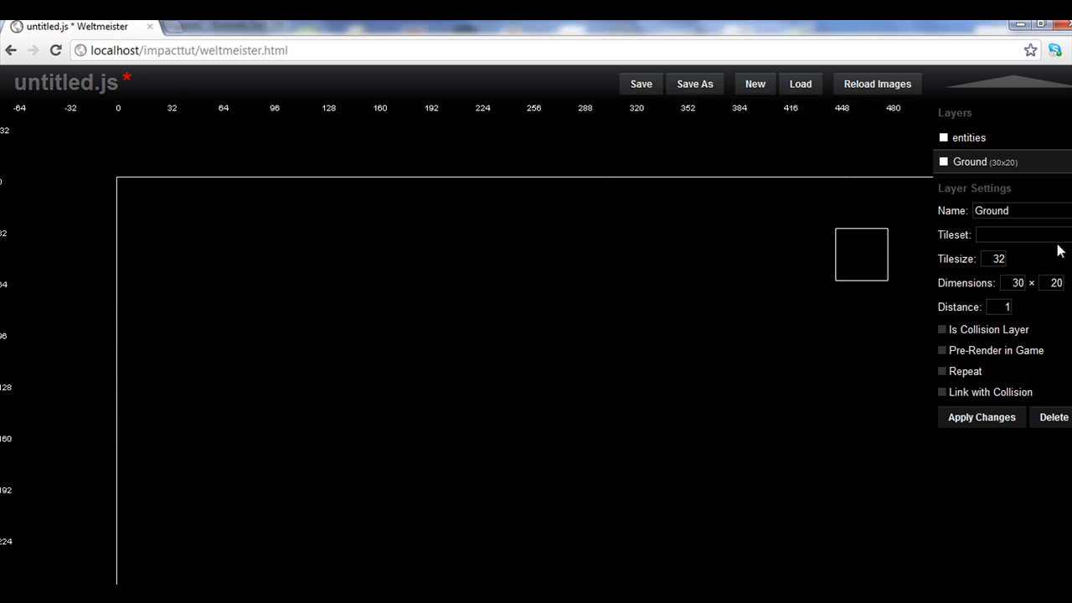
Pick ground1.png for the Ground layer, then switch the tileset to media/Gcover1.png
left_click(1021, 234)
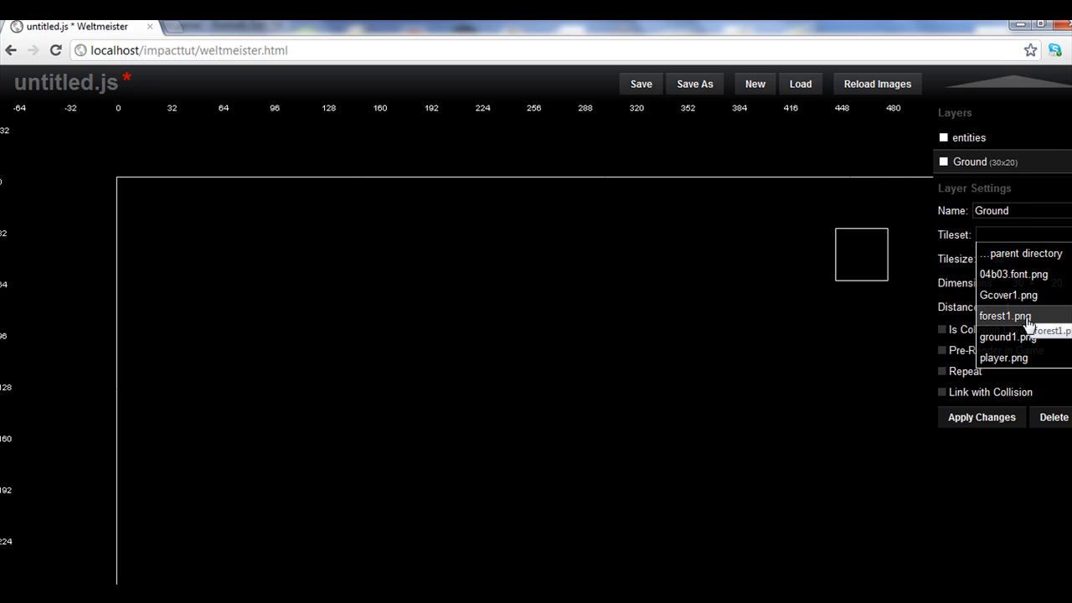
left_click(1008, 337)
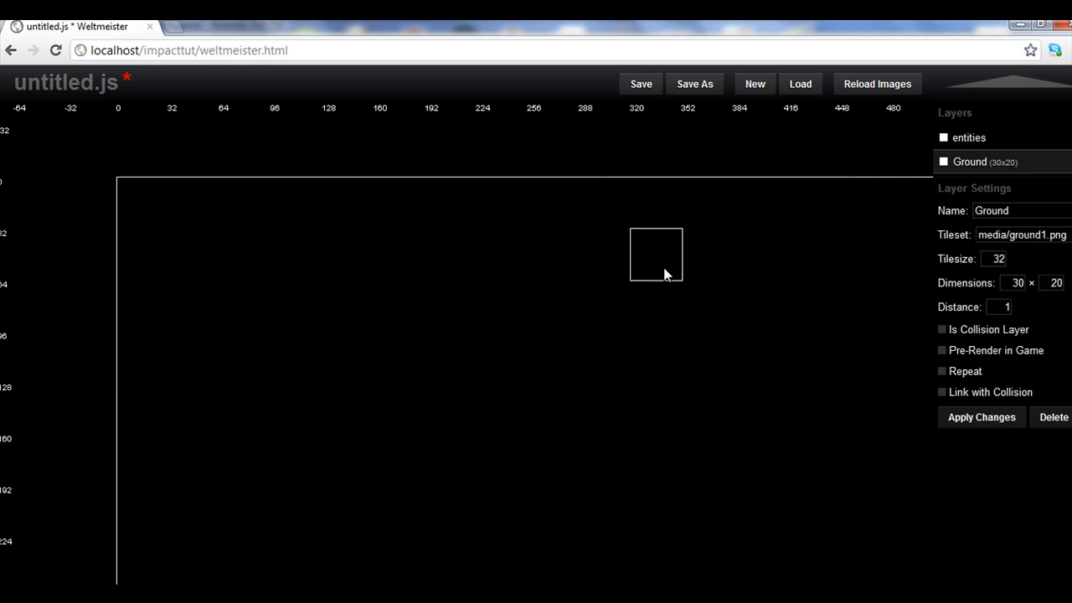
mouse_move(656, 265)
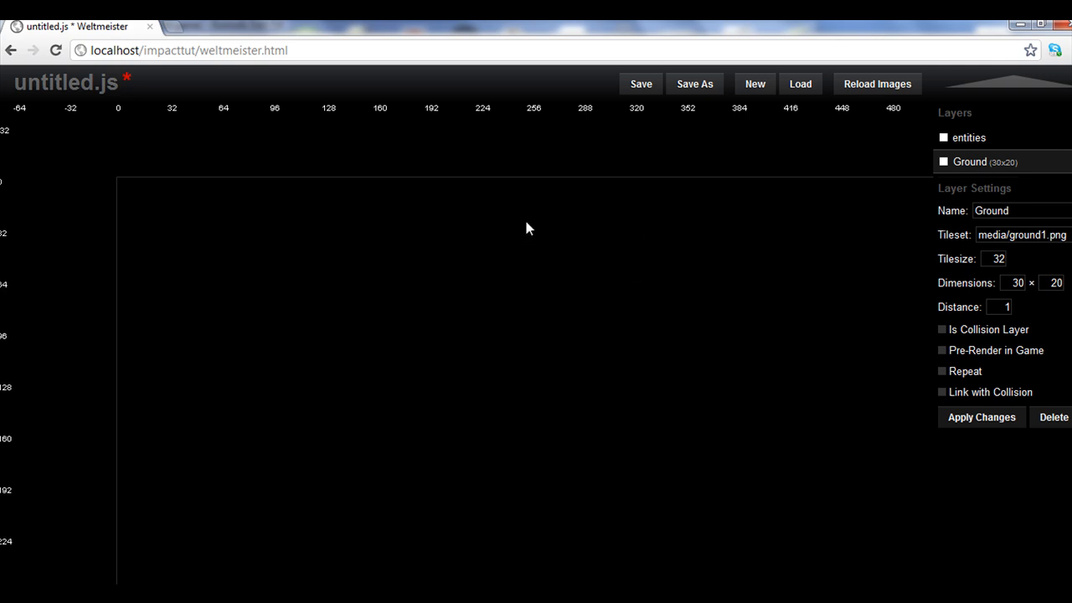
mouse_move(468, 268)
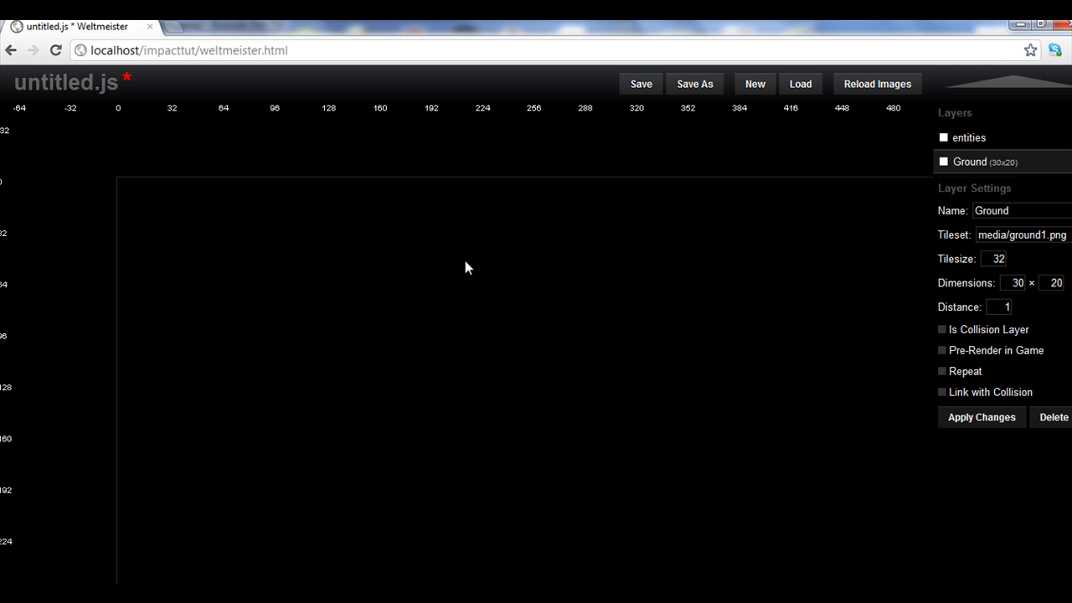
left_click(1022, 235)
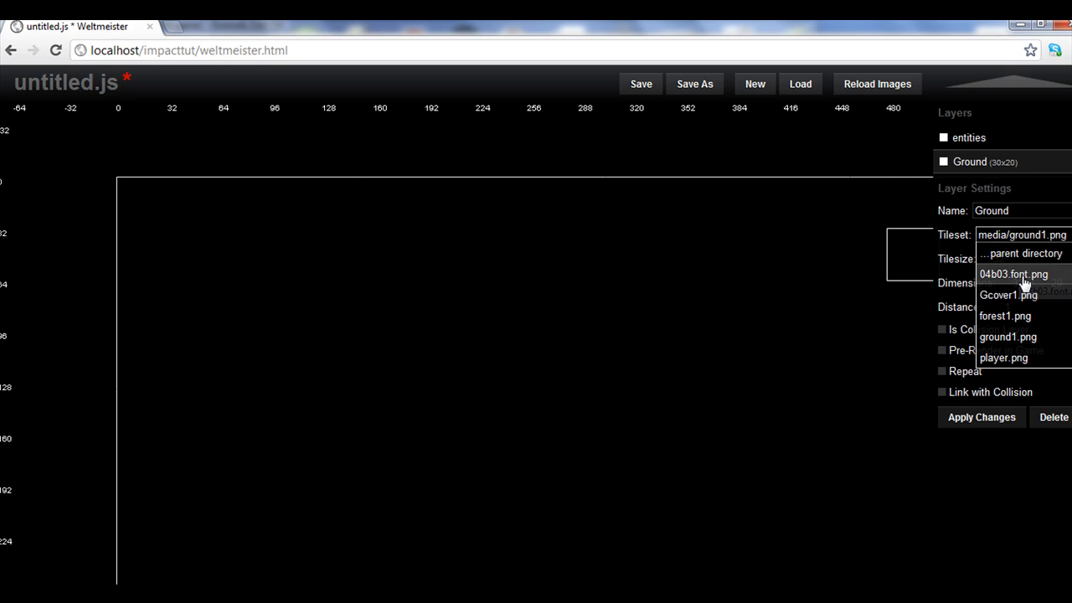
mouse_move(1018, 307)
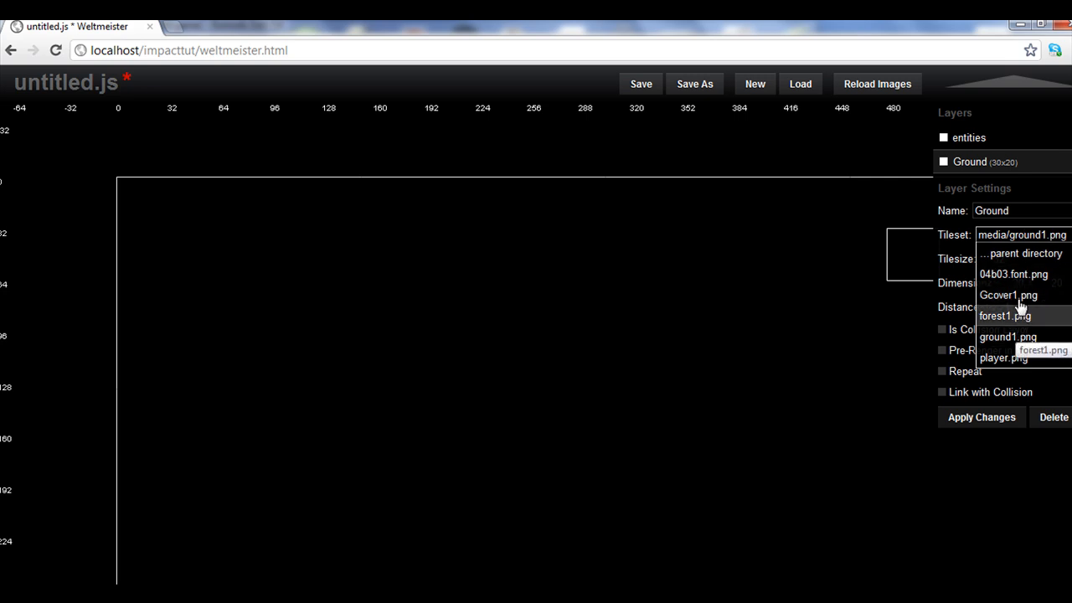
left_click(1008, 295)
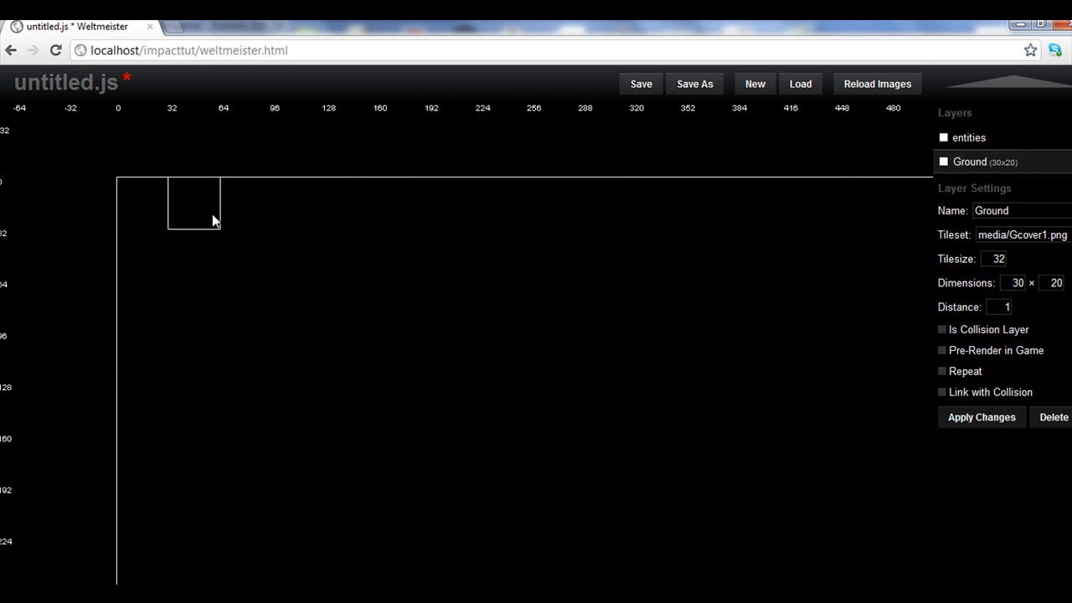
mouse_move(406, 544)
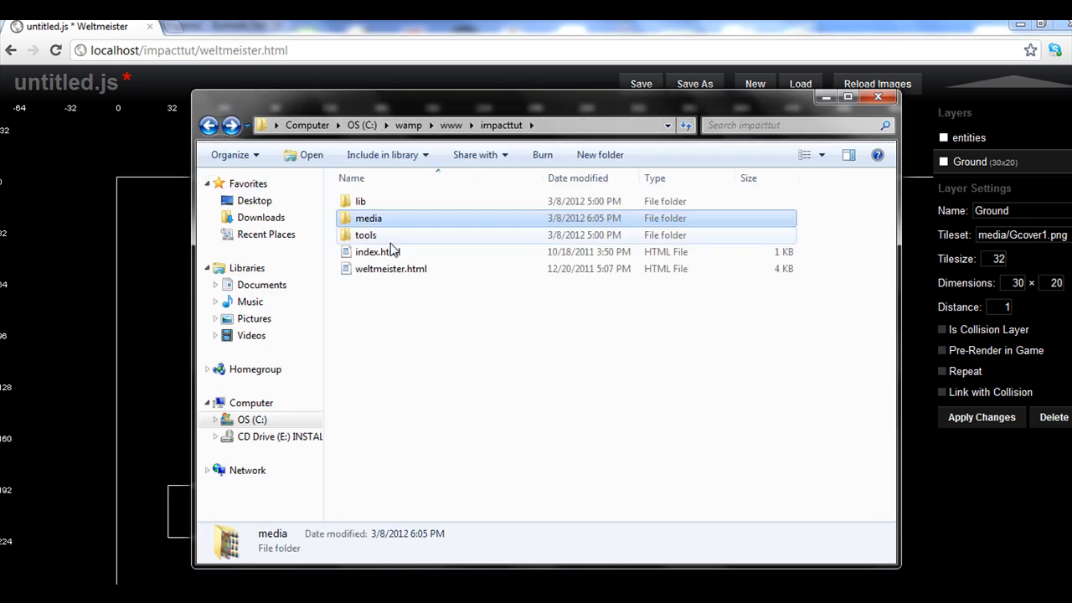
mouse_move(360, 201)
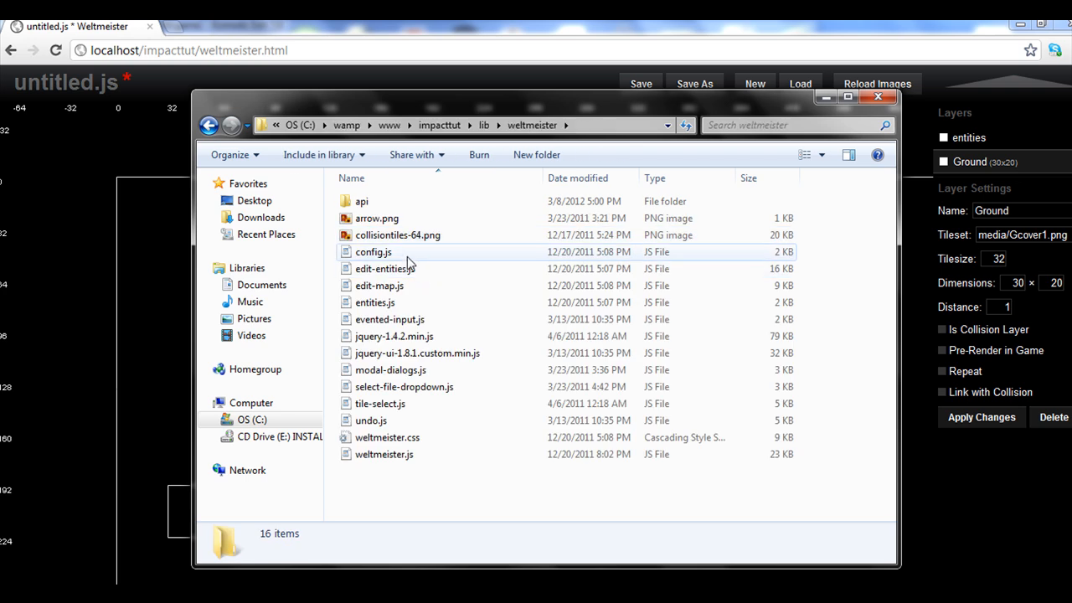
mouse_move(402, 255)
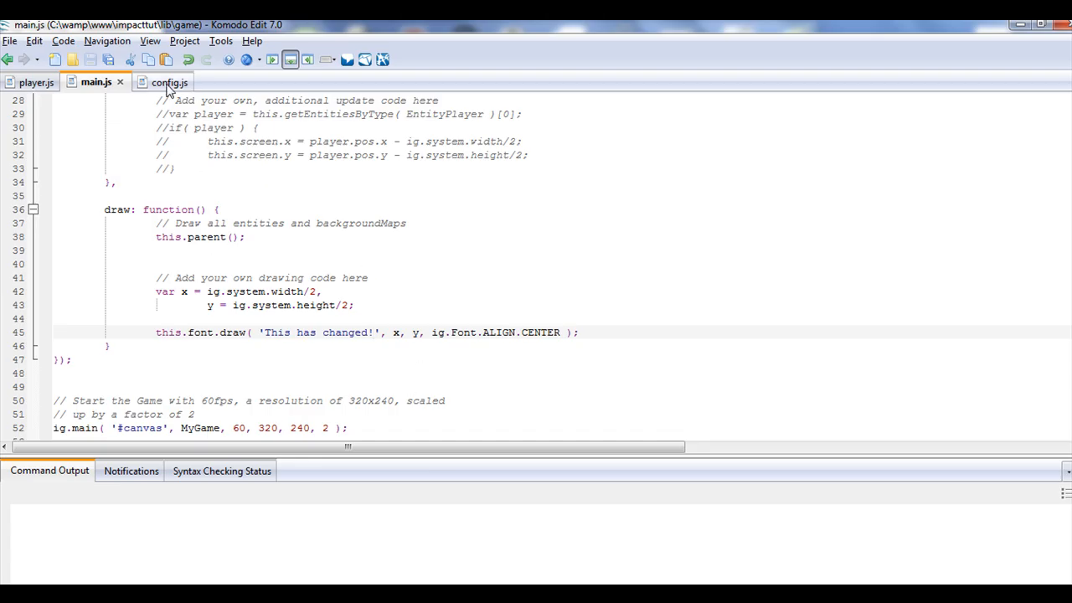
In config.js, set the 'view' zoom value to 1 instead of 2
left_click(170, 82)
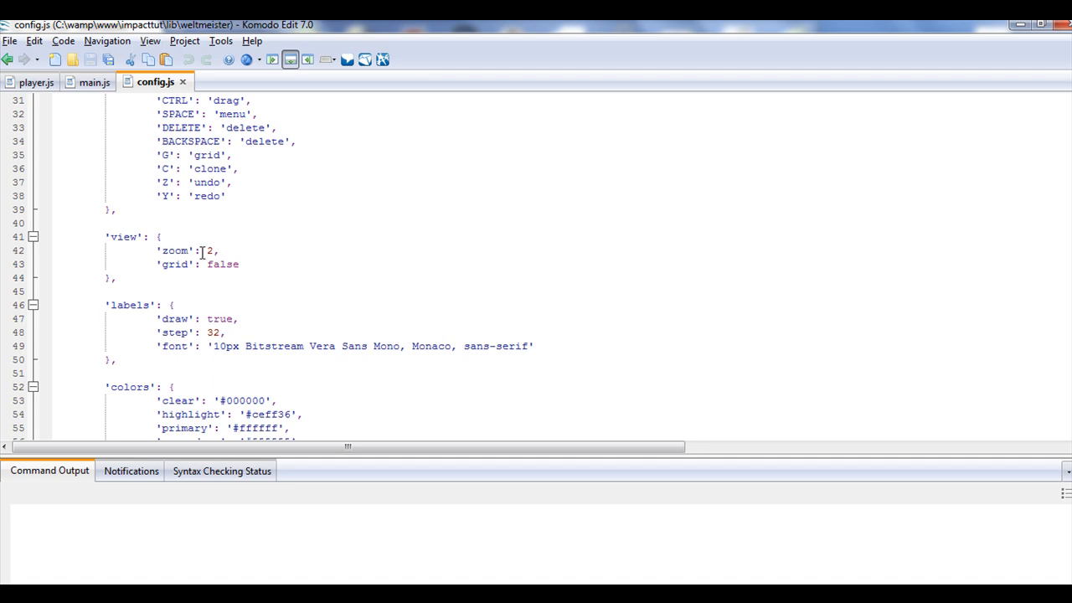
type("1")
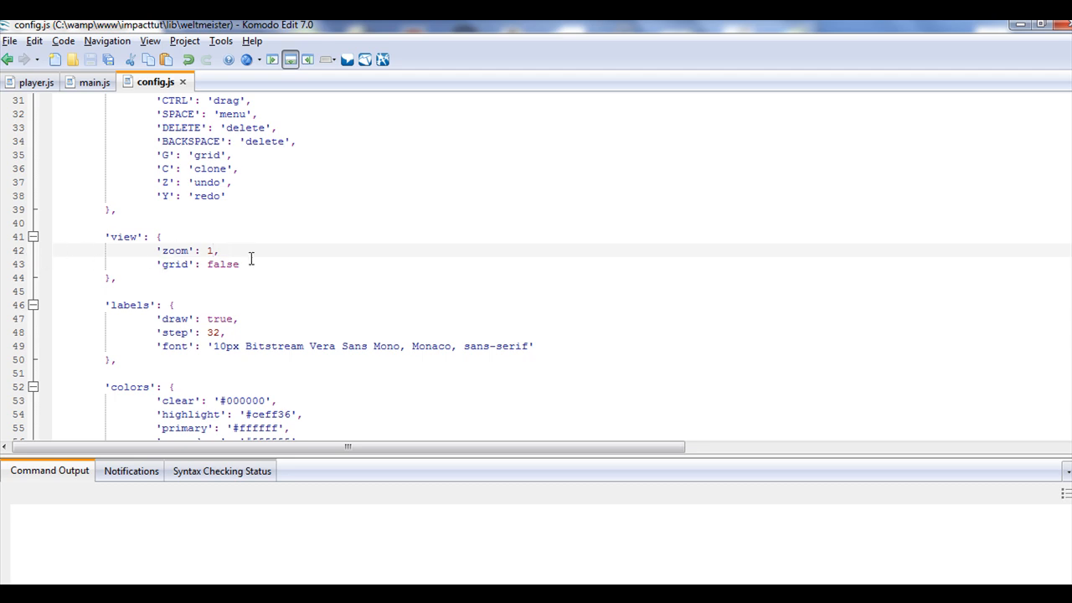
left_click(95, 82)
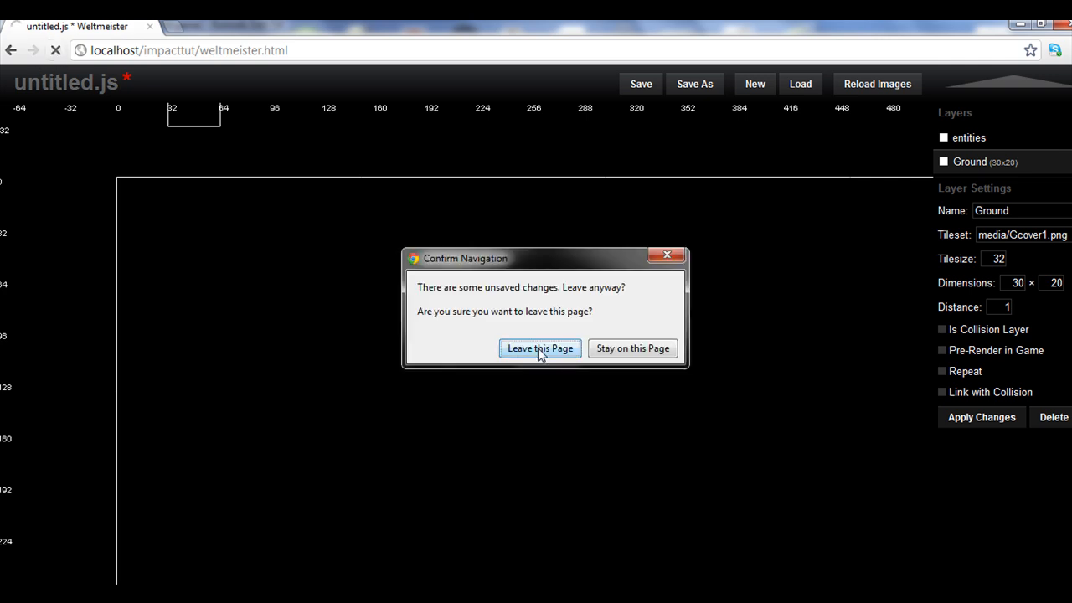
Reload with a fresh level, give the Ground layer tileset media/ground1.png and apply the settings
left_click(539, 348)
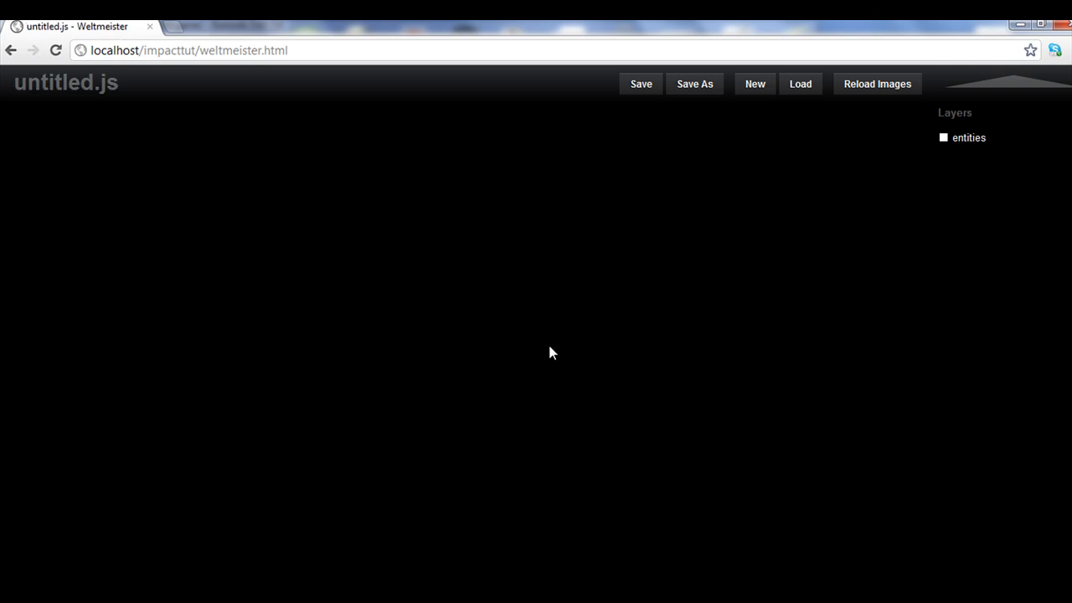
left_click(754, 84)
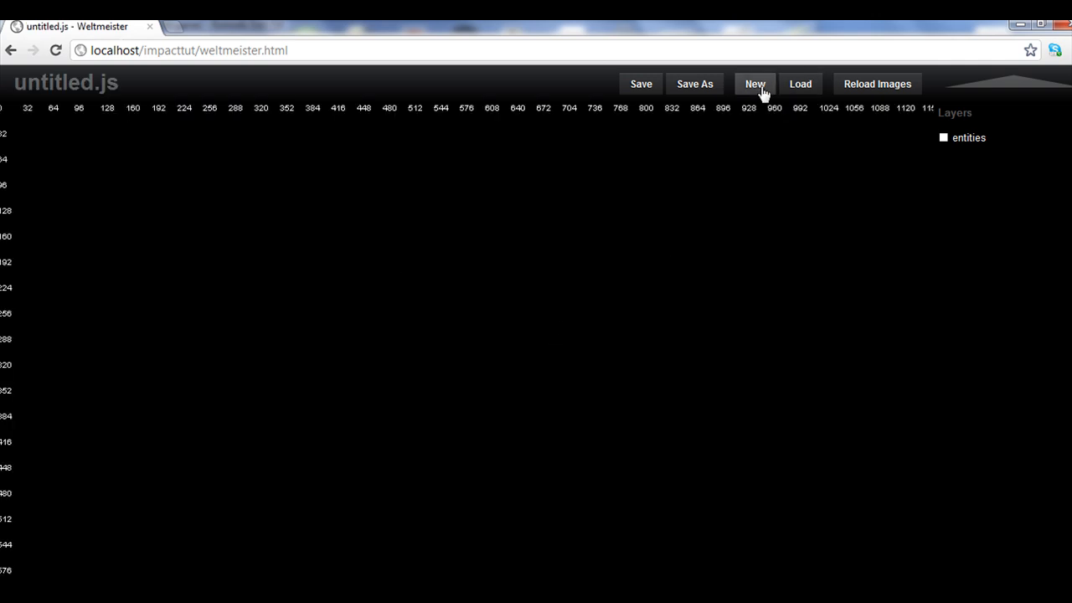
mouse_move(26, 124)
type("G")
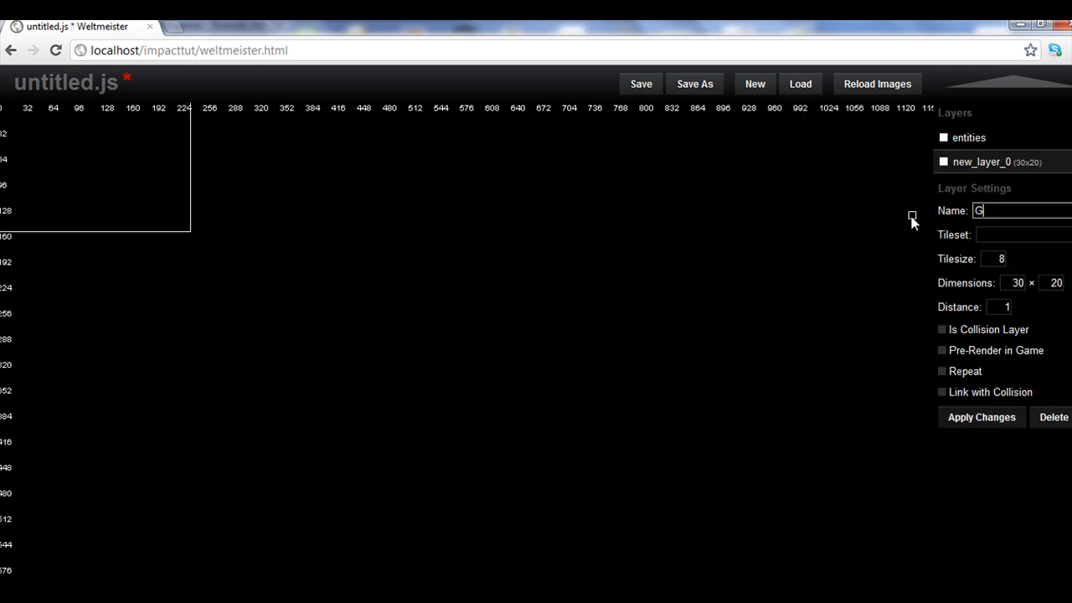
left_click(1021, 234)
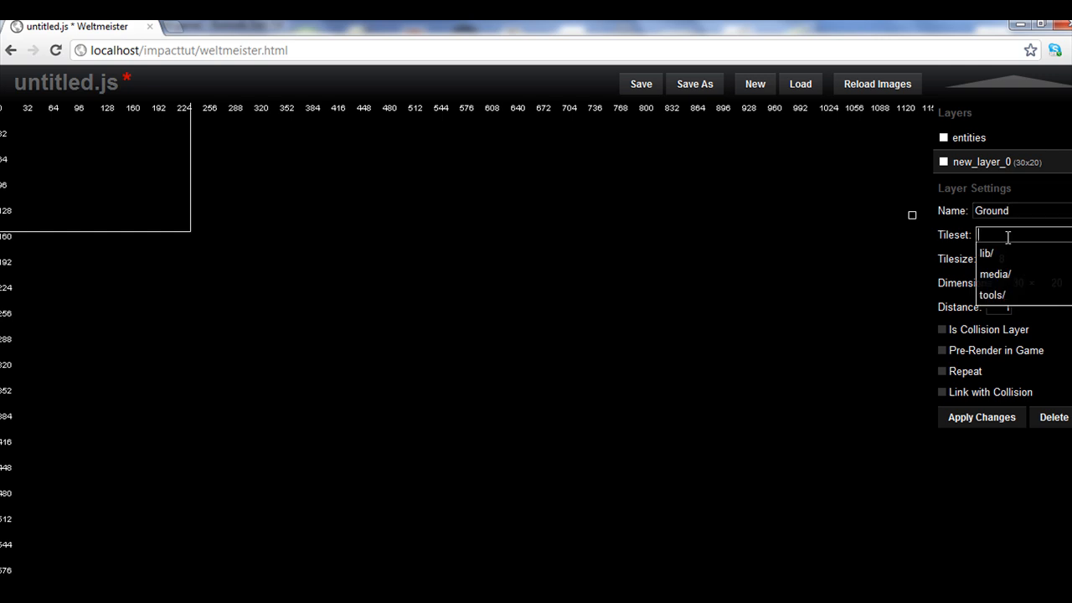
left_click(995, 275)
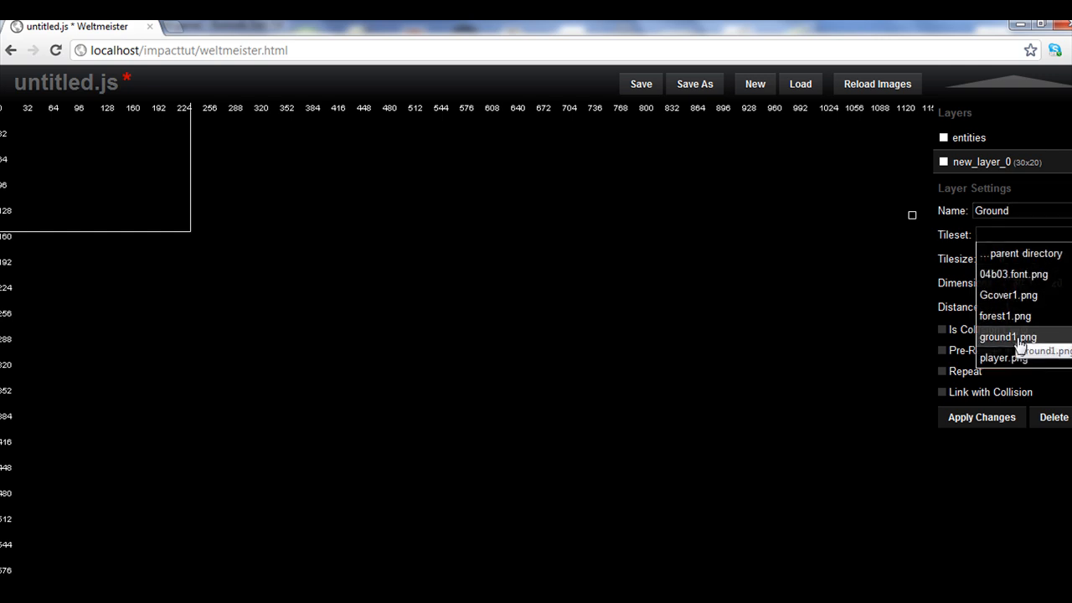
left_click(1008, 336)
type("32")
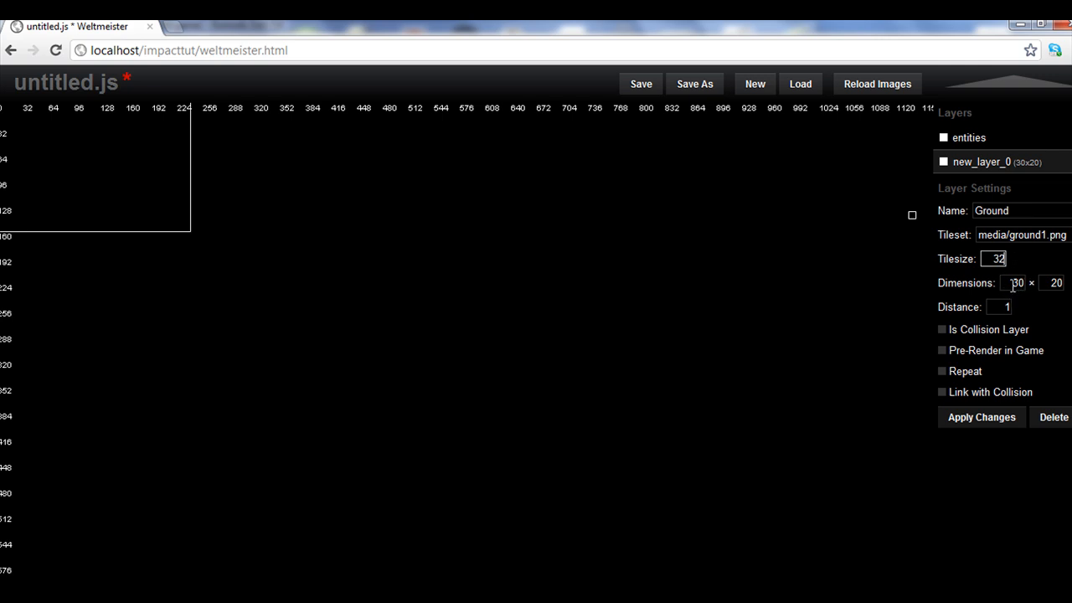
left_click(981, 417)
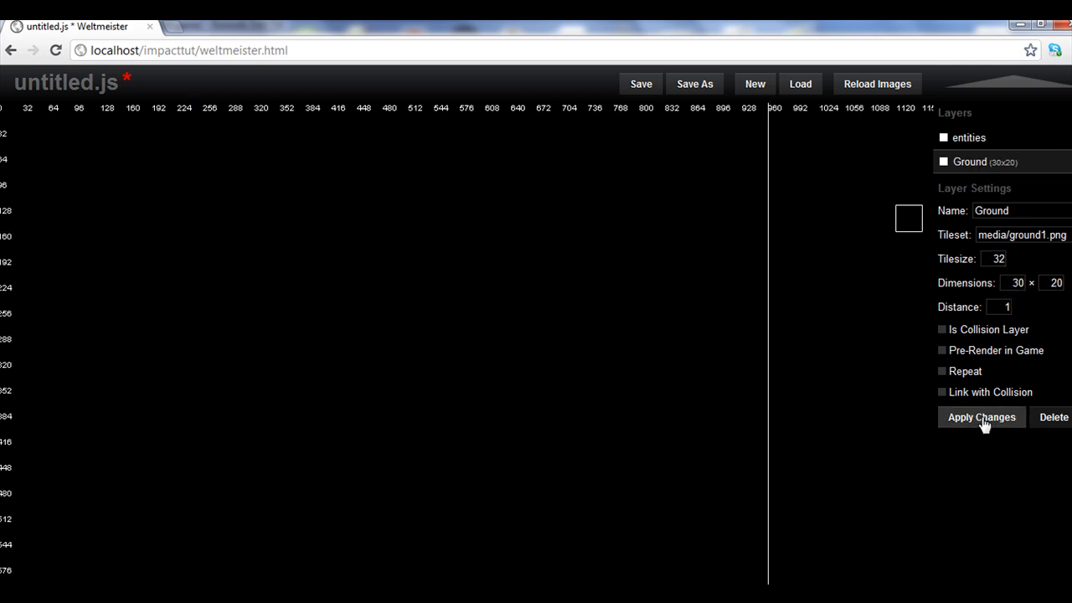
left_click(981, 417)
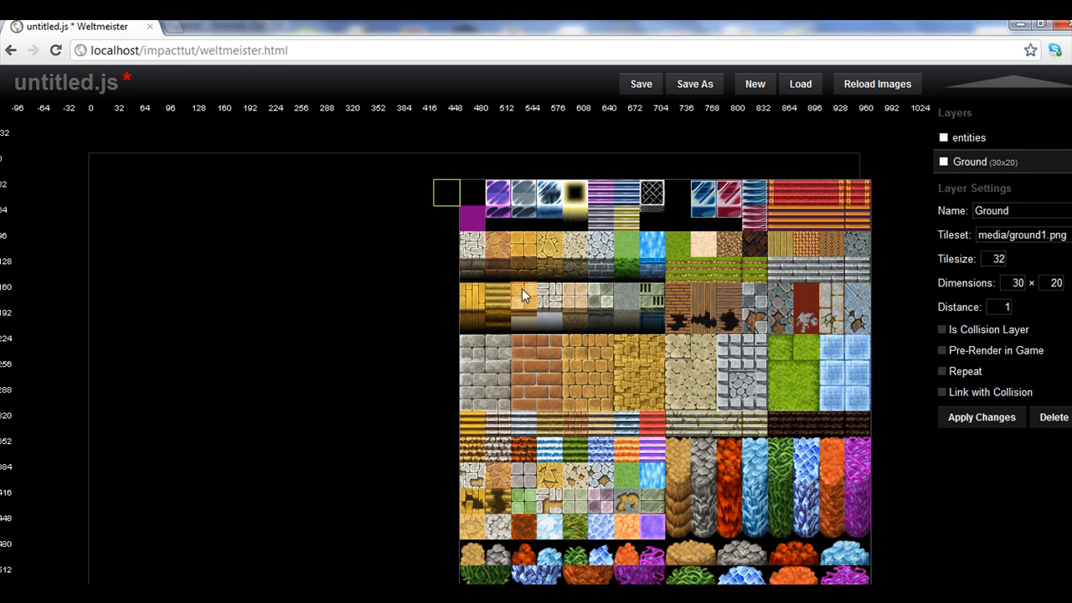
mouse_move(599, 300)
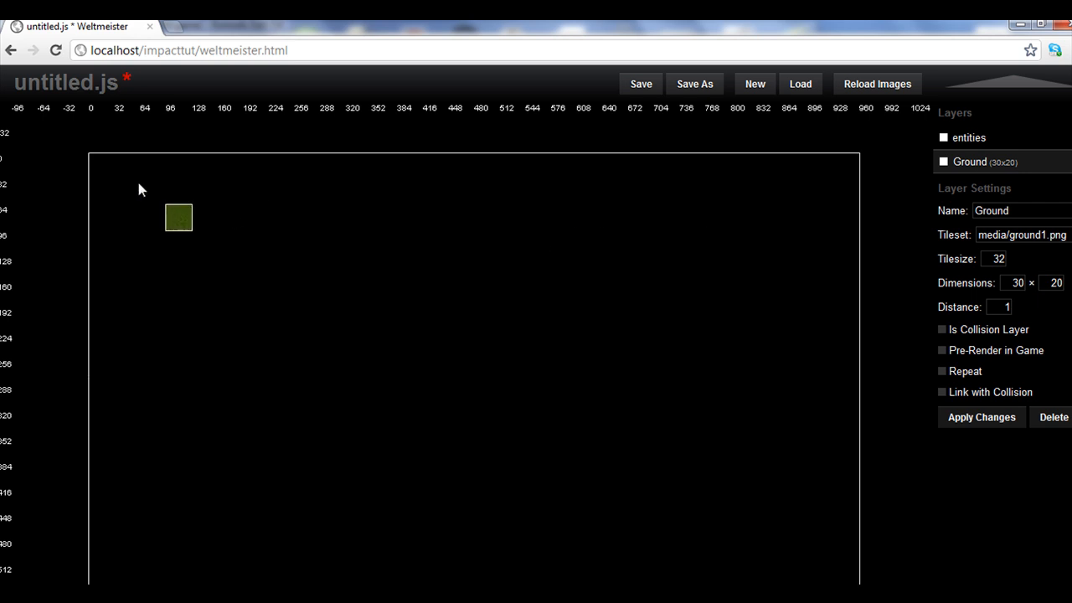
Paint the grass tile across the full 30×20 Ground layer
left_click_drag(177, 218, 204, 165)
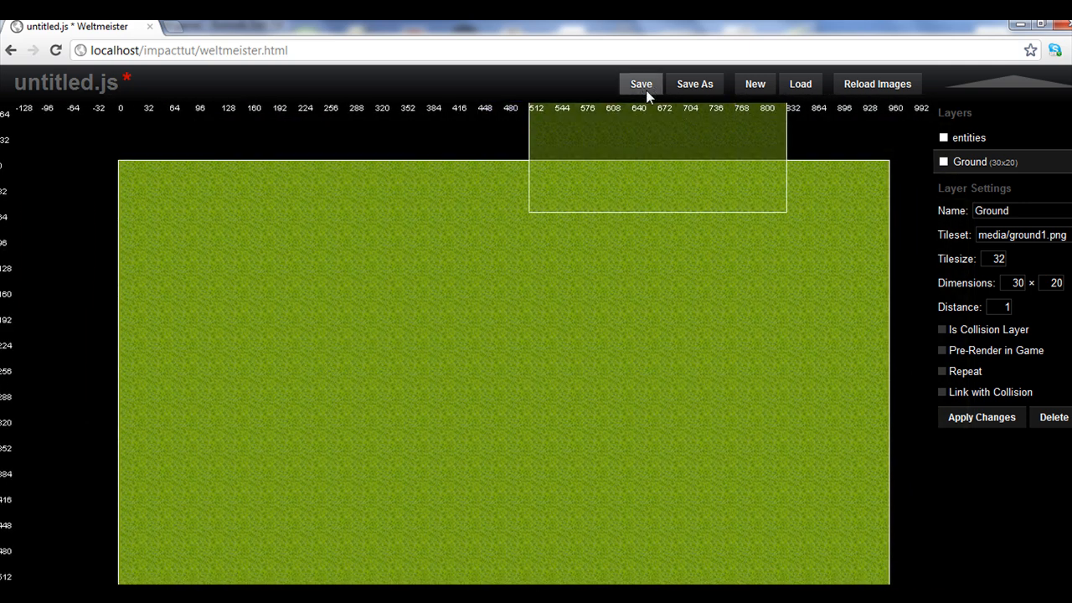
Save the level as lib/game/levels/level1.js, replacing untitled.js
left_click(640, 84)
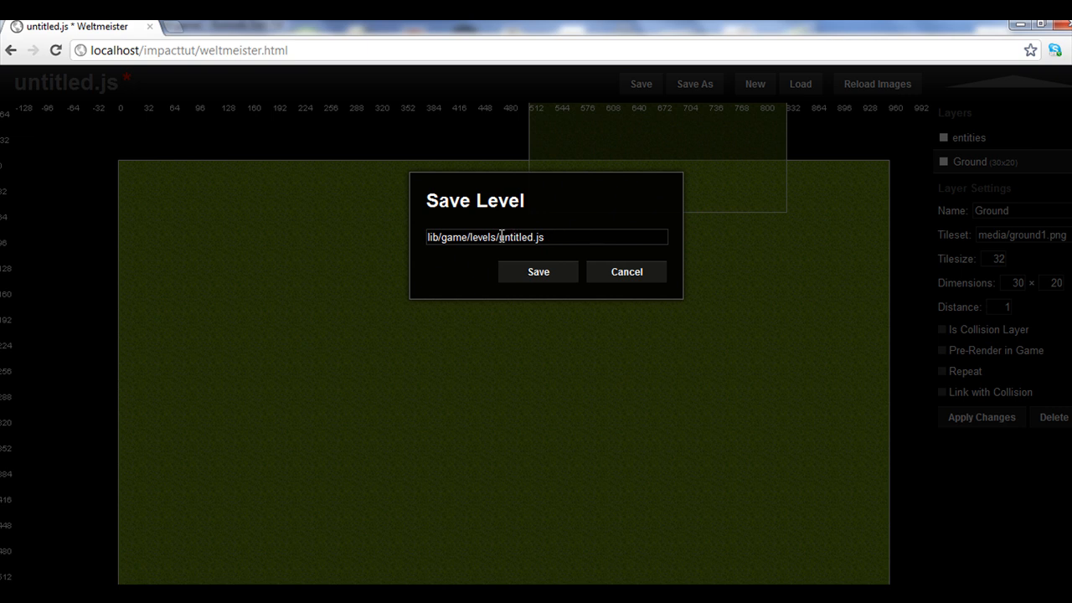
key("Backspace")
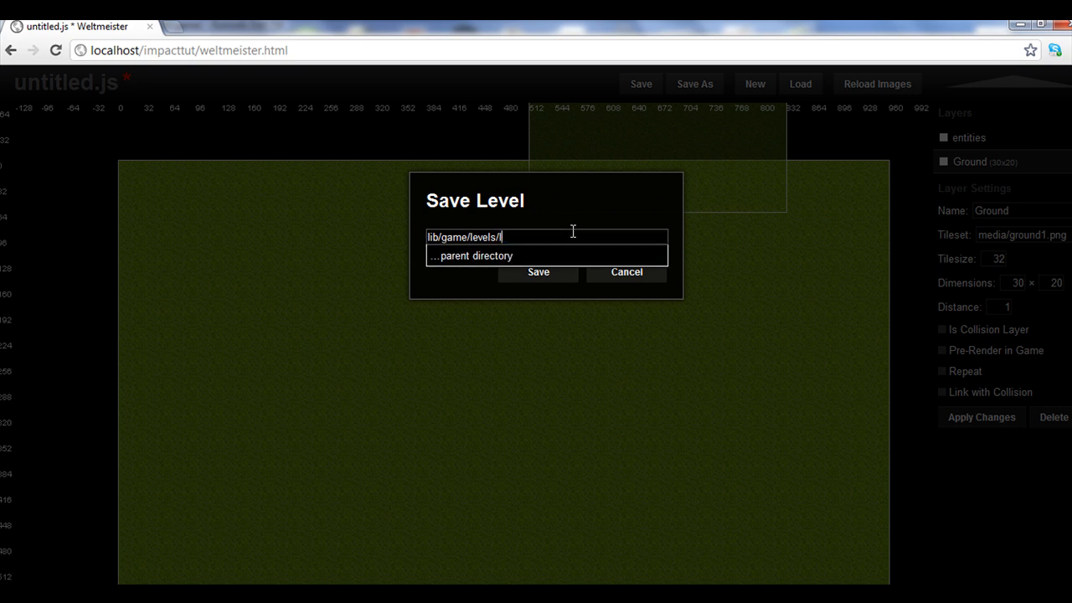
type("level1.js")
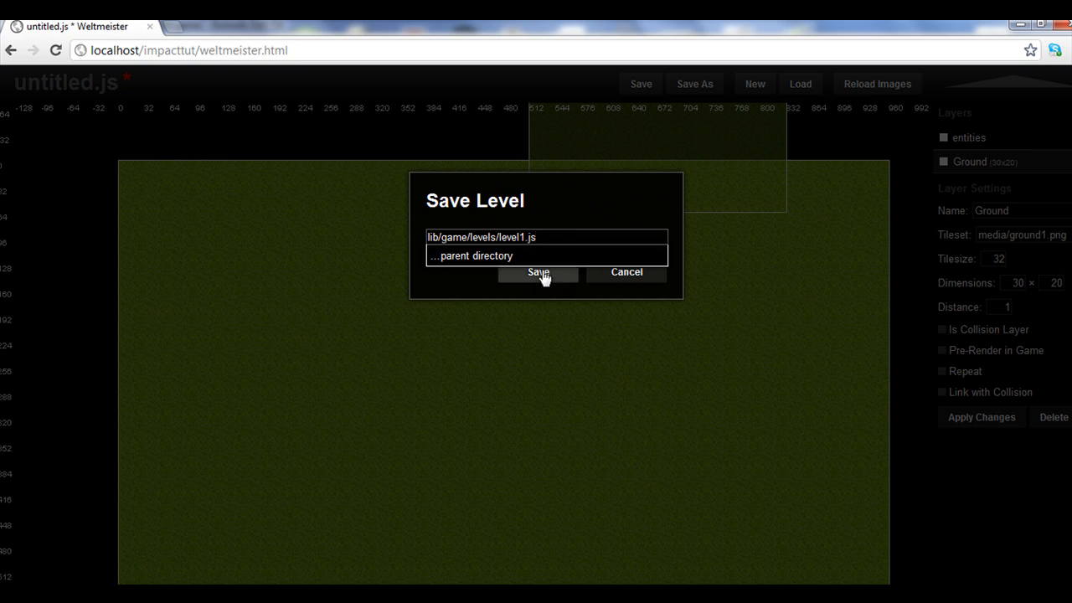
left_click(538, 271)
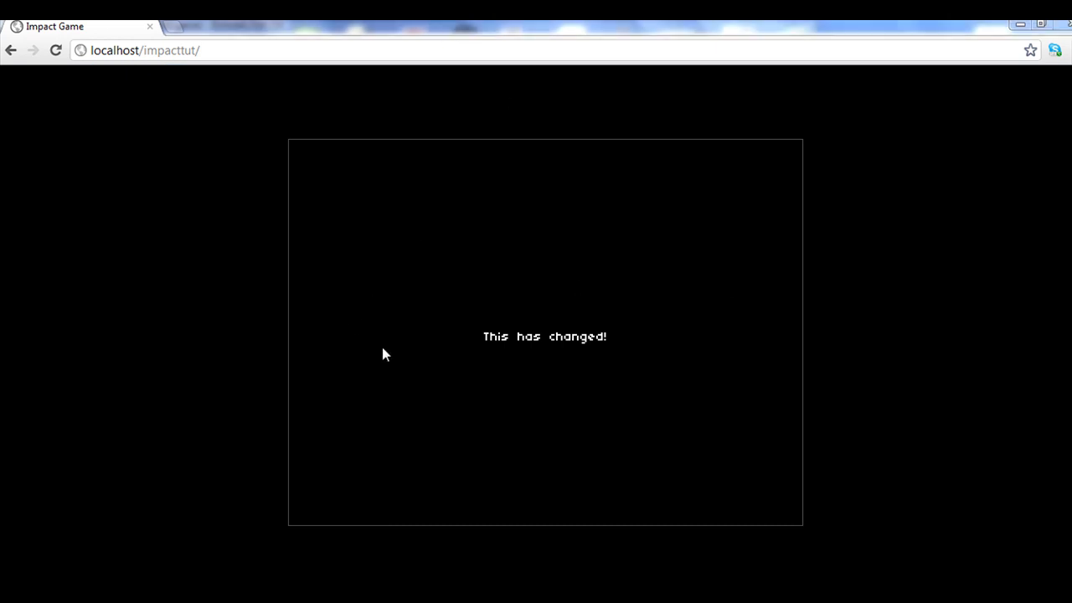
mouse_move(349, 202)
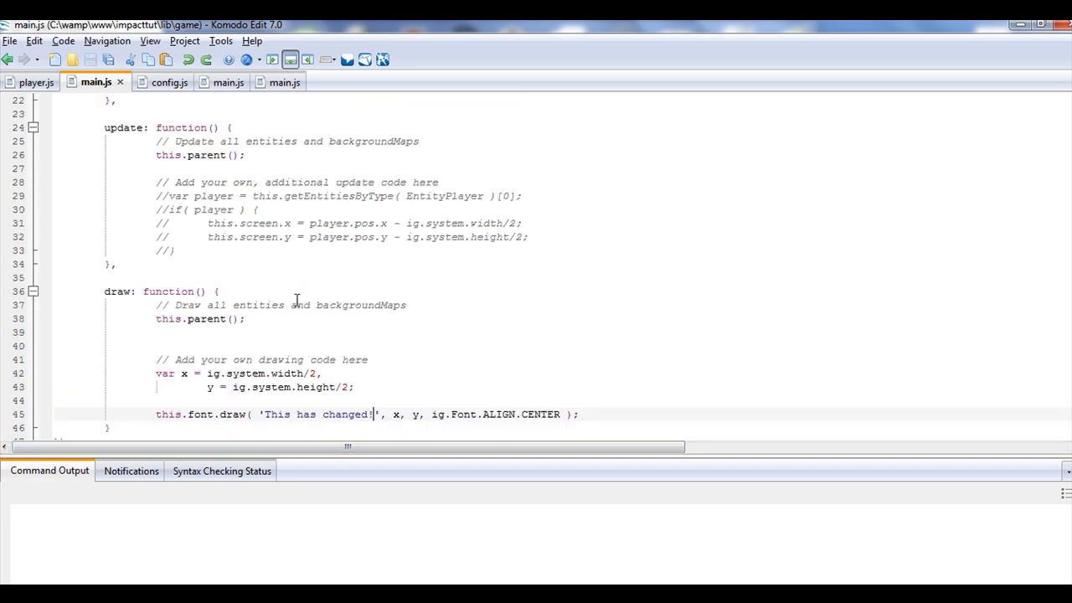
Add a 'game.levels.level1' entry on a new line in the .requires() list
scroll("up", 3)
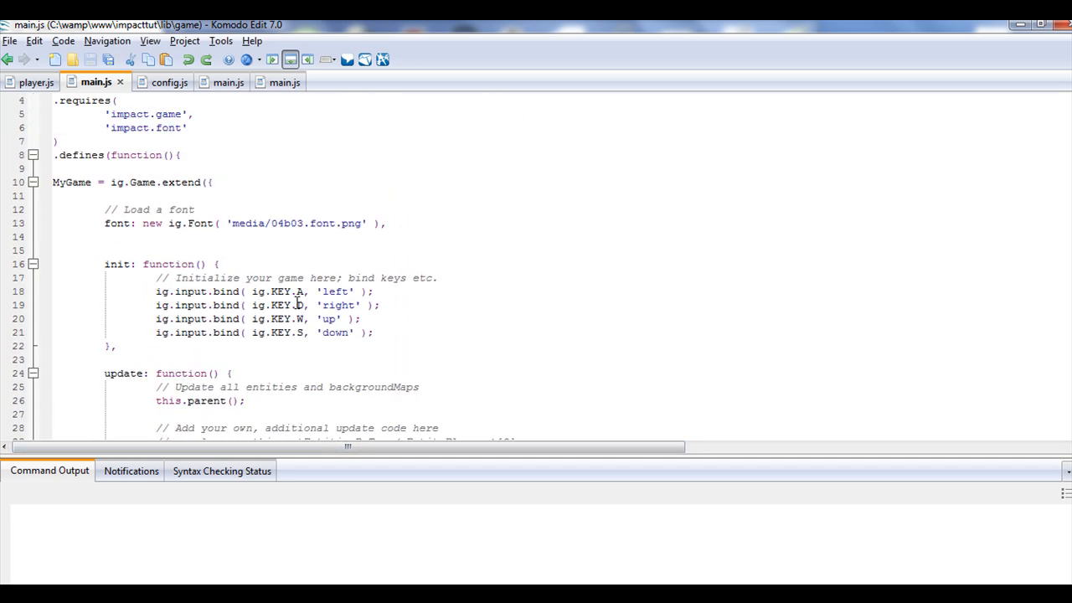
scroll("down", 3)
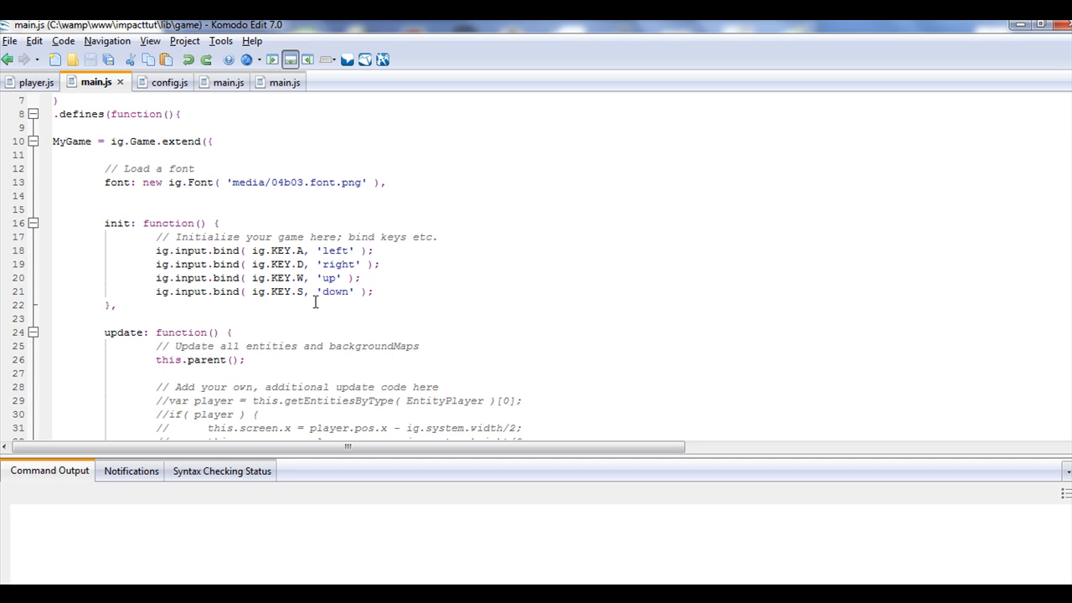
scroll("up", 3)
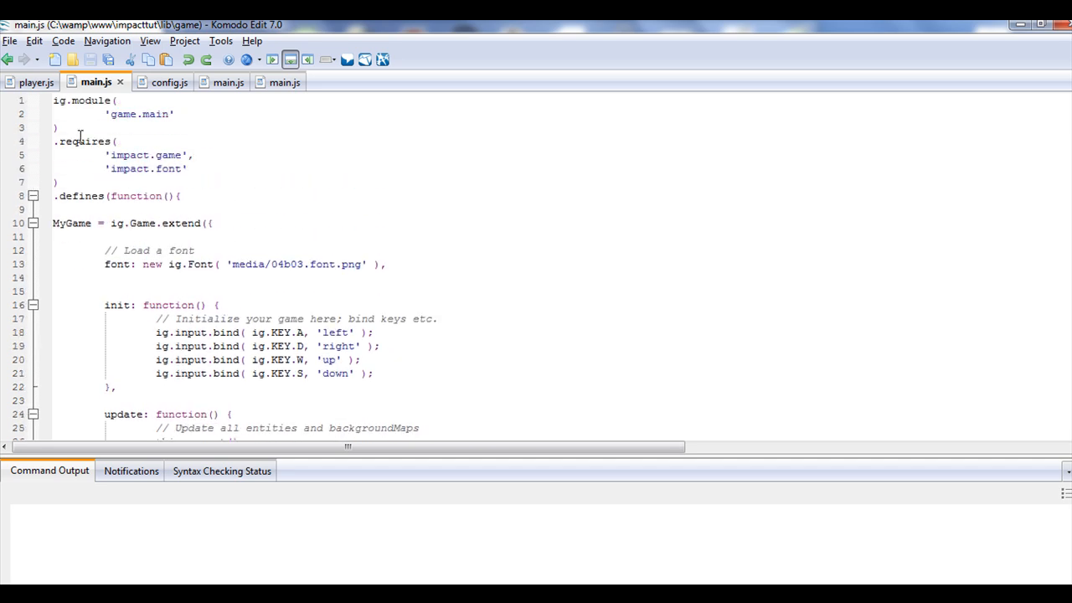
key("Return")
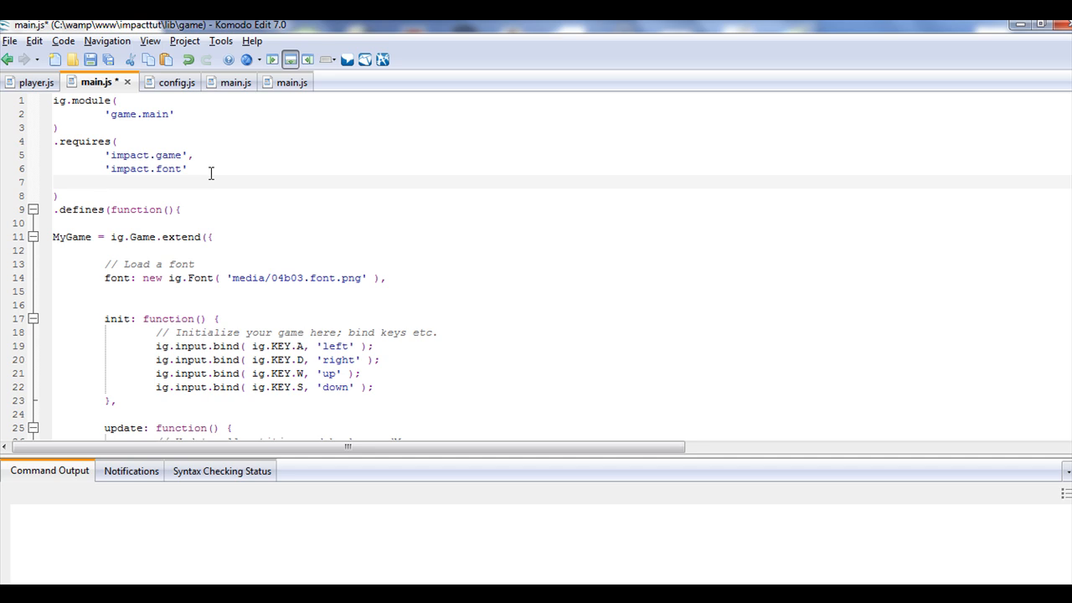
left_click(104, 181)
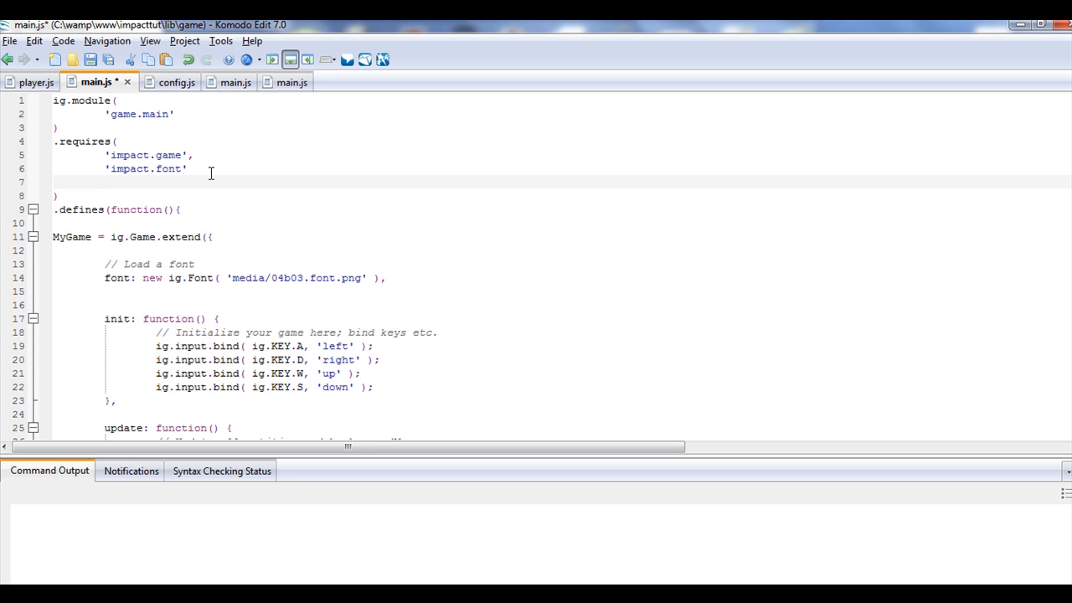
left_click(104, 181)
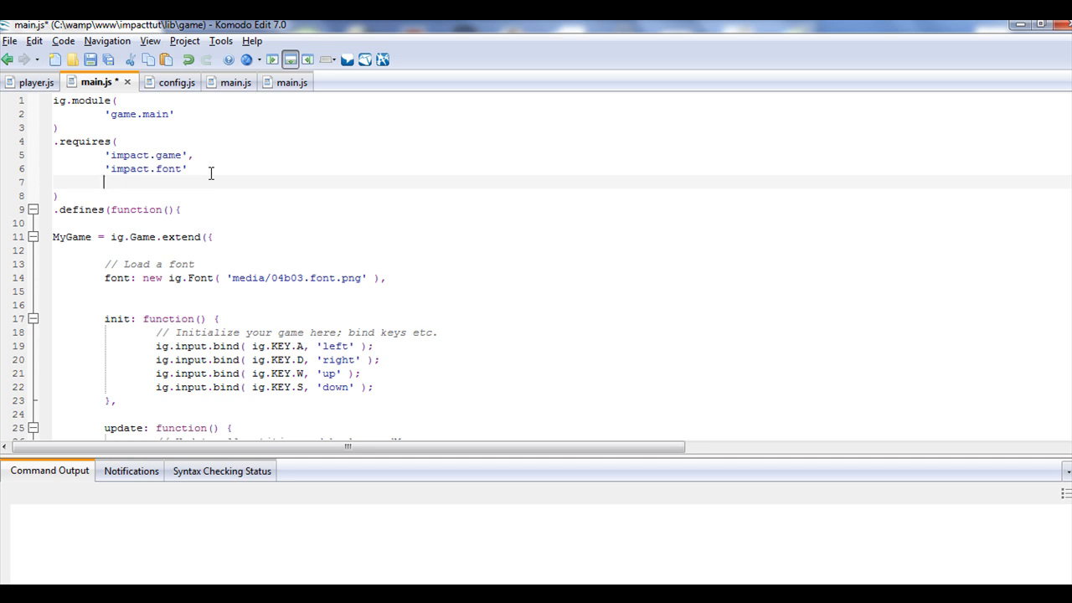
type("'game.'")
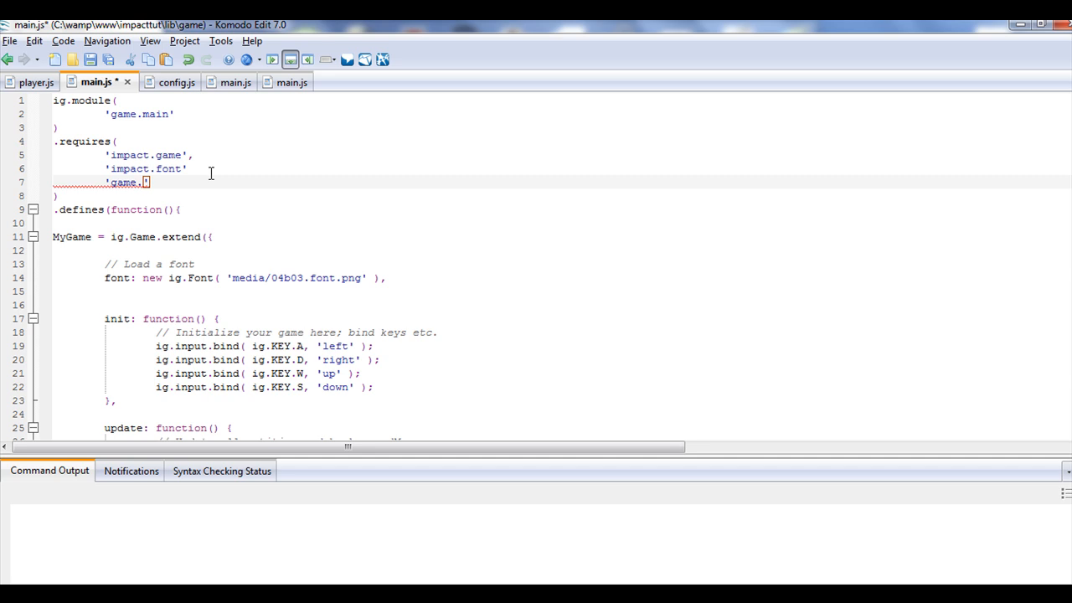
type("levels.")
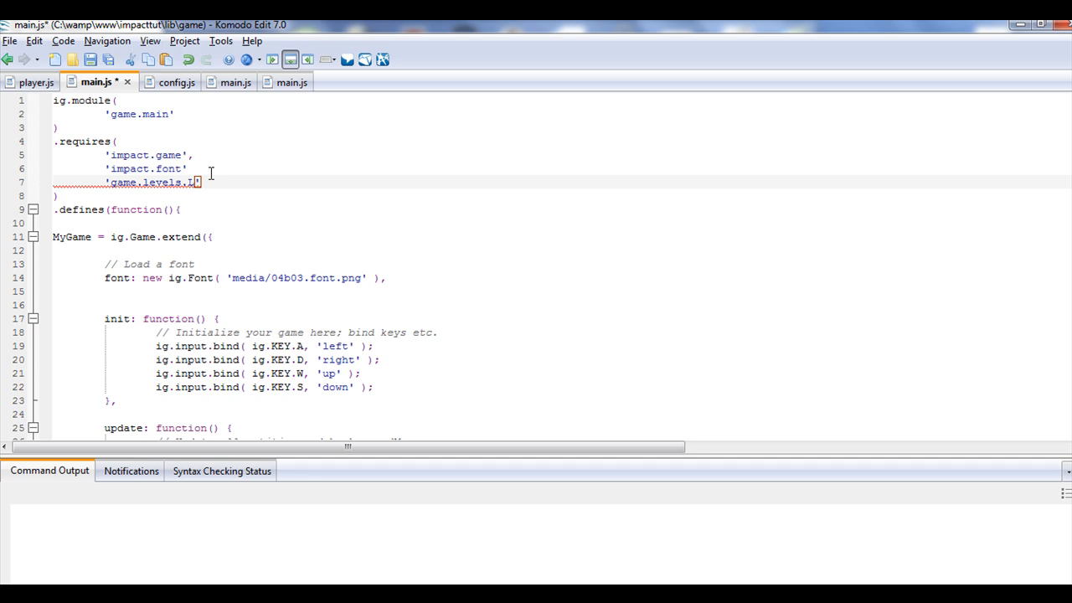
type("level1")
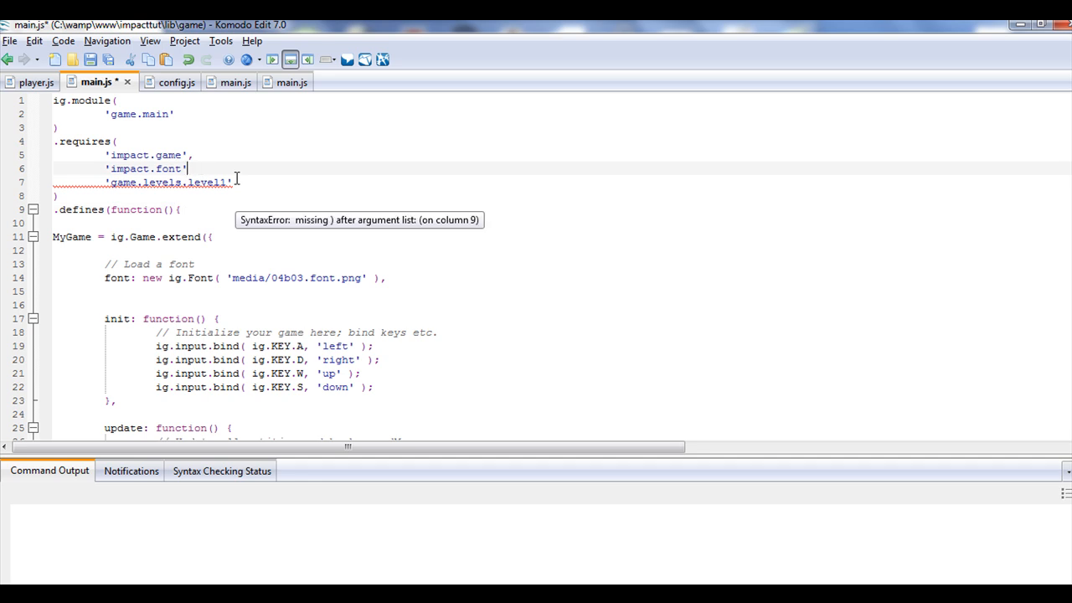
Insert the missing comma after the 'impact.font' entry
left_click(193, 167)
type(",")
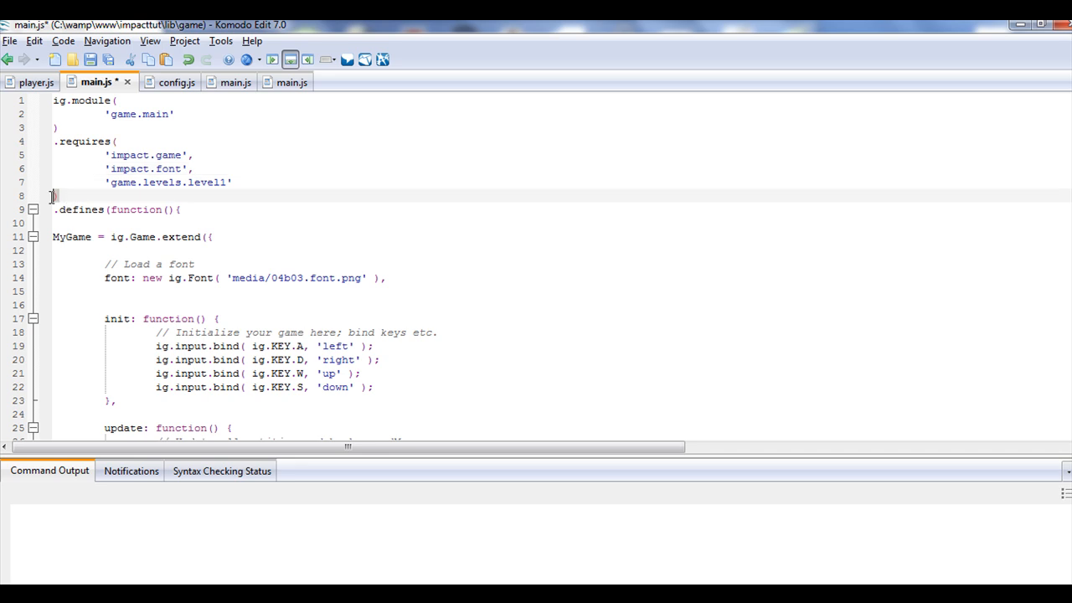
left_click(276, 232)
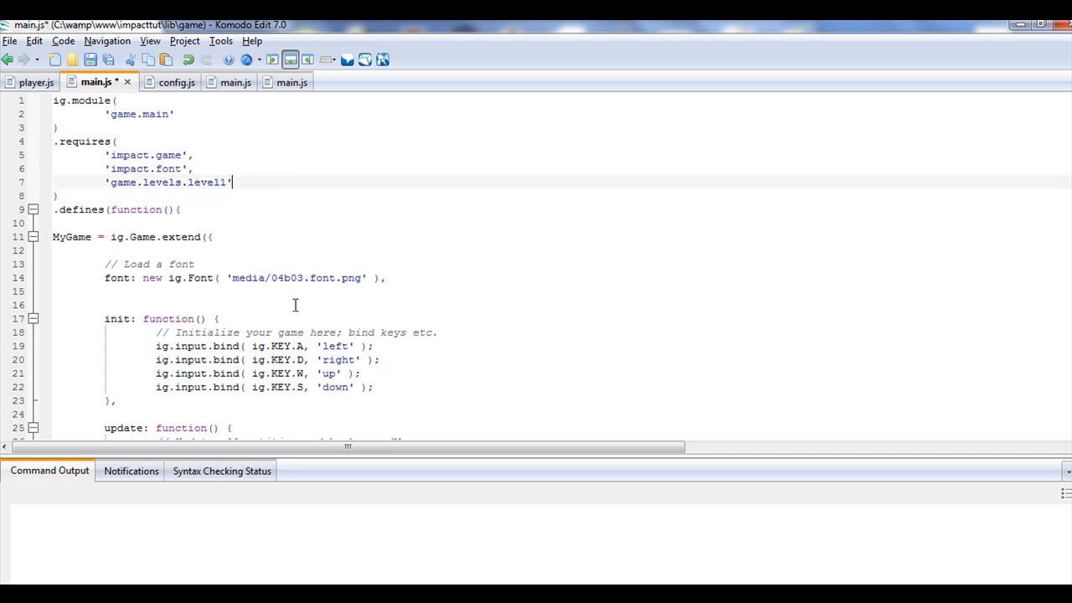
Add this.loadlevel(LevelLevel1); in init() after the key bindings
scroll("down", 3)
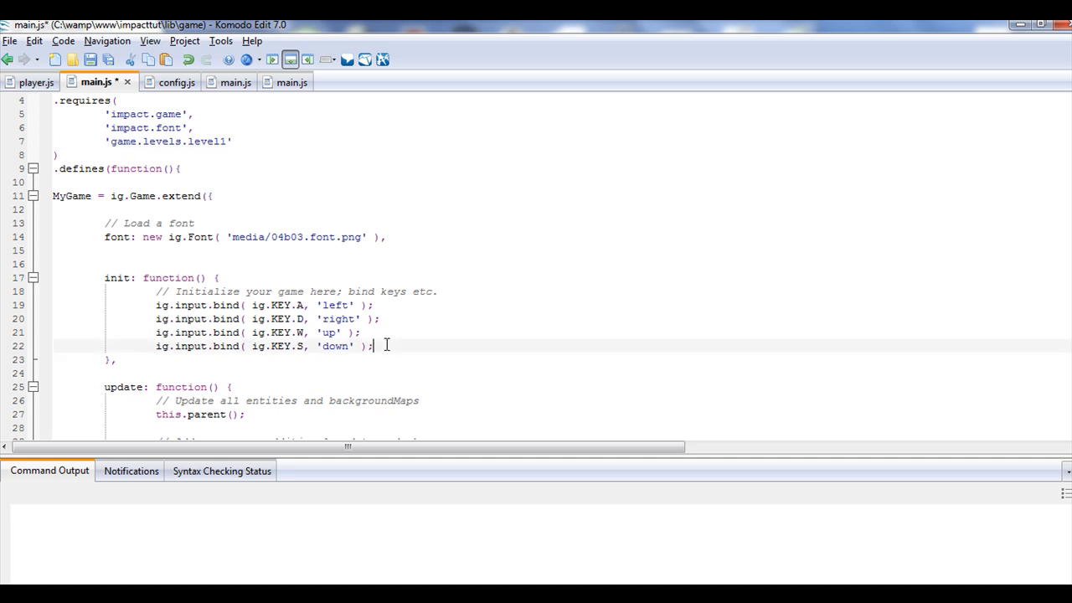
key("Return")
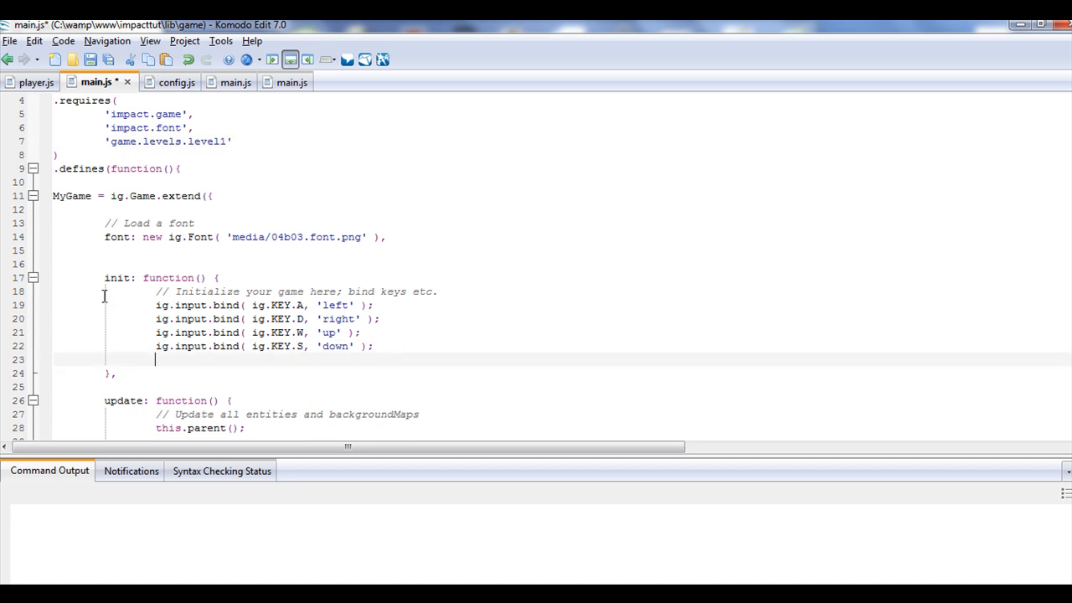
mouse_move(167, 359)
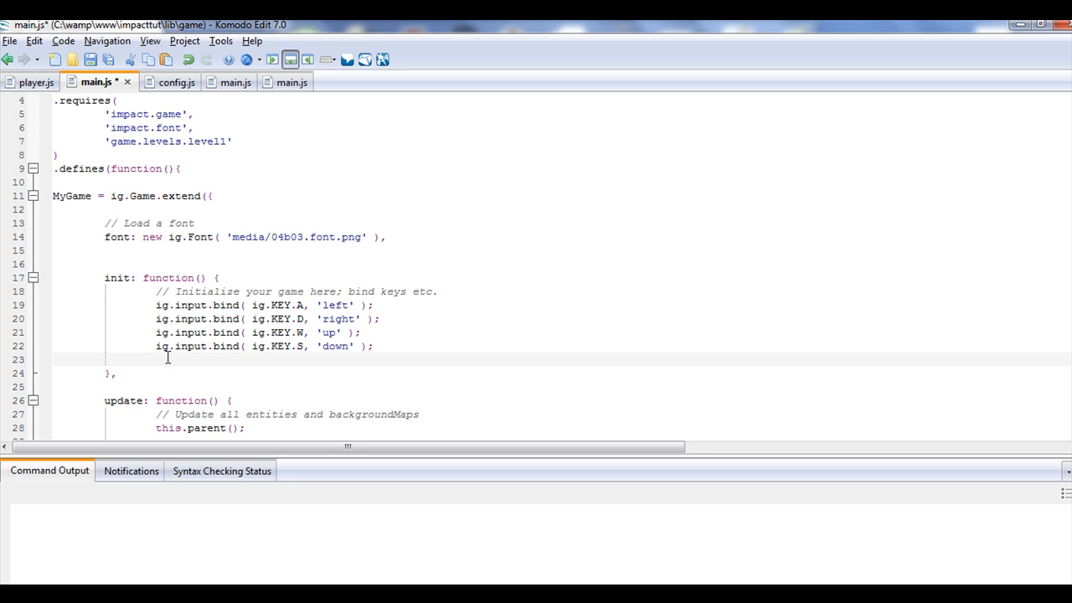
type("this")
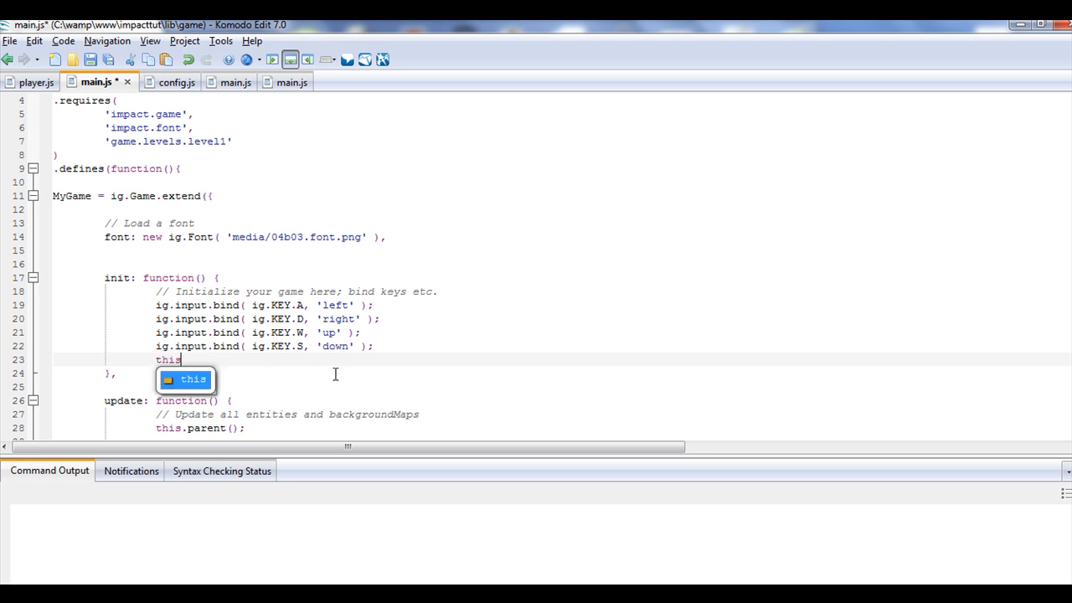
type(".")
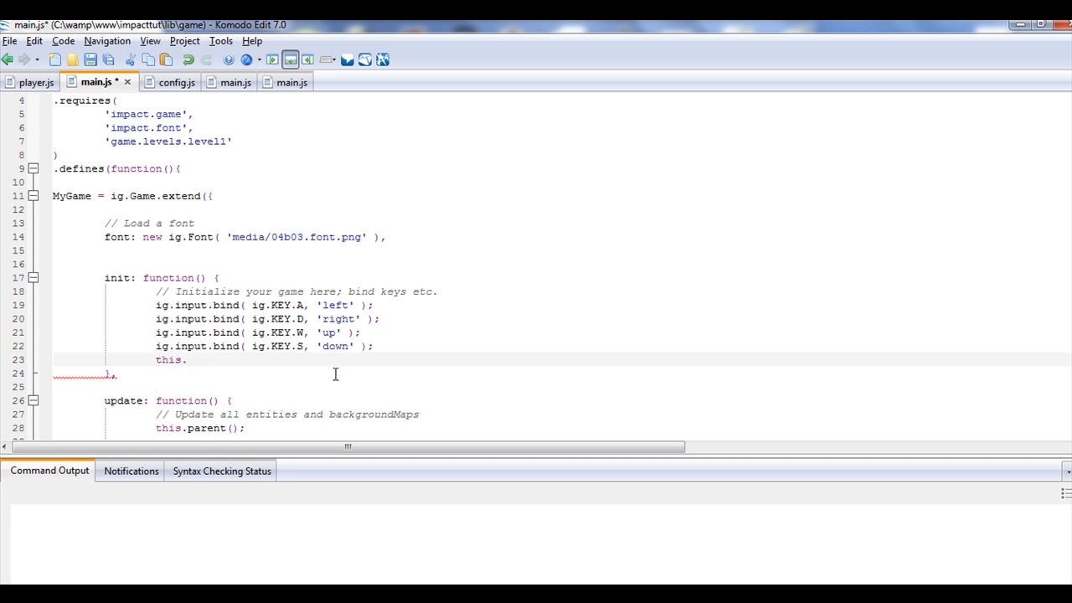
type("lead")
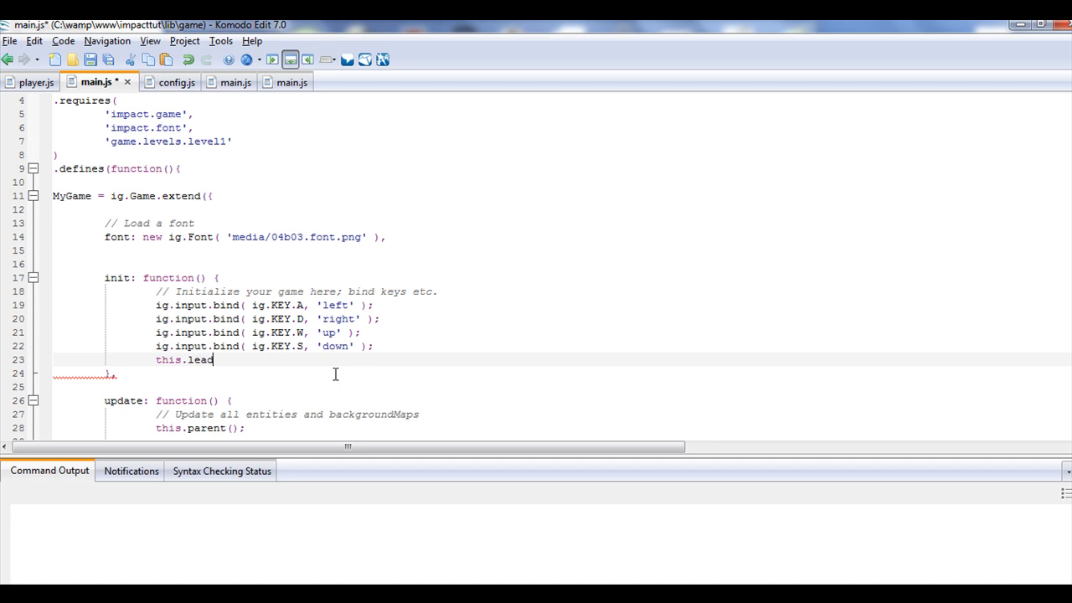
key("BackSpace")
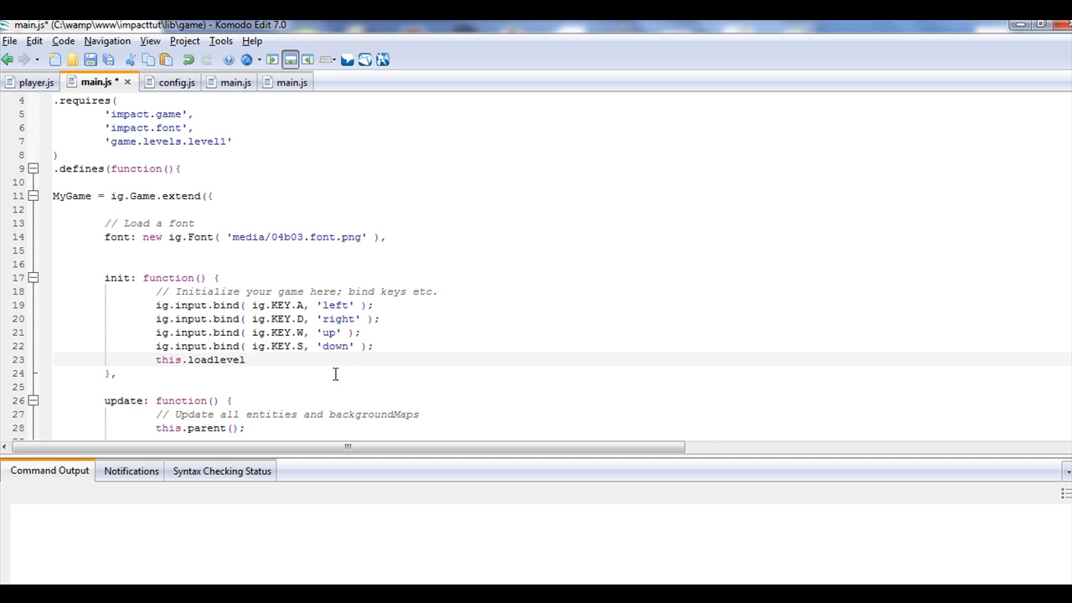
type("()")
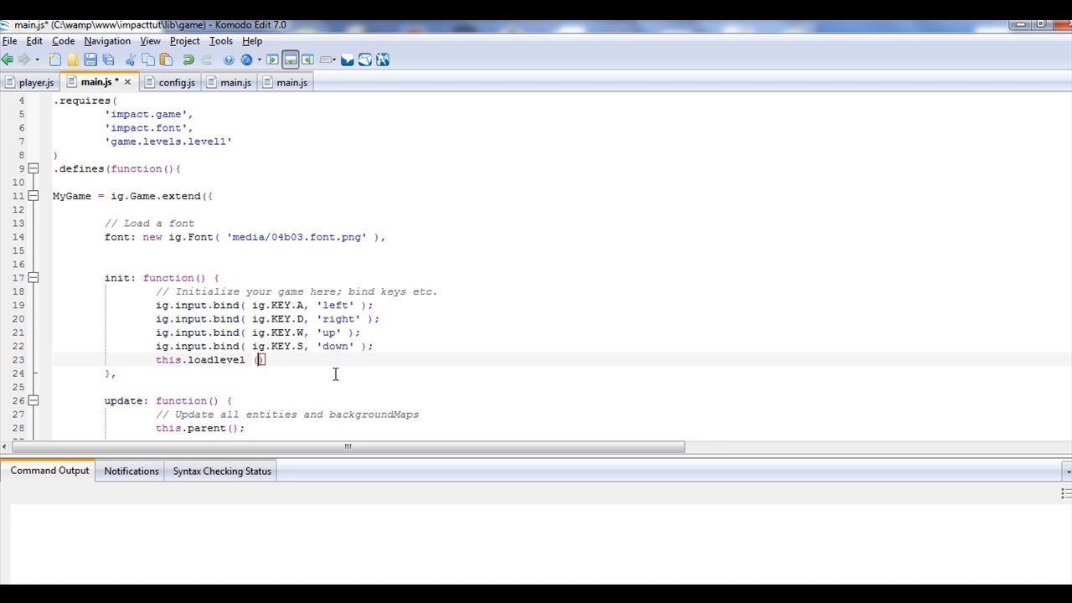
type("Level")
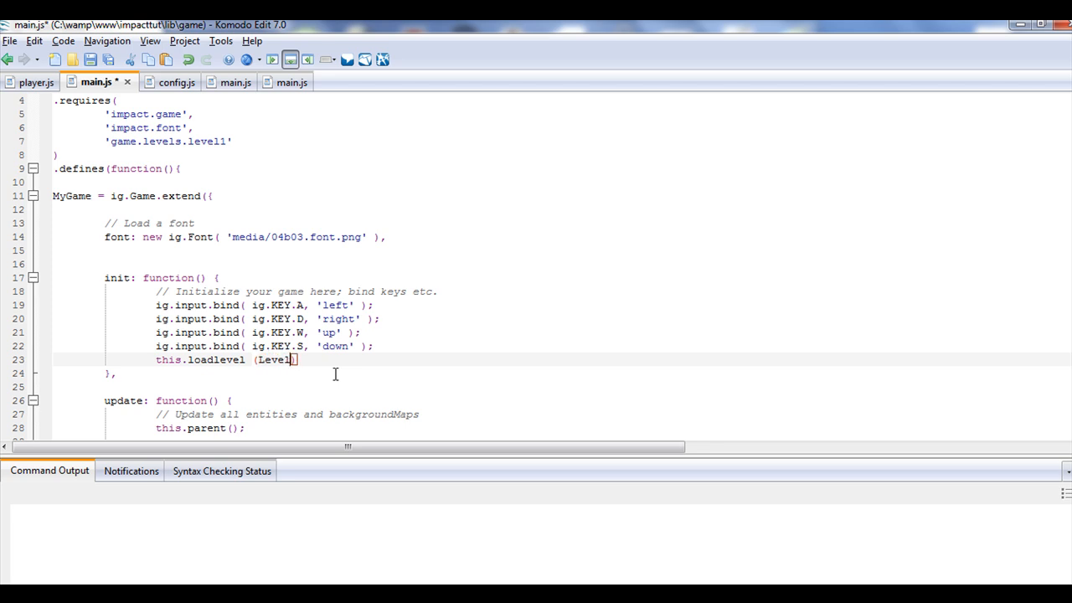
type("Level1")
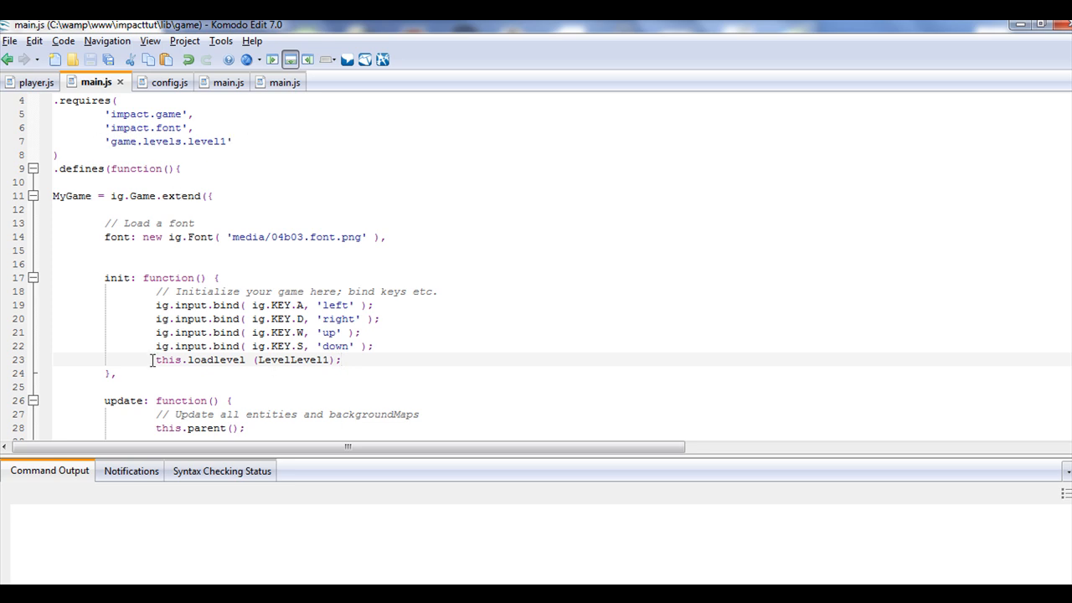
left_click(338, 358)
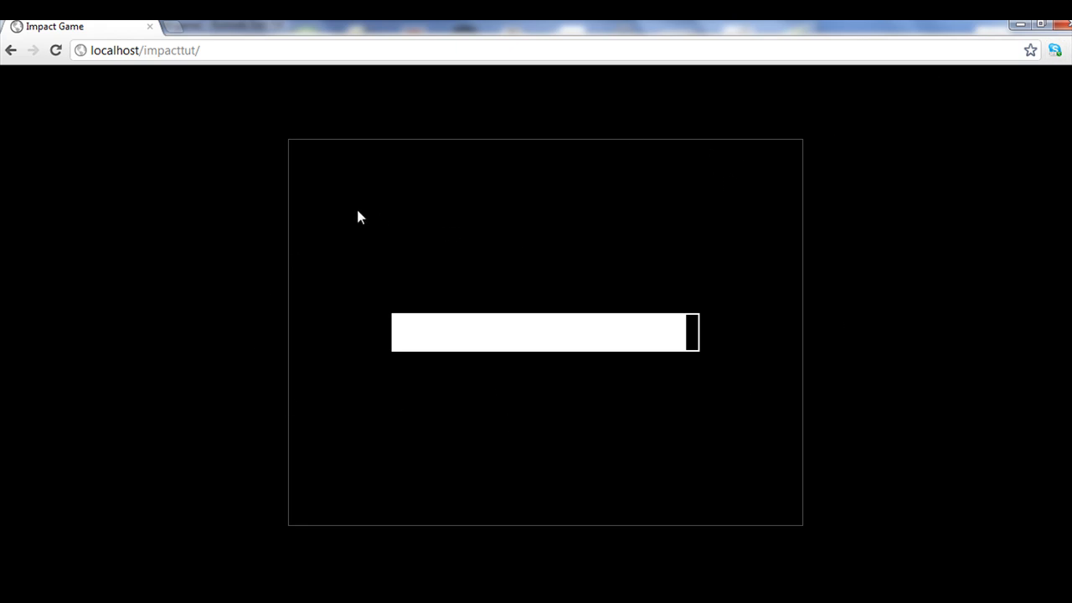
Show Chrome's JavaScript console with the 'no method loadlevel' TypeError
left_click(1055, 51)
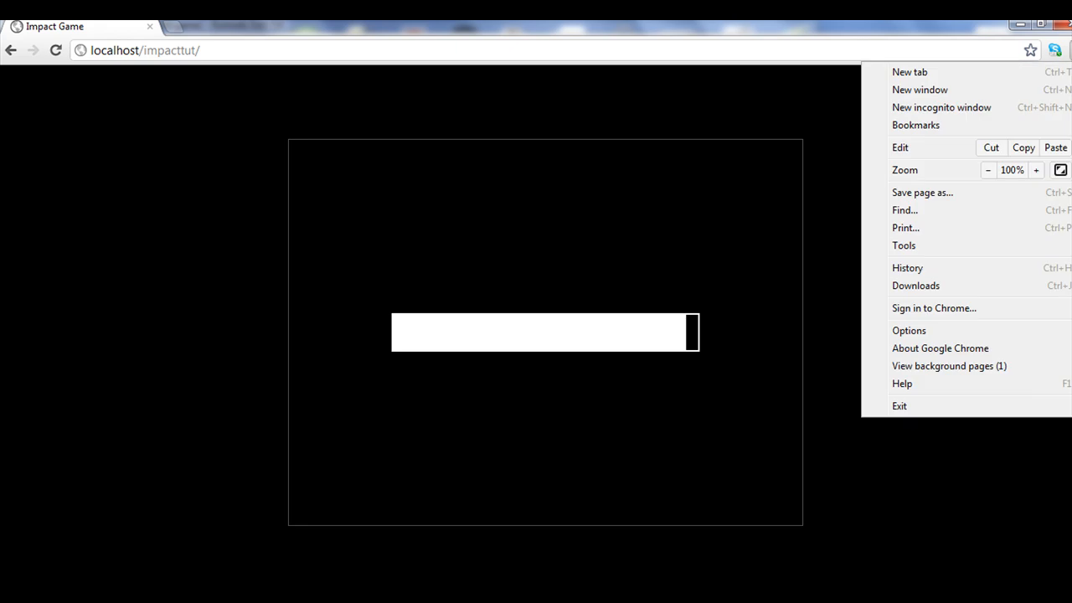
left_click(904, 245)
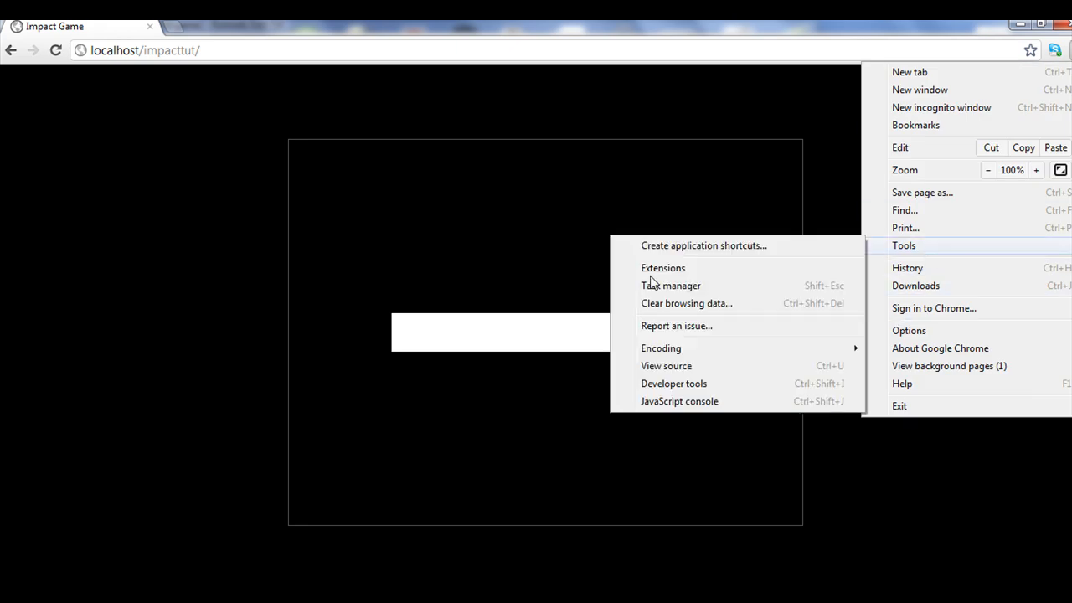
left_click(673, 382)
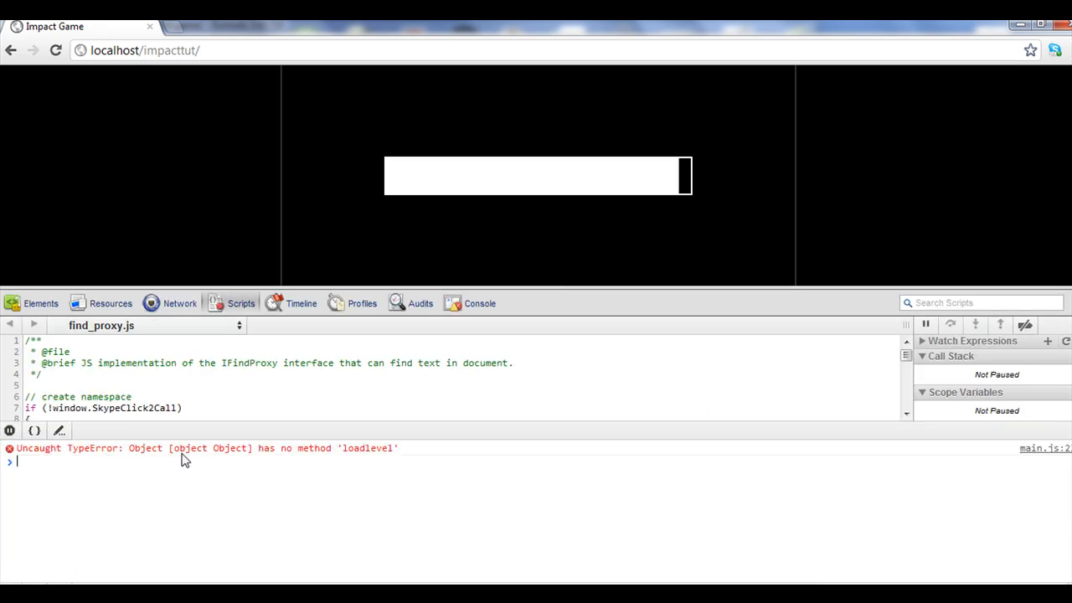
mouse_move(1058, 455)
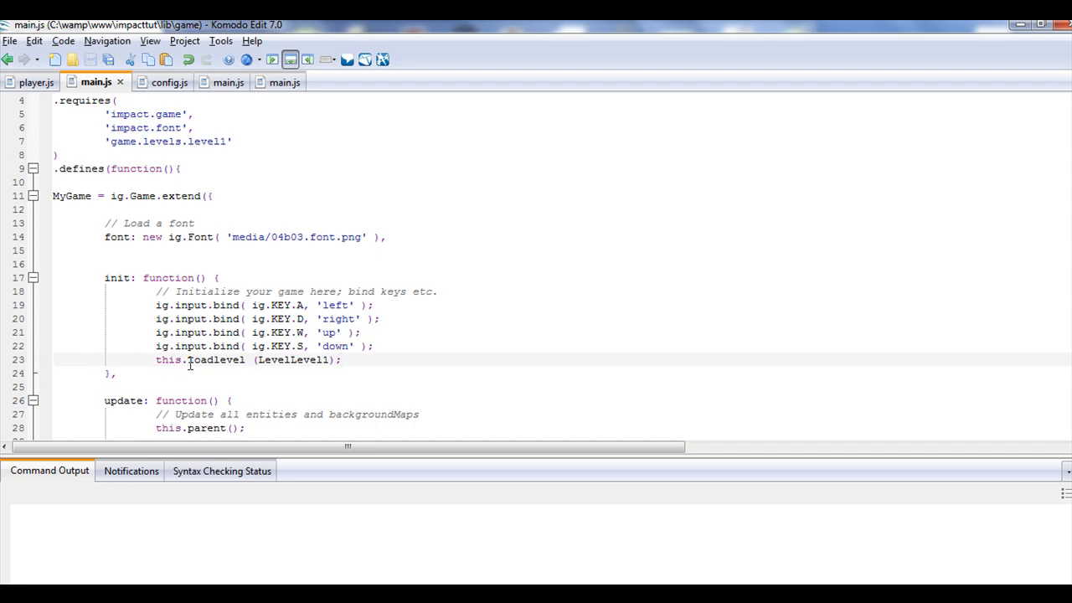
Correct the call to this.loadLevel(LevelLevel1), save, and reload the game
left_click(339, 358)
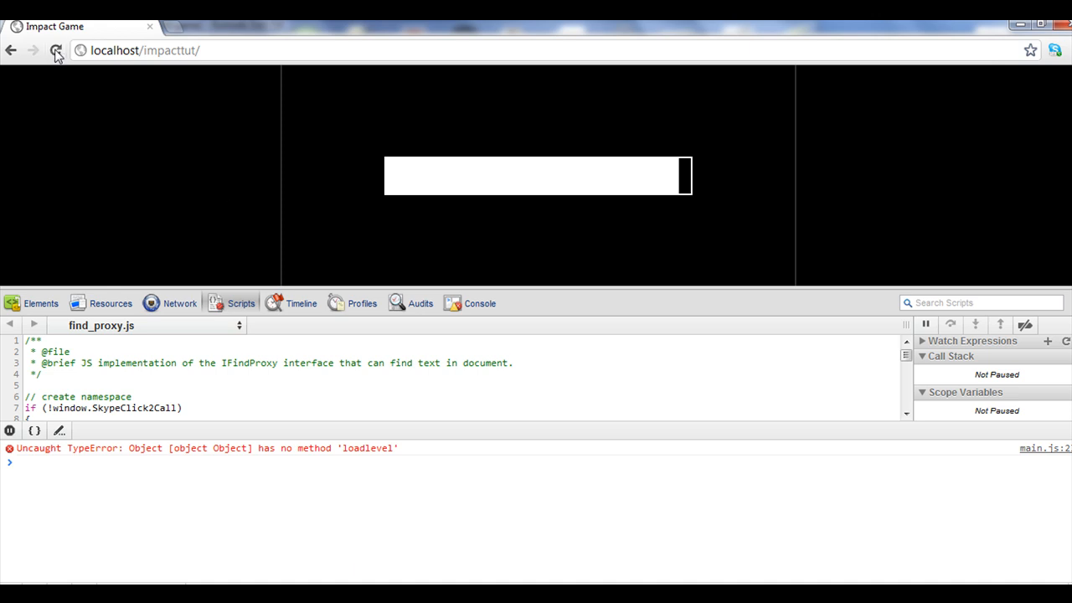
left_click(56, 50)
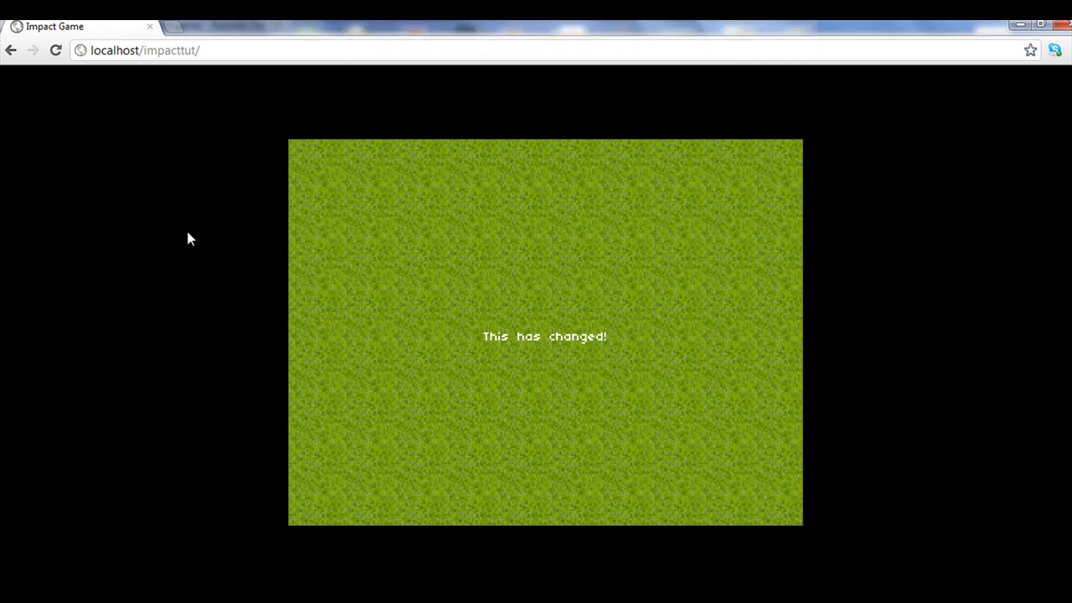
mouse_move(810, 273)
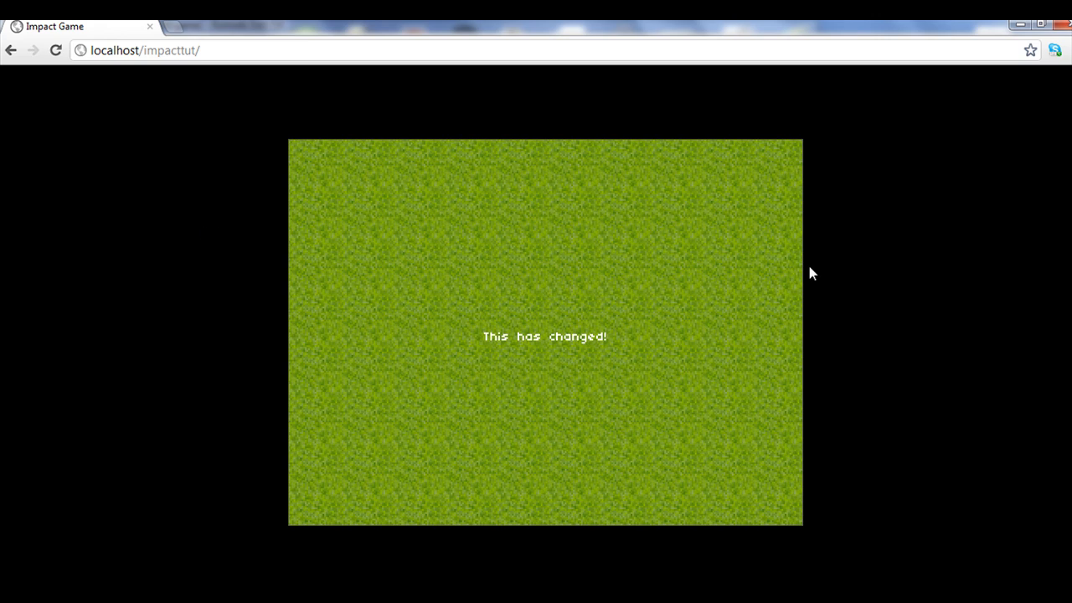
mouse_move(459, 310)
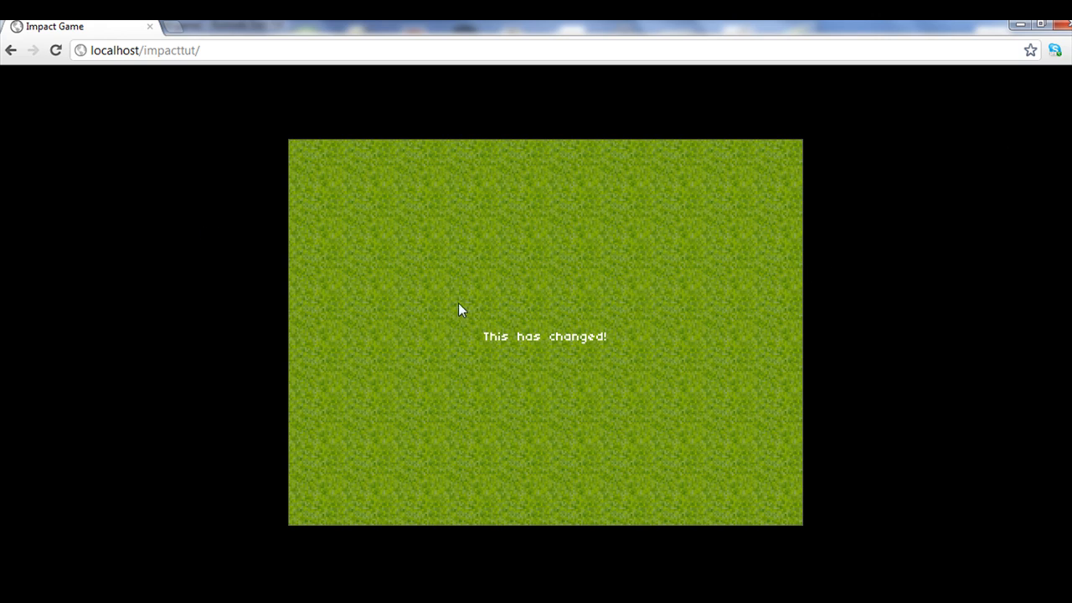
mouse_move(332, 384)
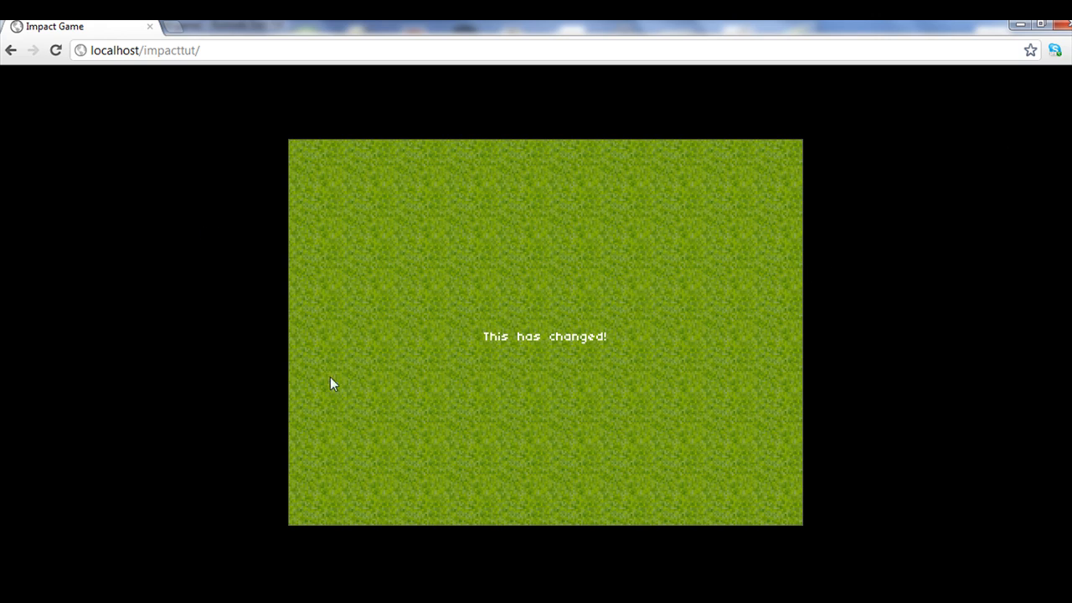
mouse_move(309, 142)
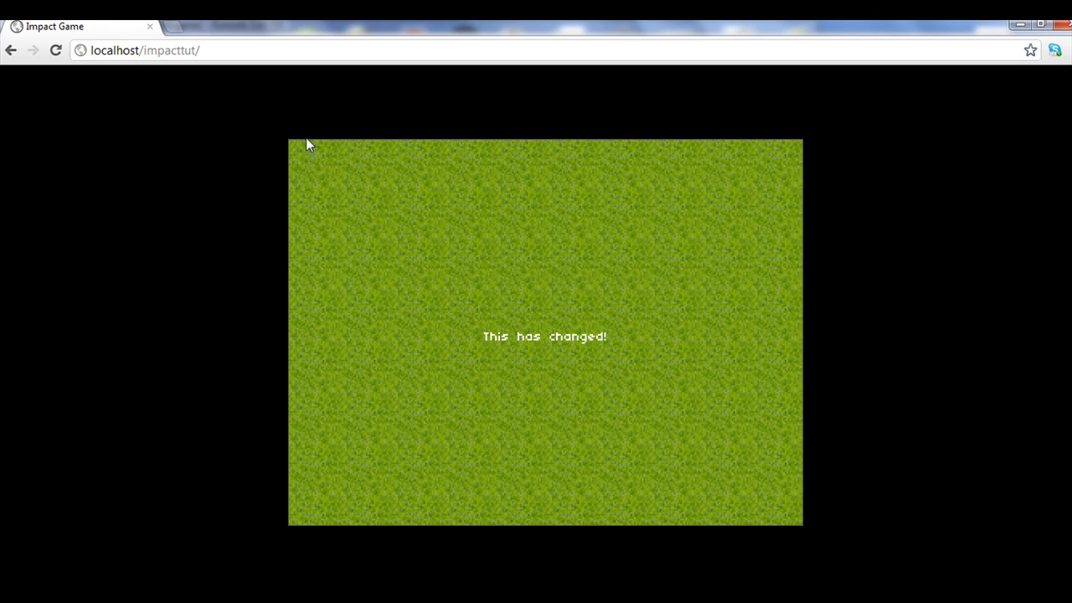
mouse_move(449, 395)
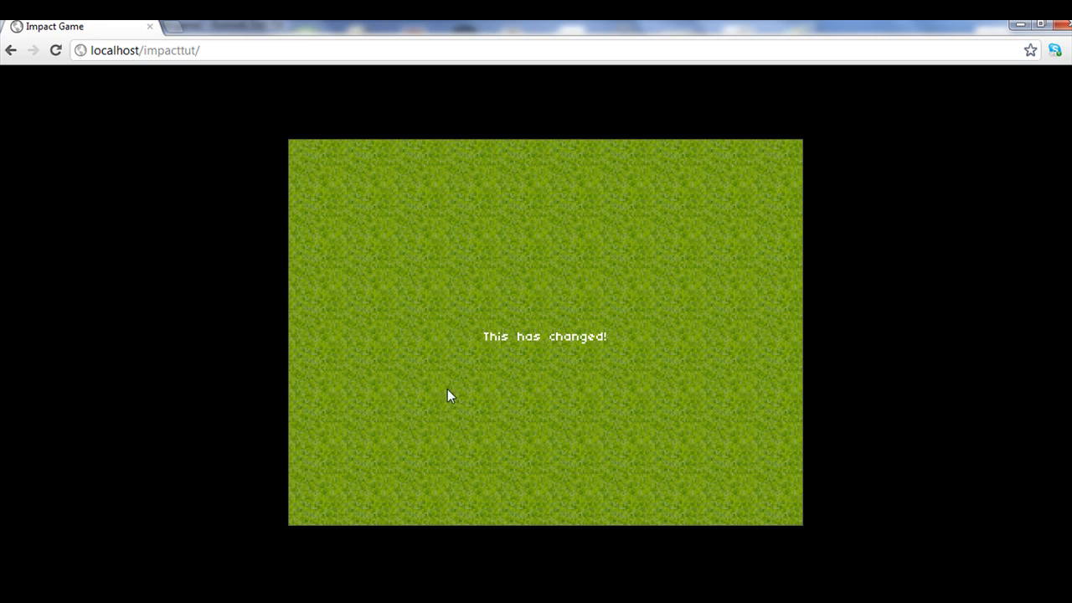
mouse_move(459, 399)
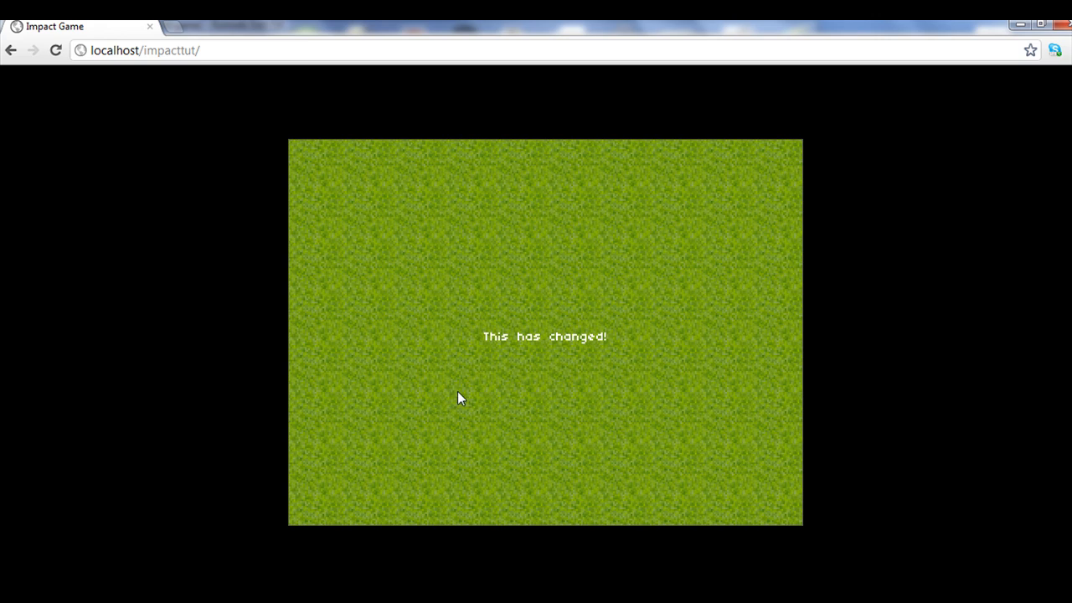
mouse_move(482, 352)
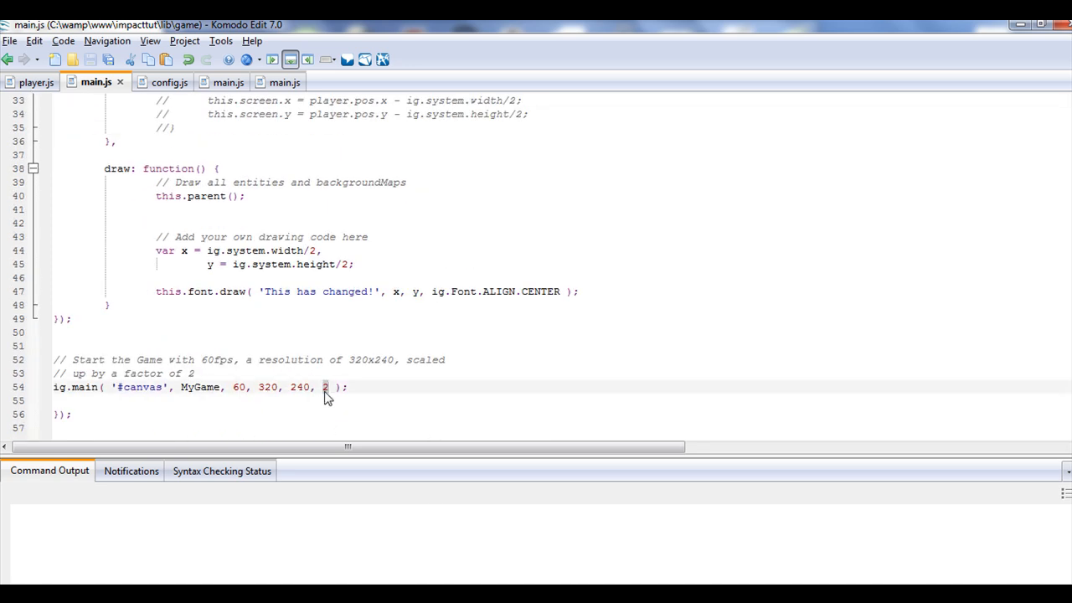
In ig.main(), set scale to 1 and resolution to 640, 480
type("1")
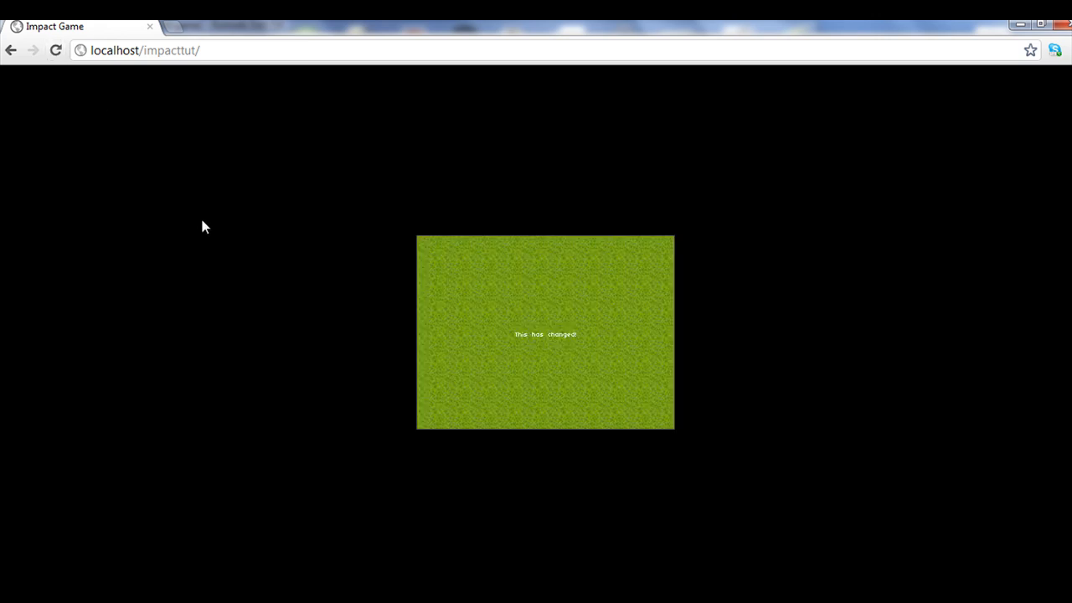
mouse_move(683, 208)
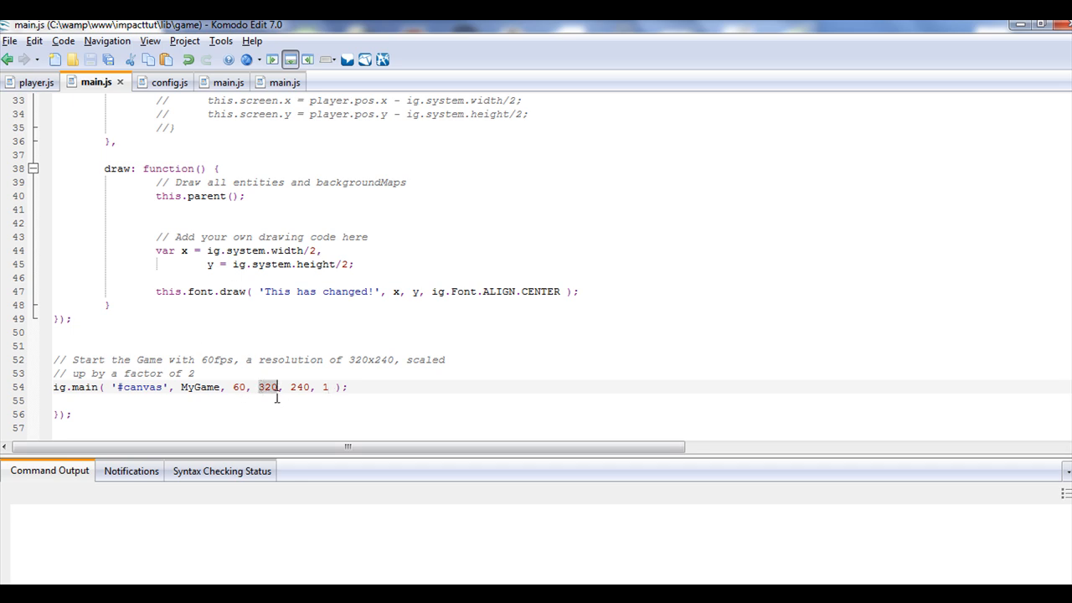
type("64")
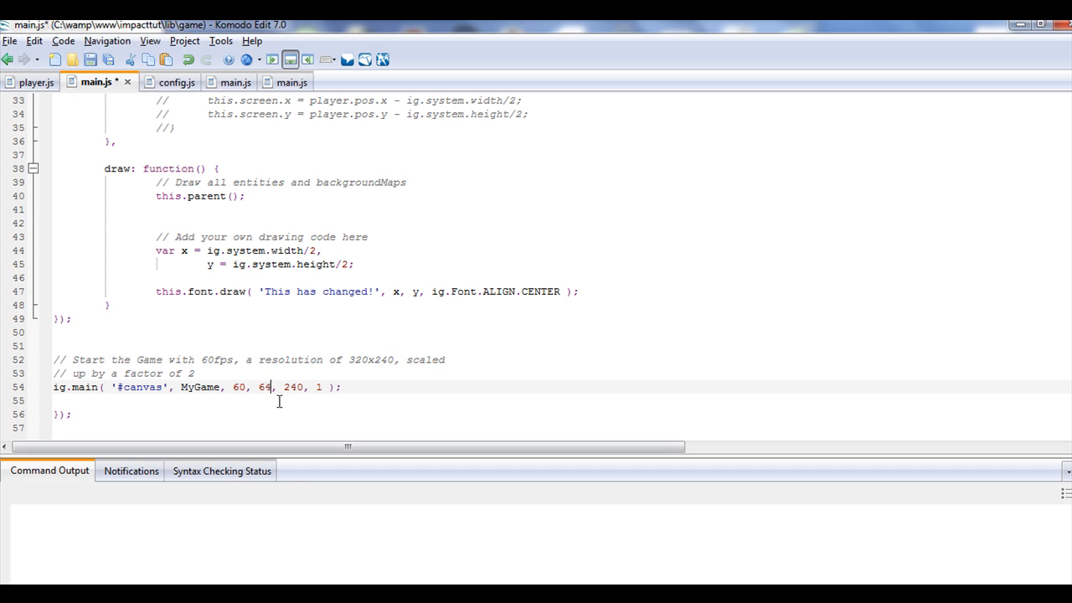
type("0")
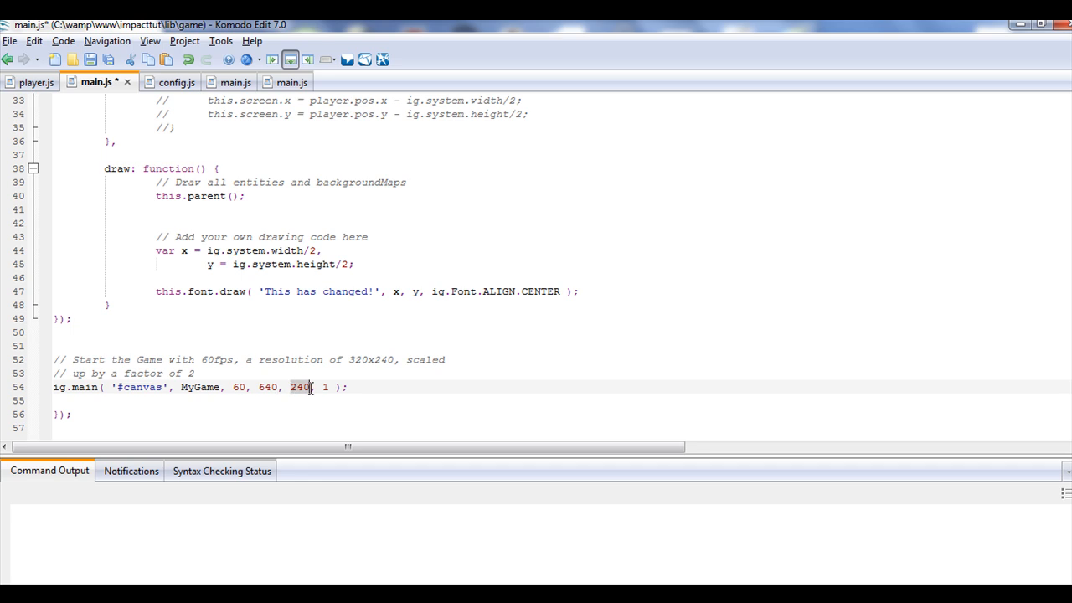
type("480")
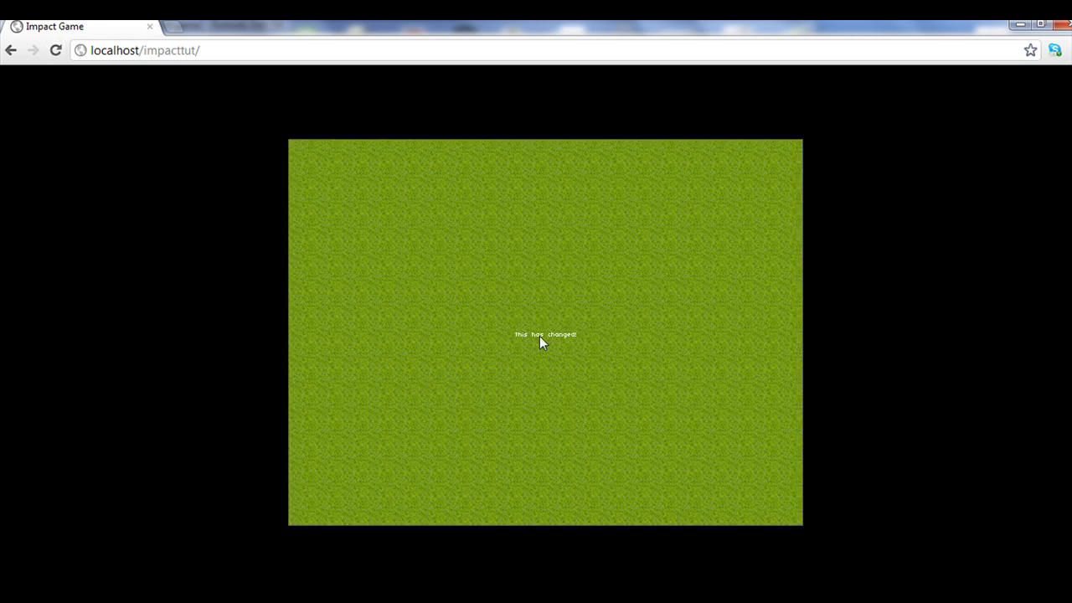
mouse_move(553, 336)
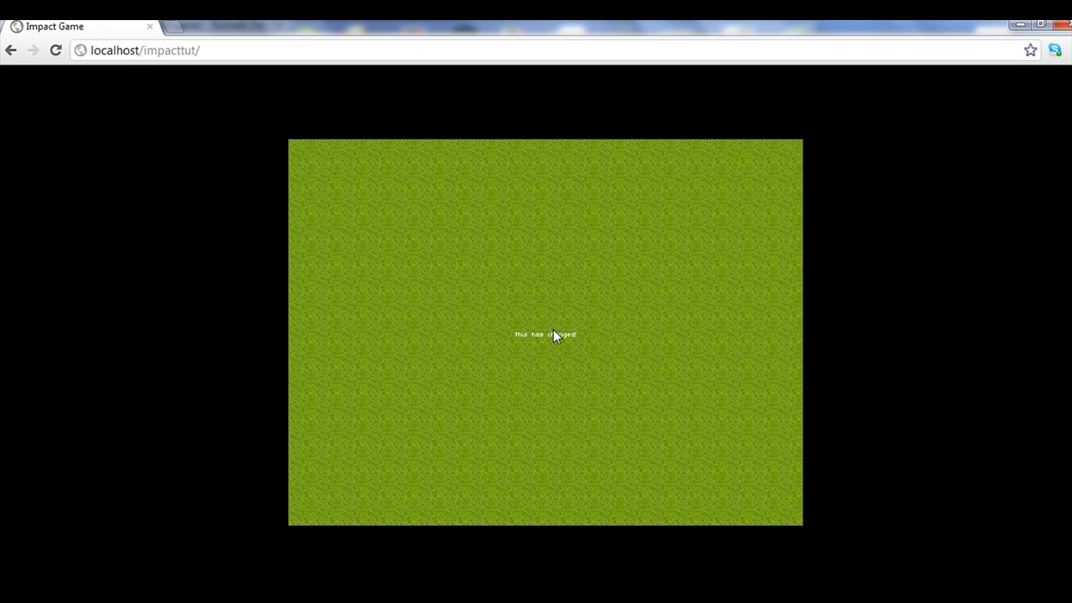
mouse_move(422, 273)
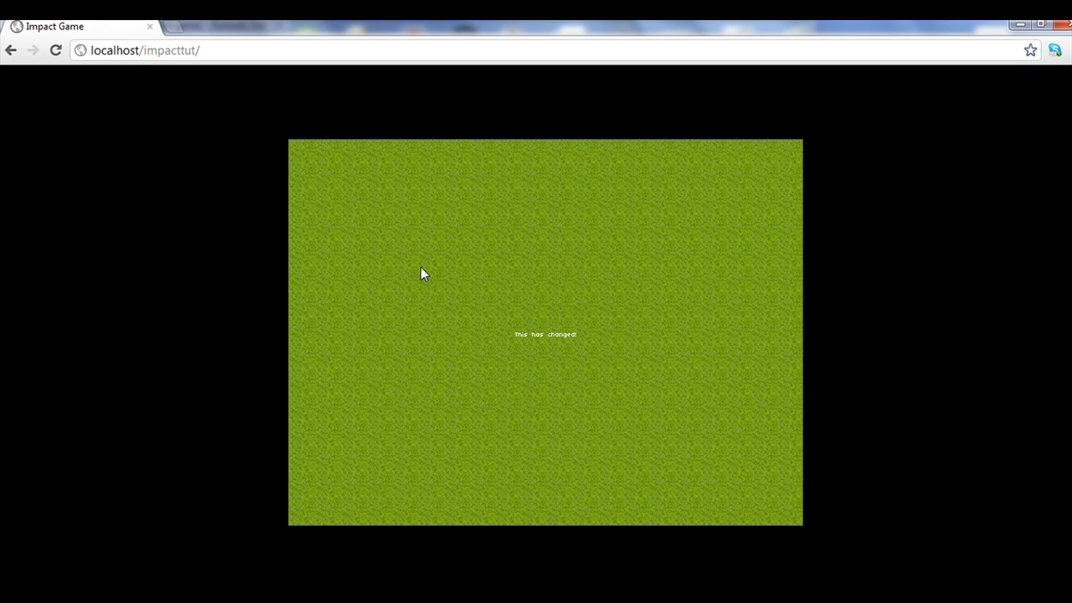
mouse_move(425, 263)
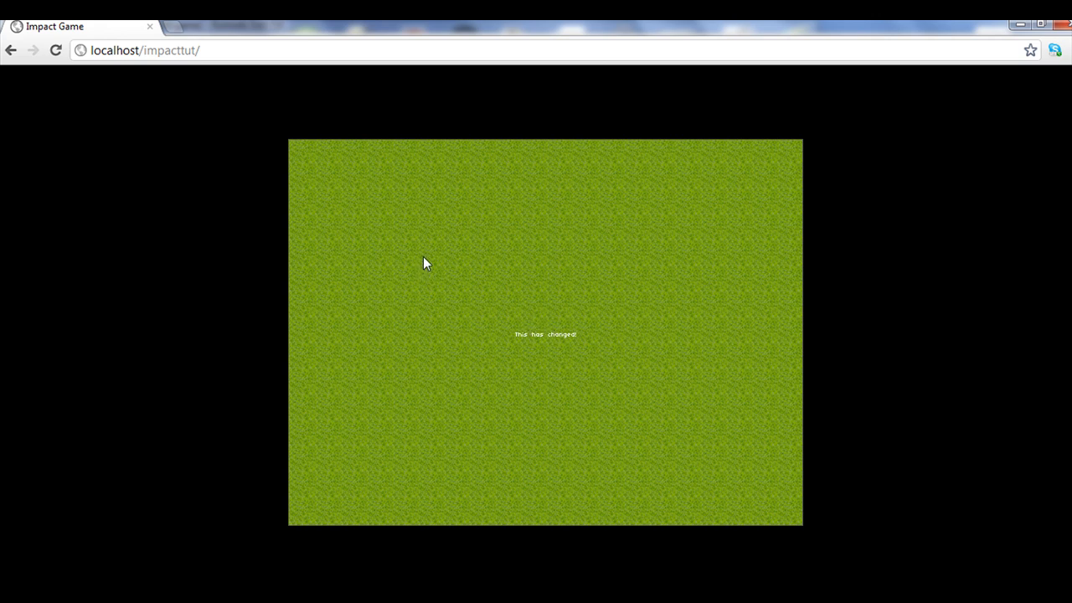
mouse_move(542, 456)
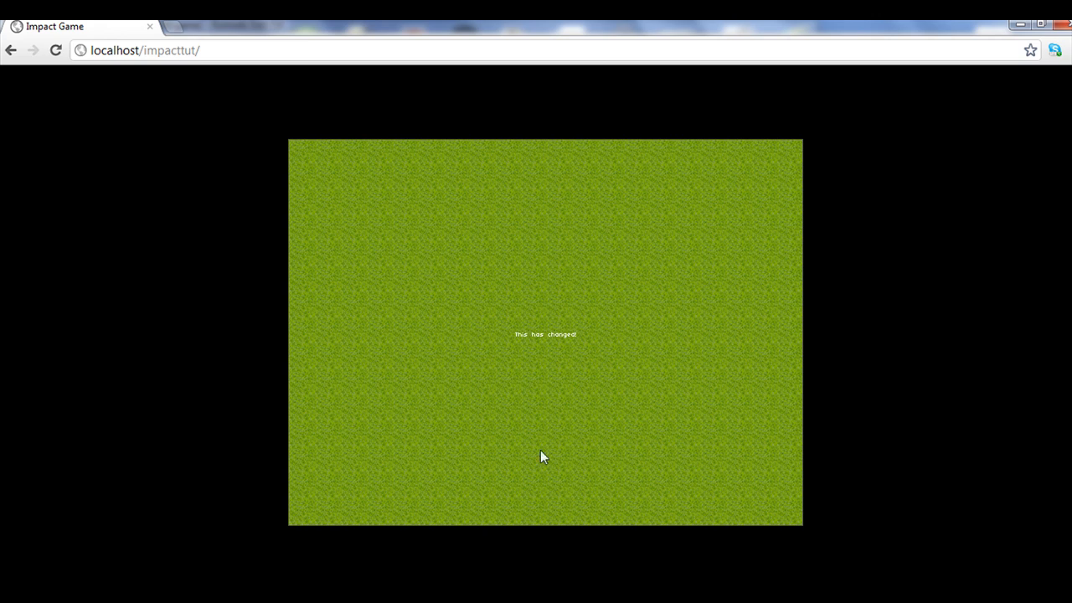